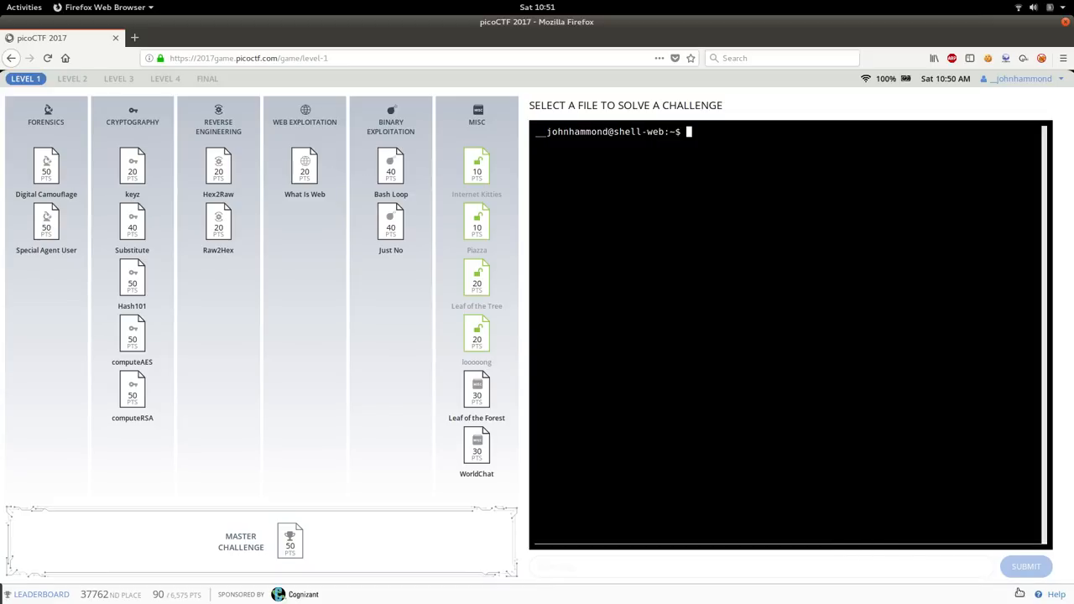
mouse_move(477, 390)
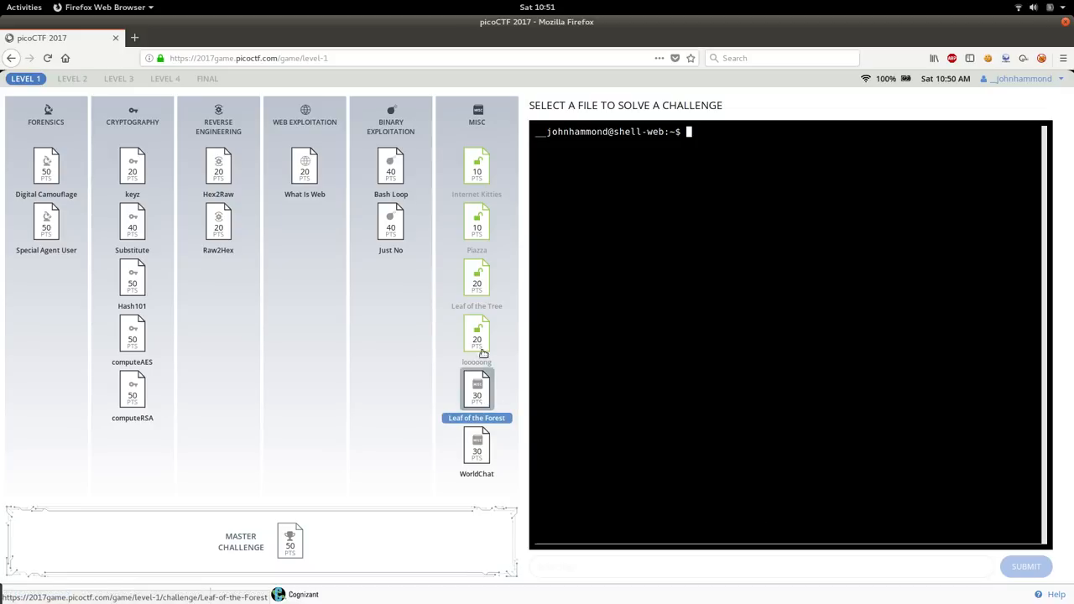
Step: Review the Leaf of the Forest challenge description in picoCTF 2017
click(477, 389)
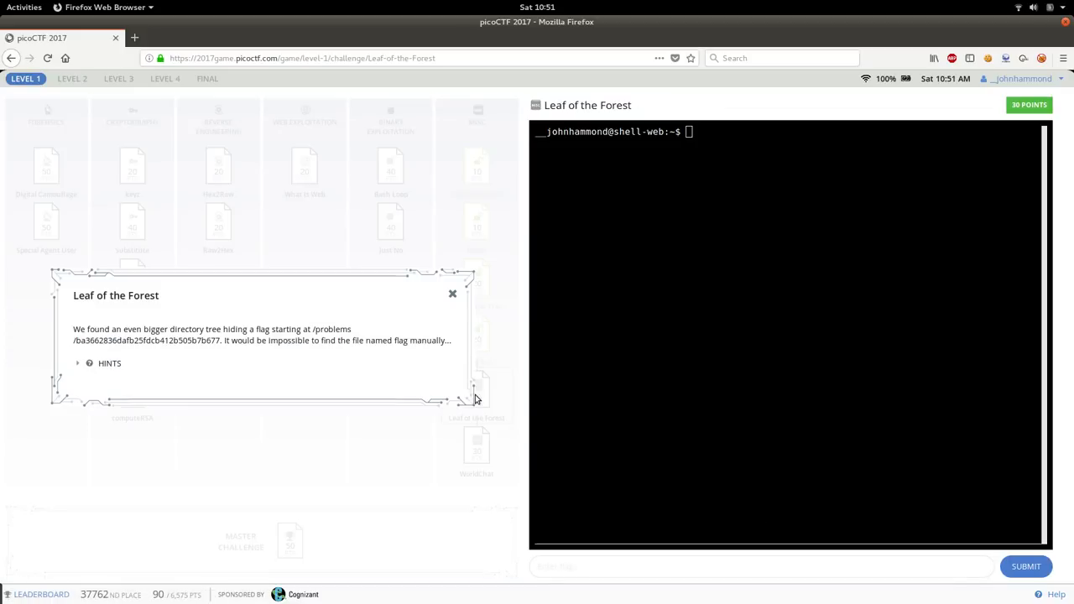
mouse_move(258, 356)
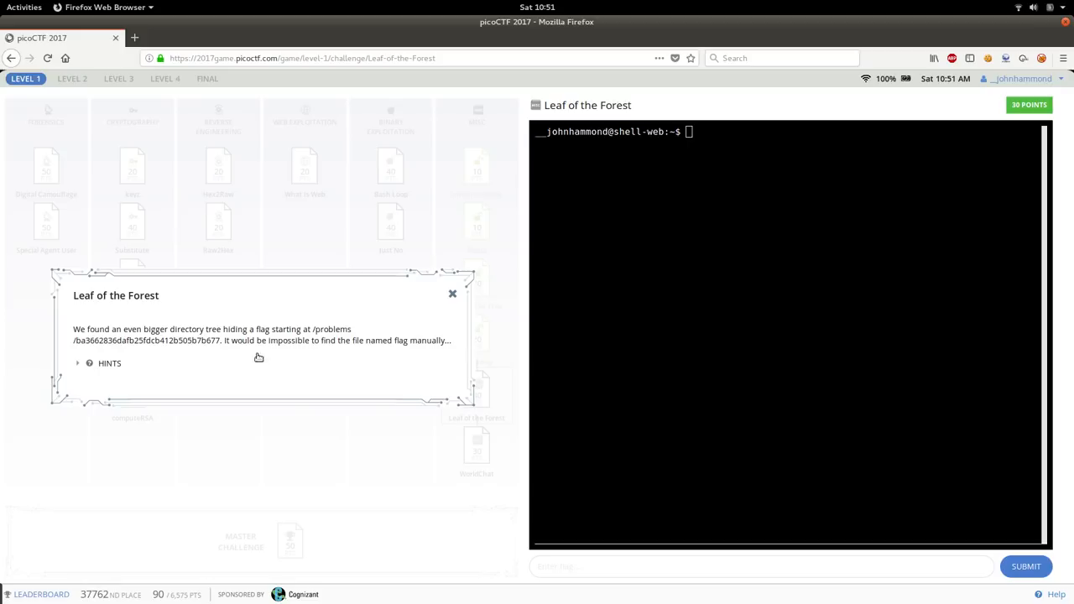
mouse_move(204, 322)
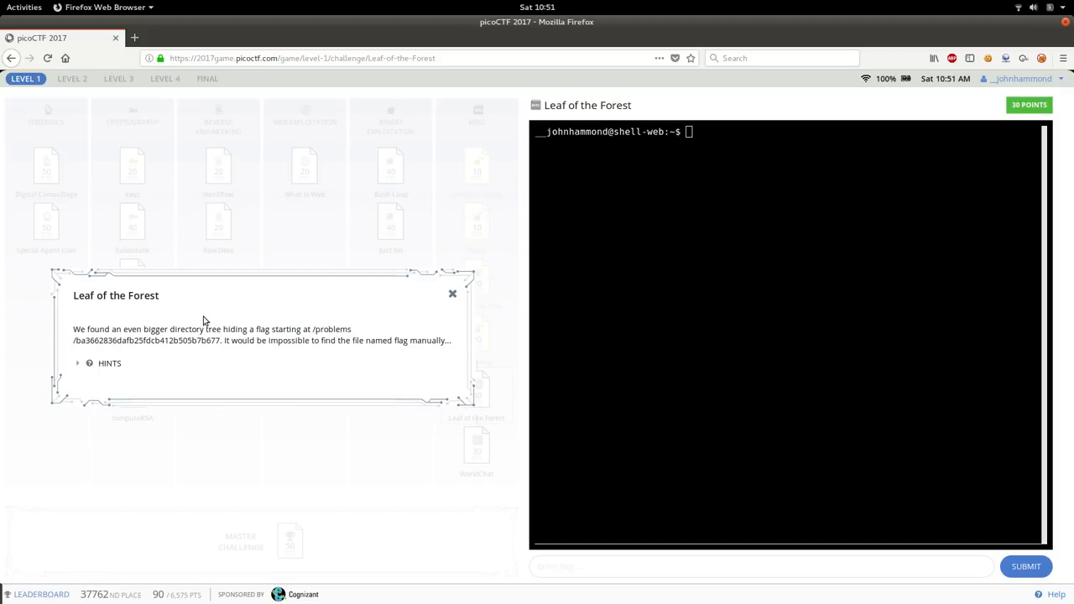
click(453, 293)
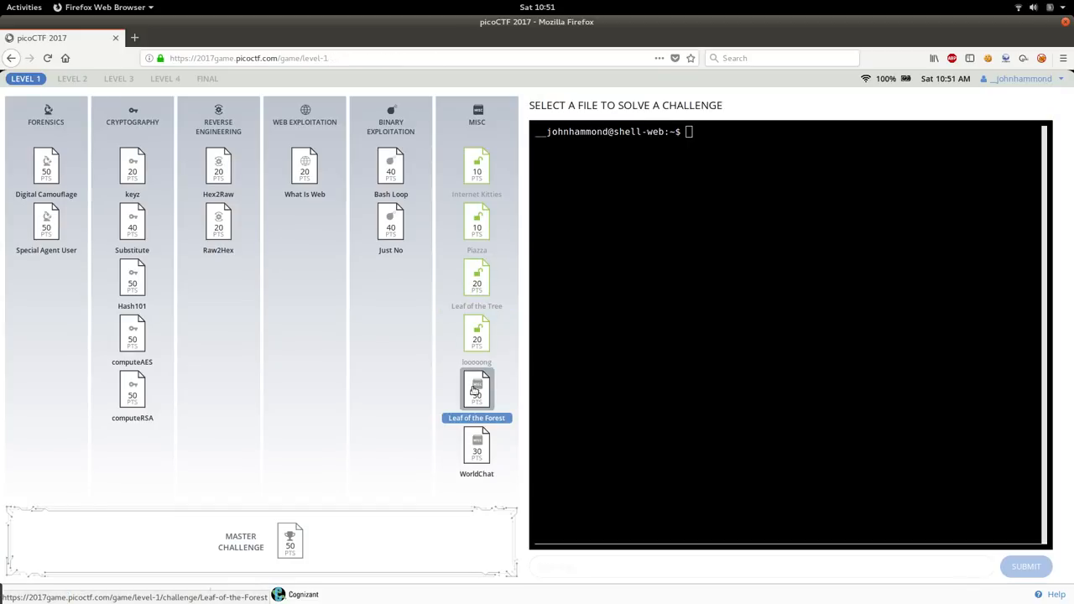
click(476, 390)
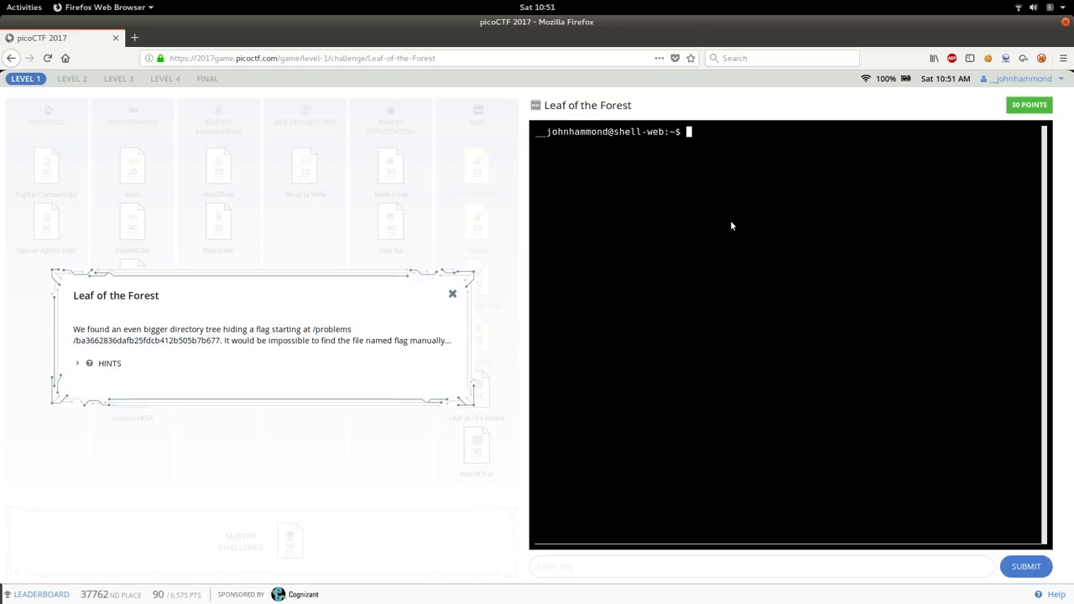
mouse_move(752, 235)
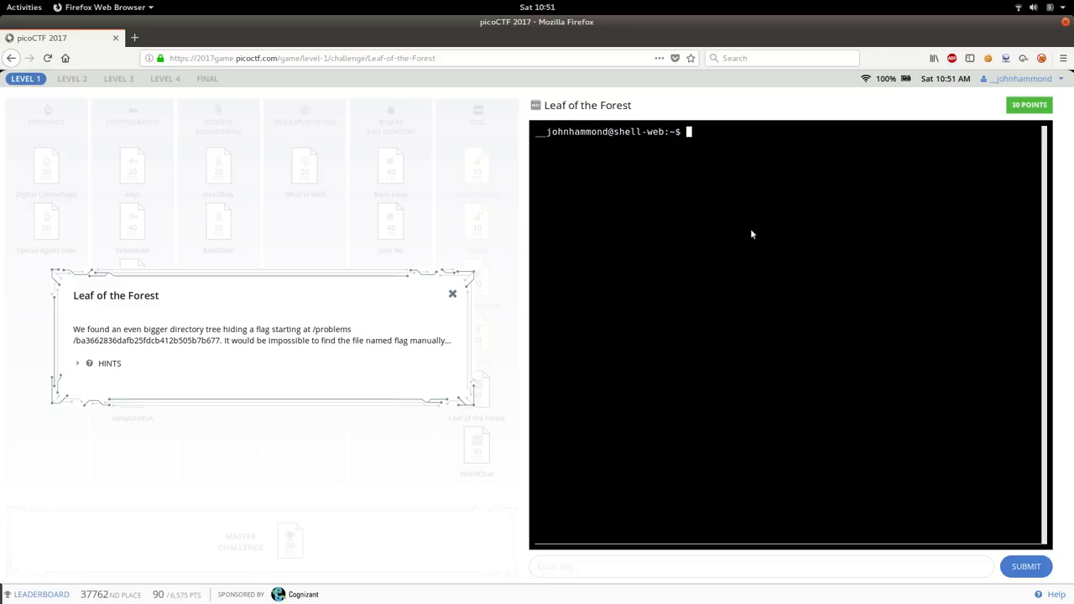
mouse_move(412, 292)
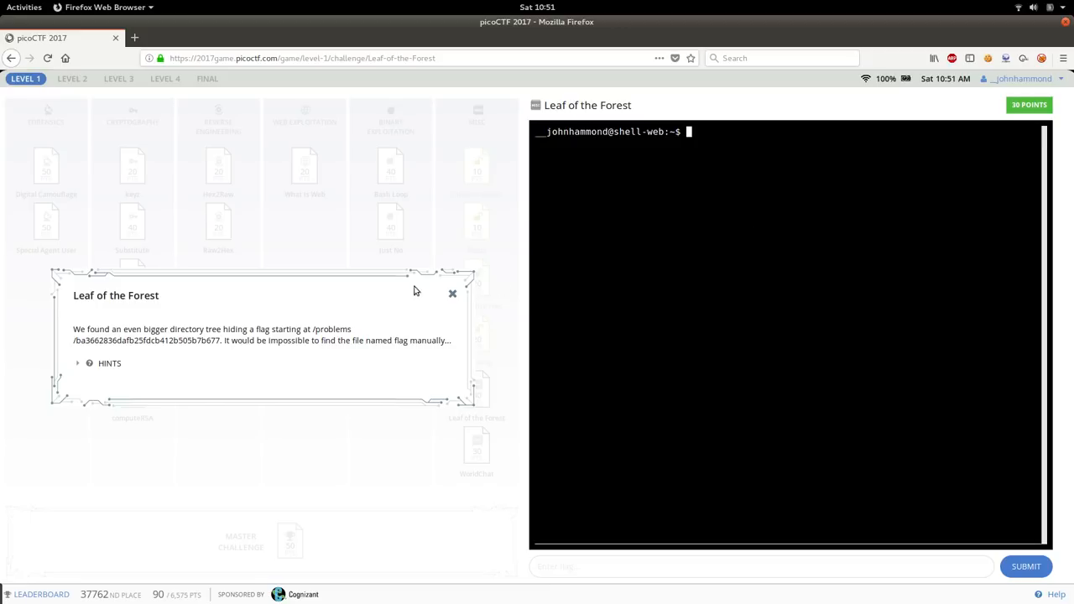
mouse_move(393, 319)
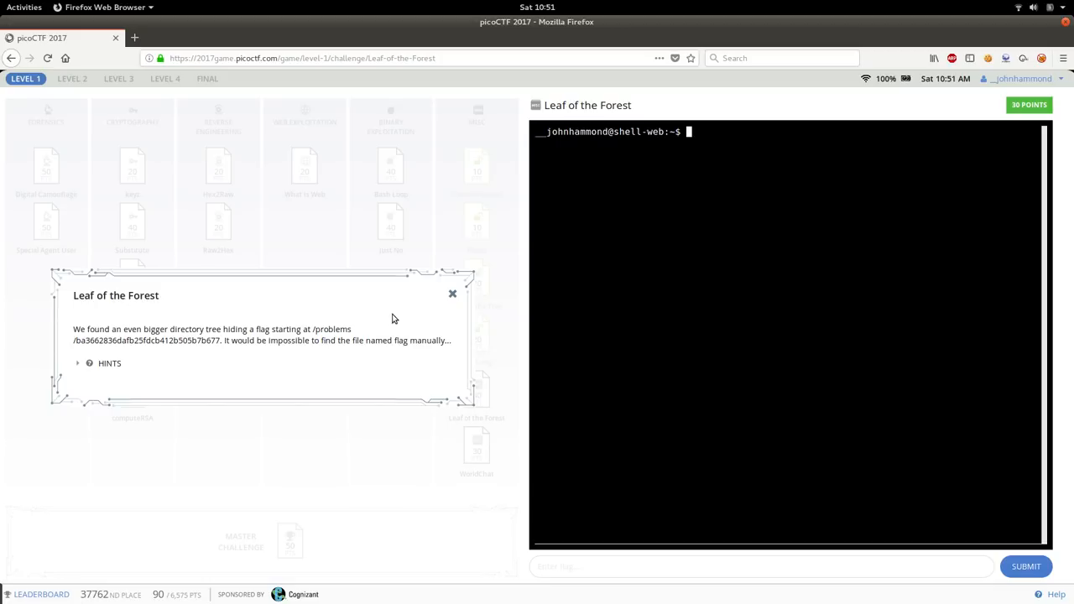
mouse_move(452, 298)
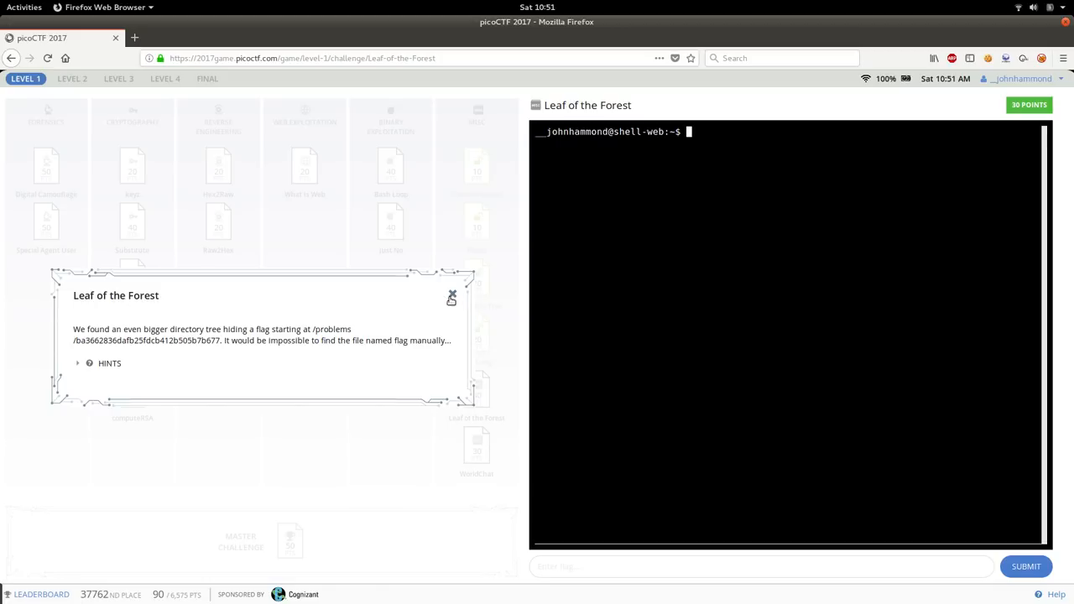
click(451, 296)
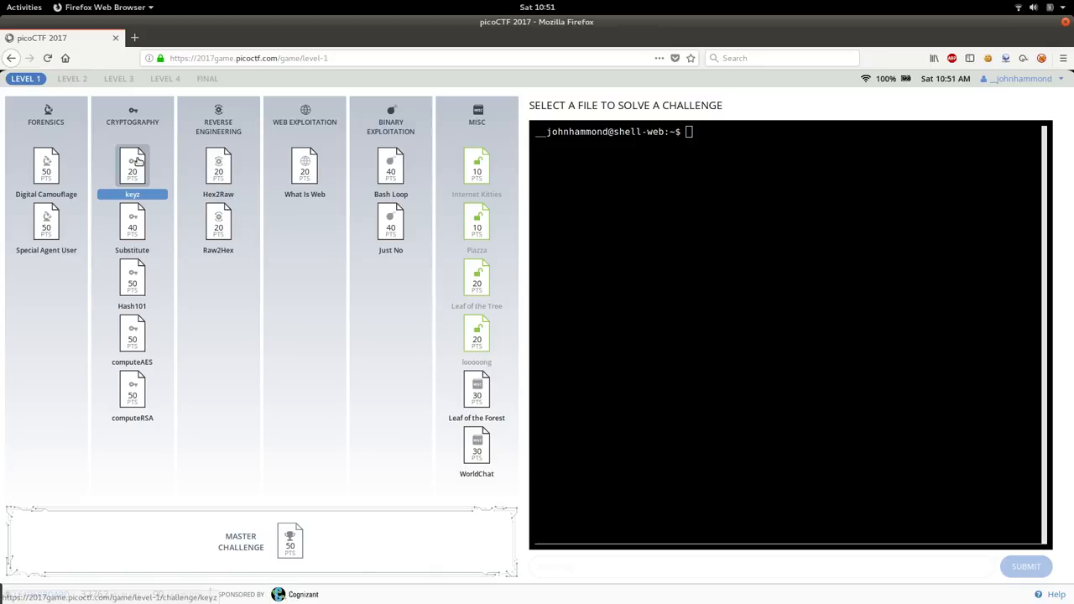
Step: Open the keyz challenge and follow its hint link to the SSH key tutorial
click(131, 166)
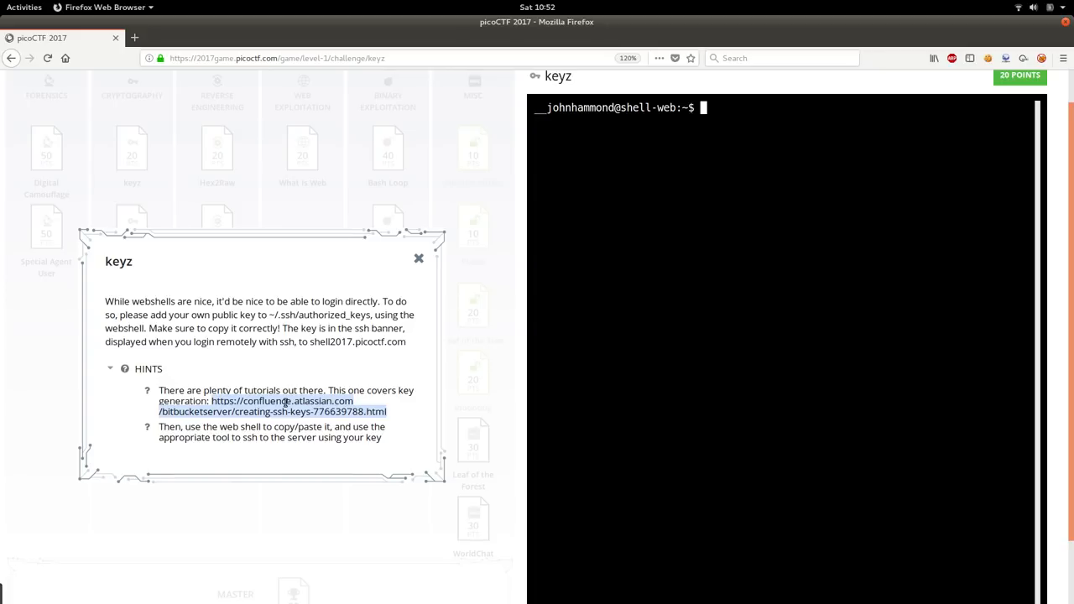
click(282, 405)
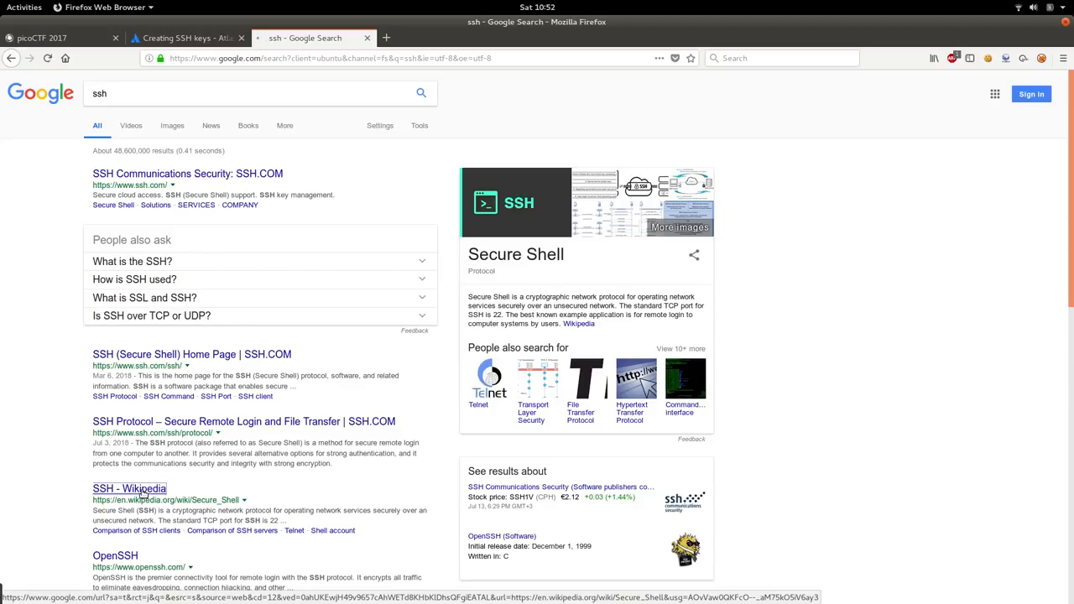
Step: Open the Secure Shell Wikipedia article and read down to the Linux & macOS key steps
click(129, 488)
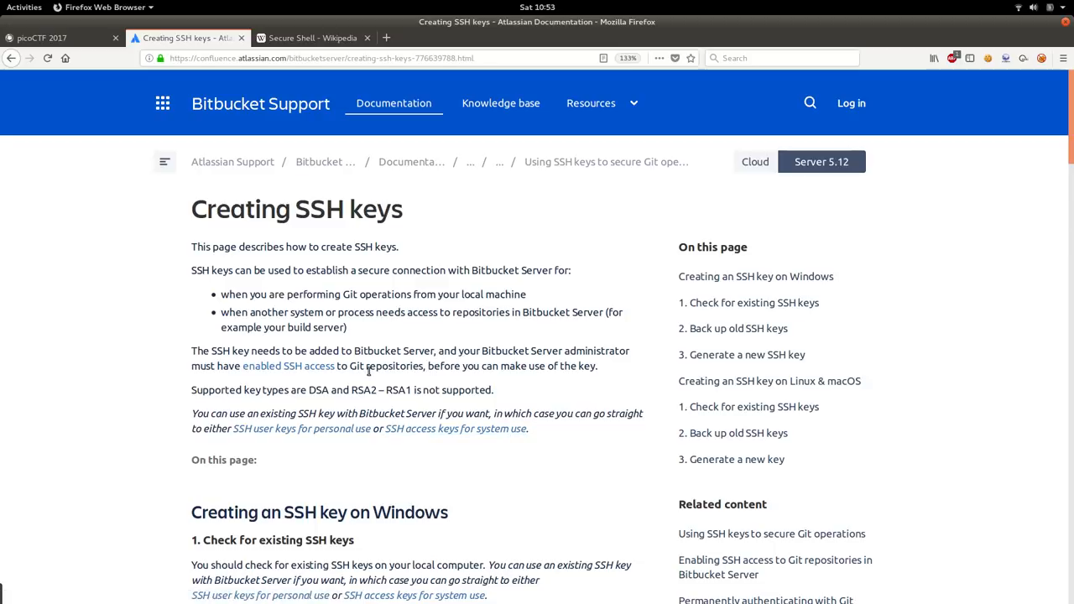
mouse_move(356, 344)
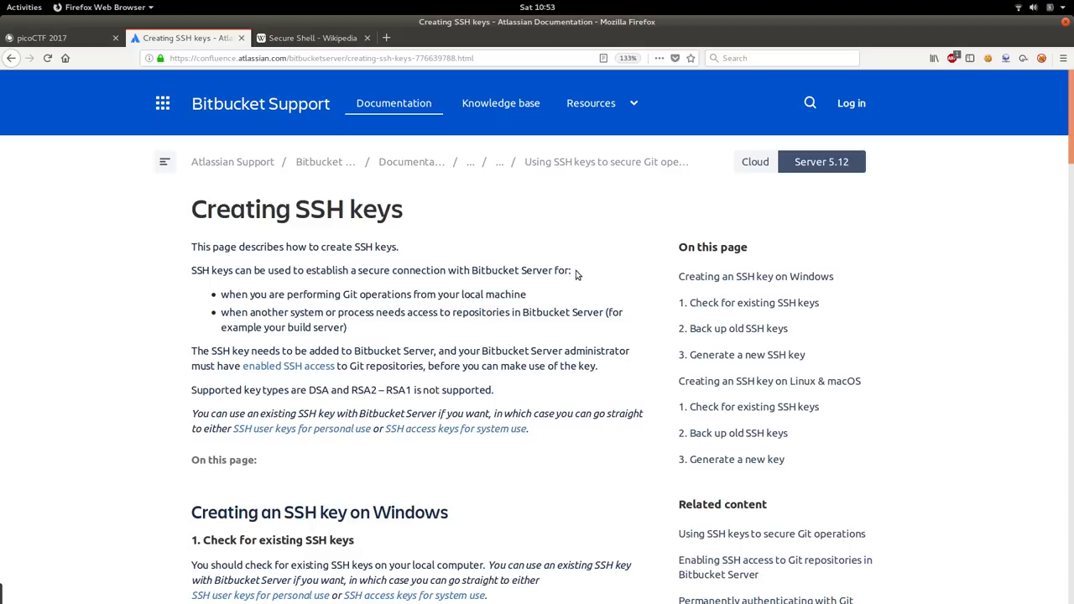
scroll(down, 3)
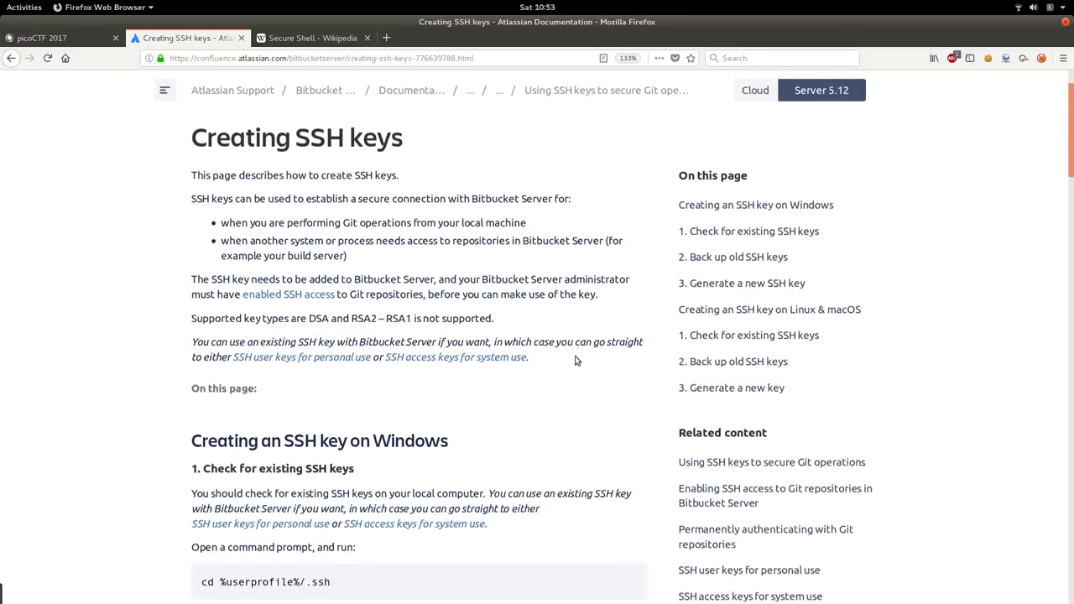
scroll(down, 3)
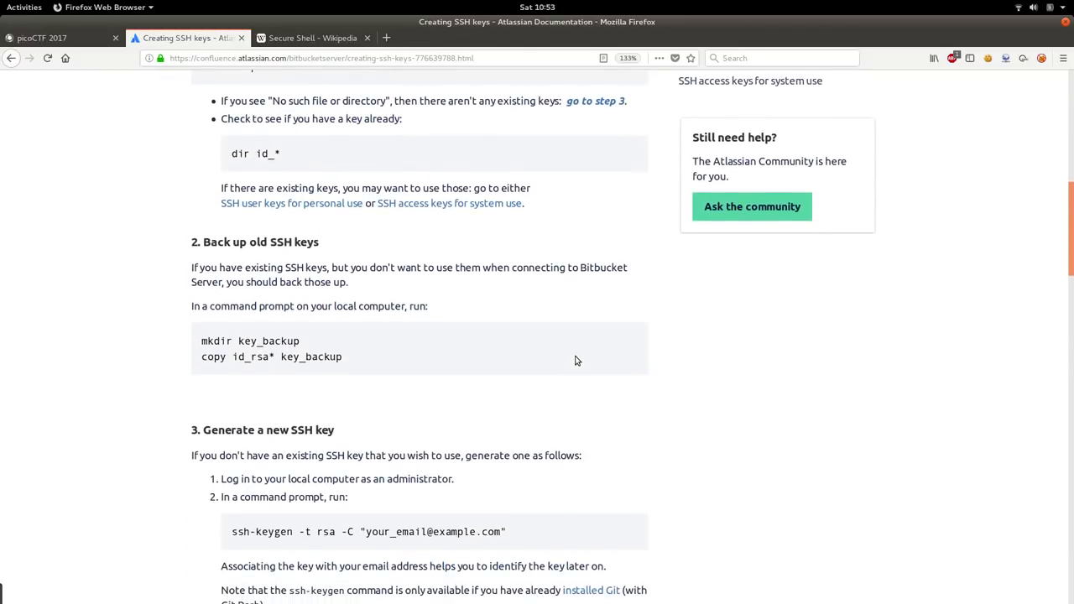
scroll(down, 3)
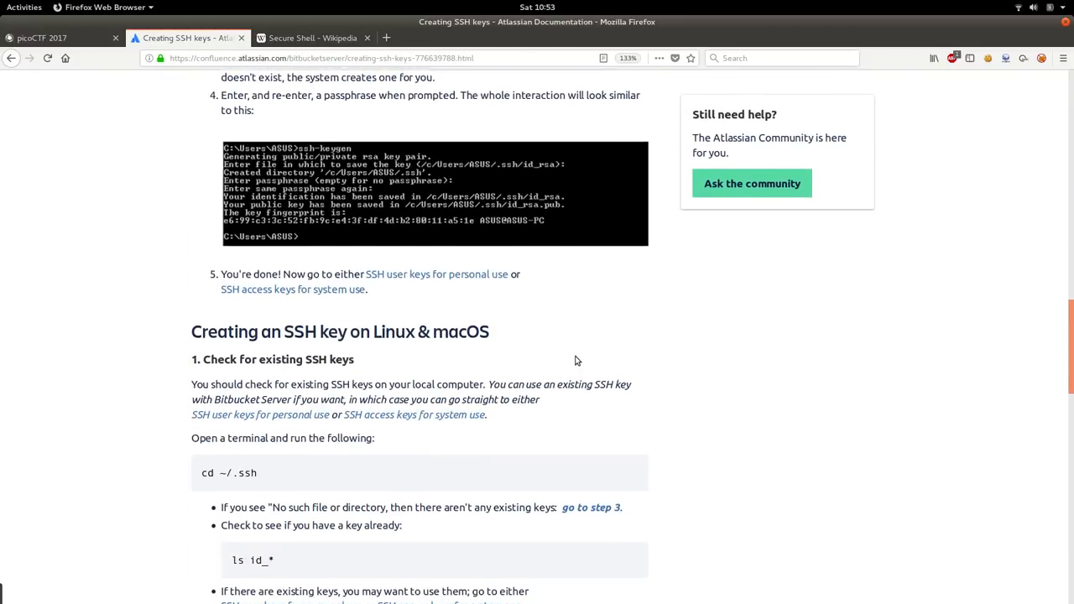
scroll(down, 3)
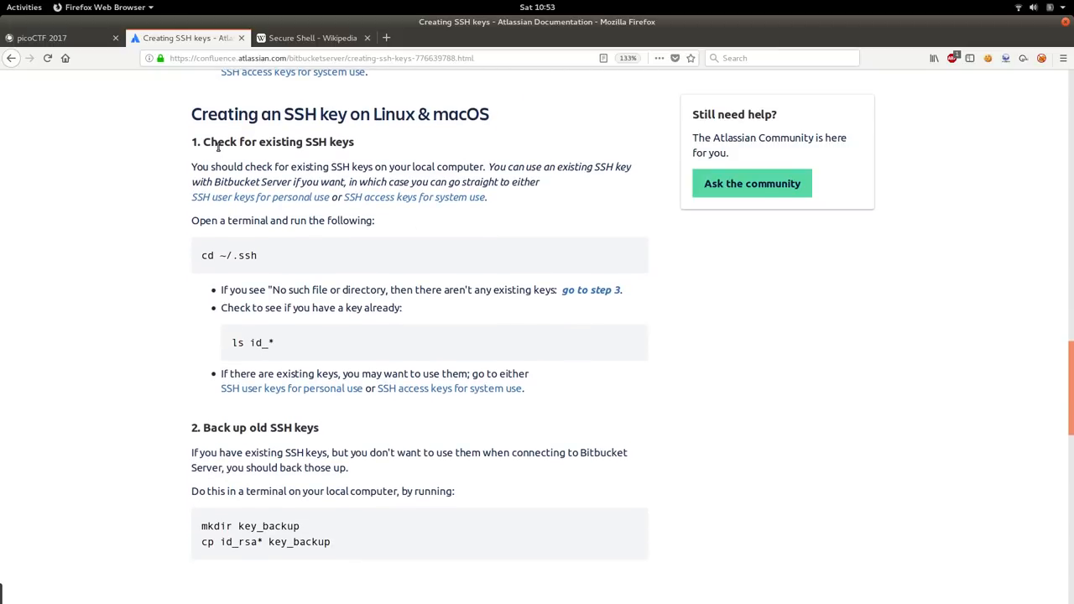
mouse_move(560, 188)
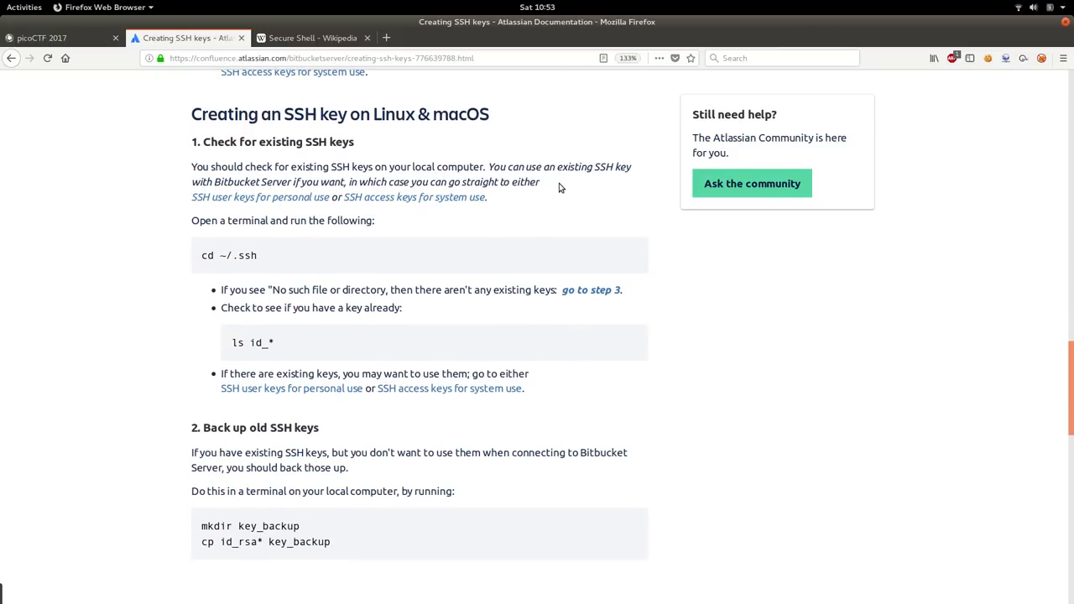
mouse_move(389, 225)
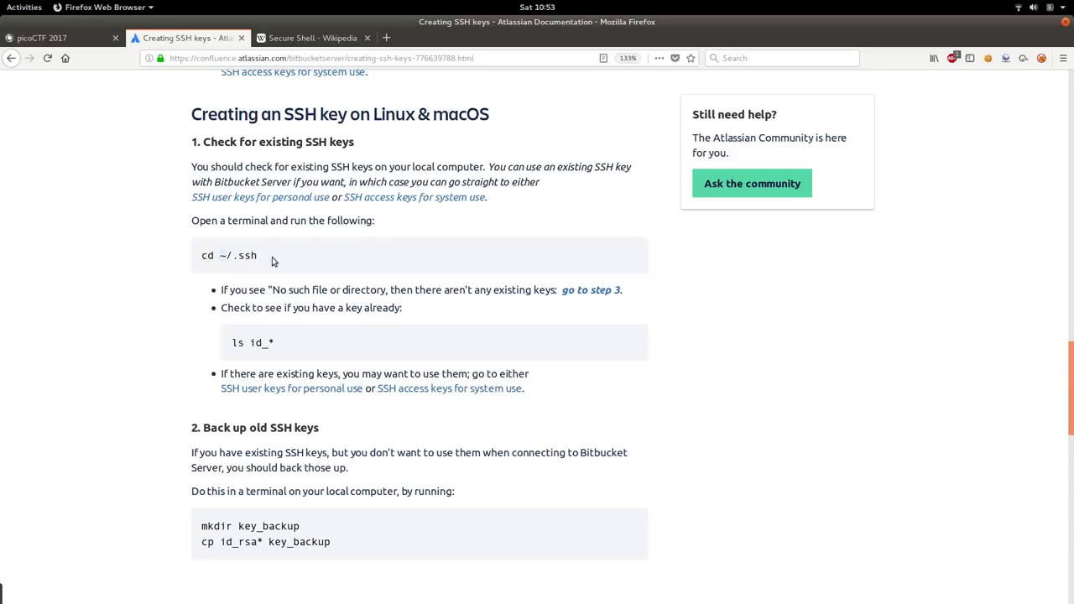
mouse_move(308, 265)
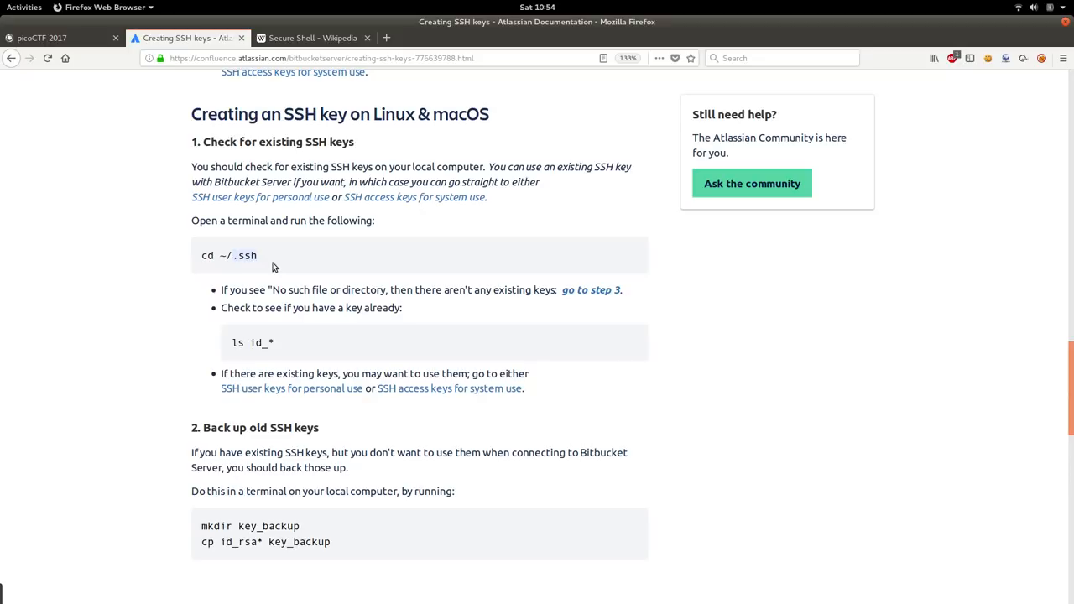
mouse_move(285, 269)
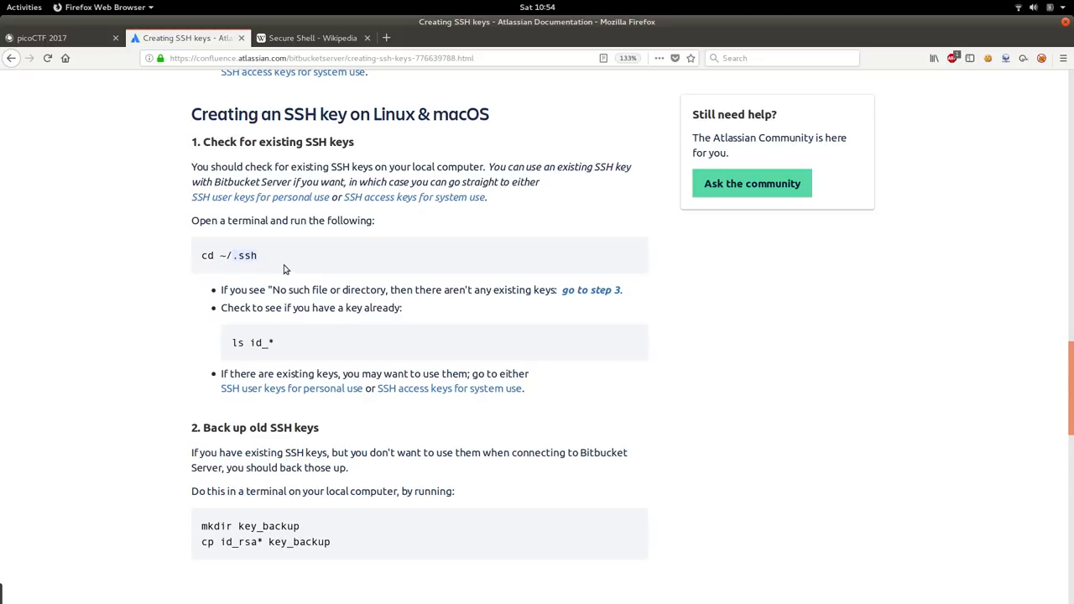
mouse_move(366, 287)
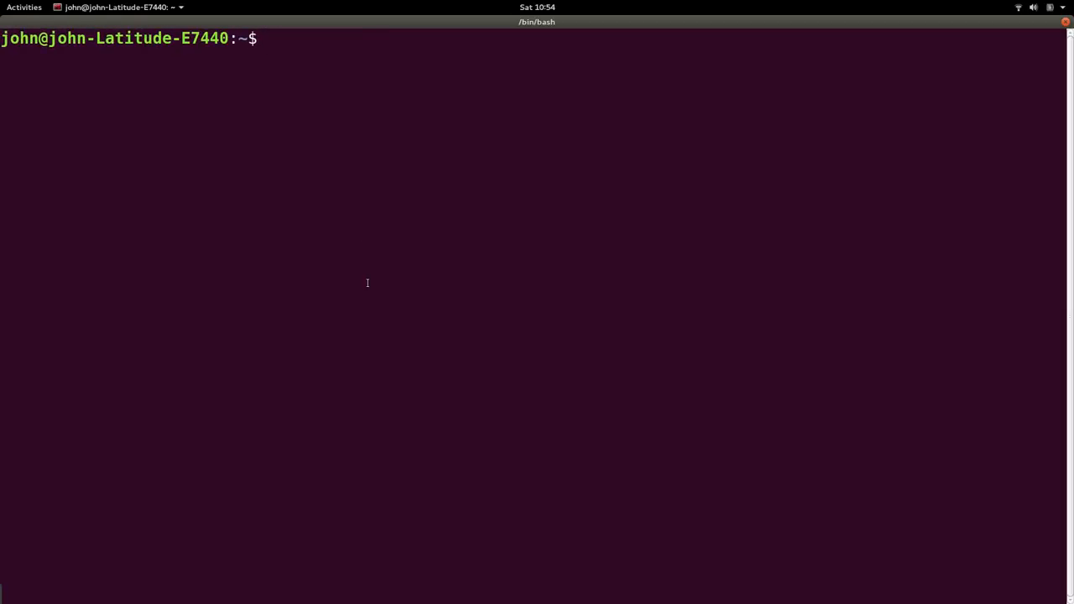
Step: Change into the ~/.ssh directory in the terminal, discarding a stray 'mk'
text(cd ~/.ssh)
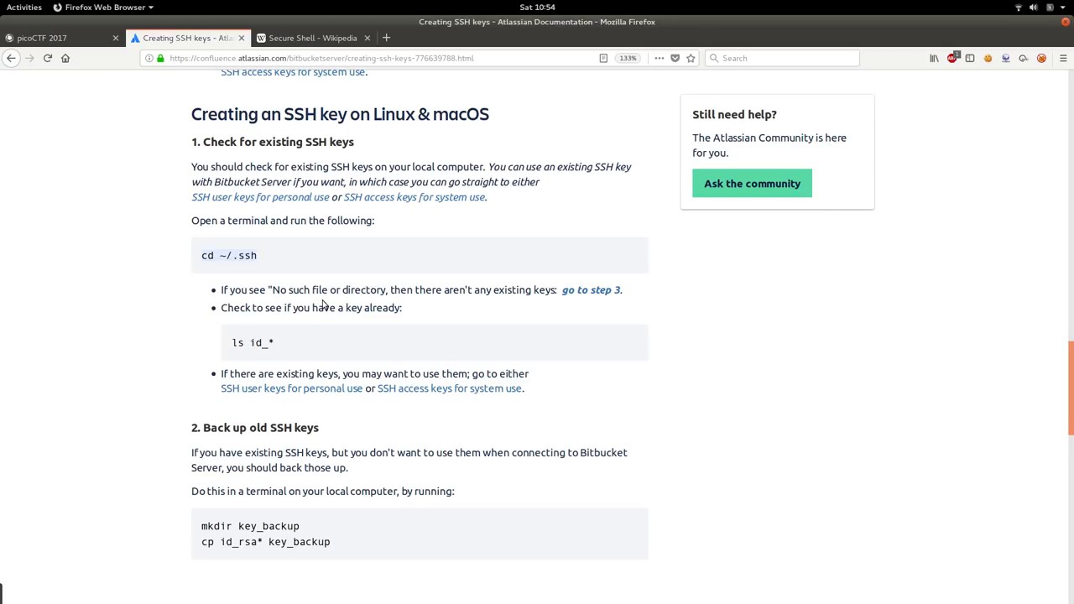
double_click(329, 288)
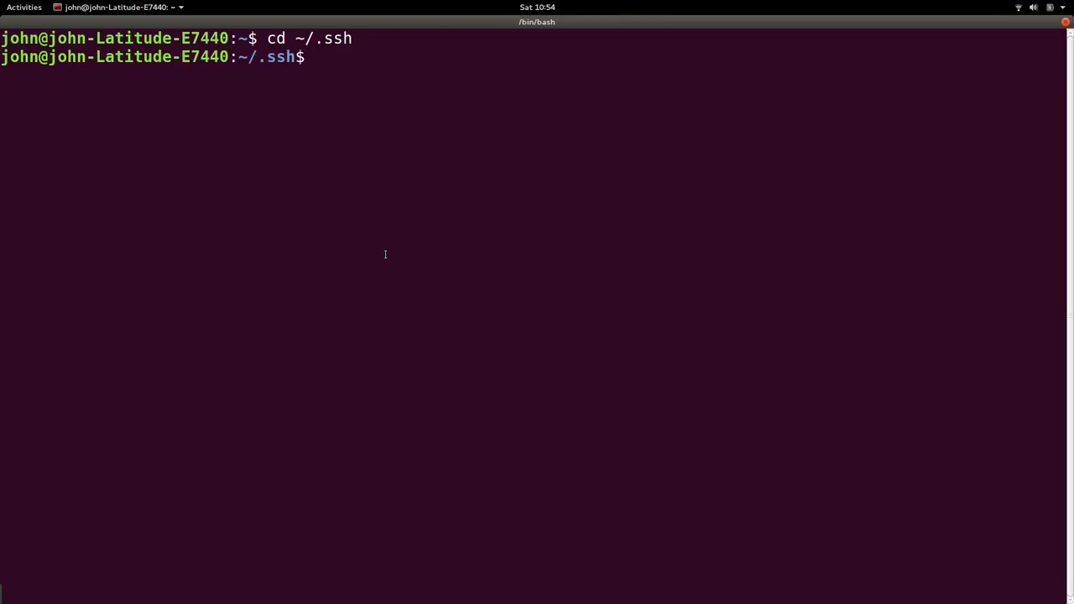
text(mk)
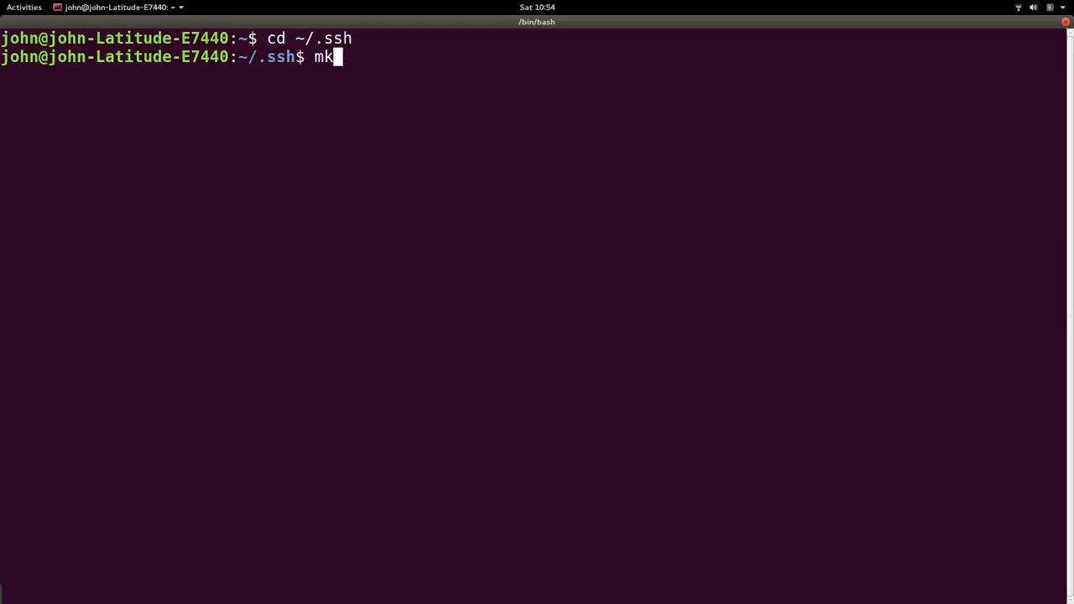
key(BackSpace)
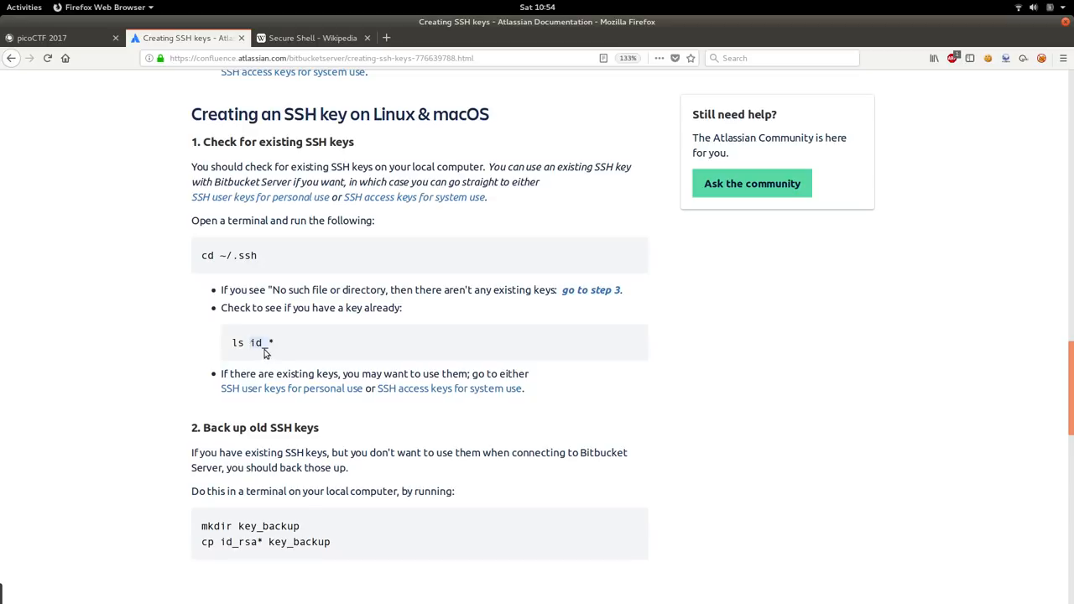
mouse_move(154, 391)
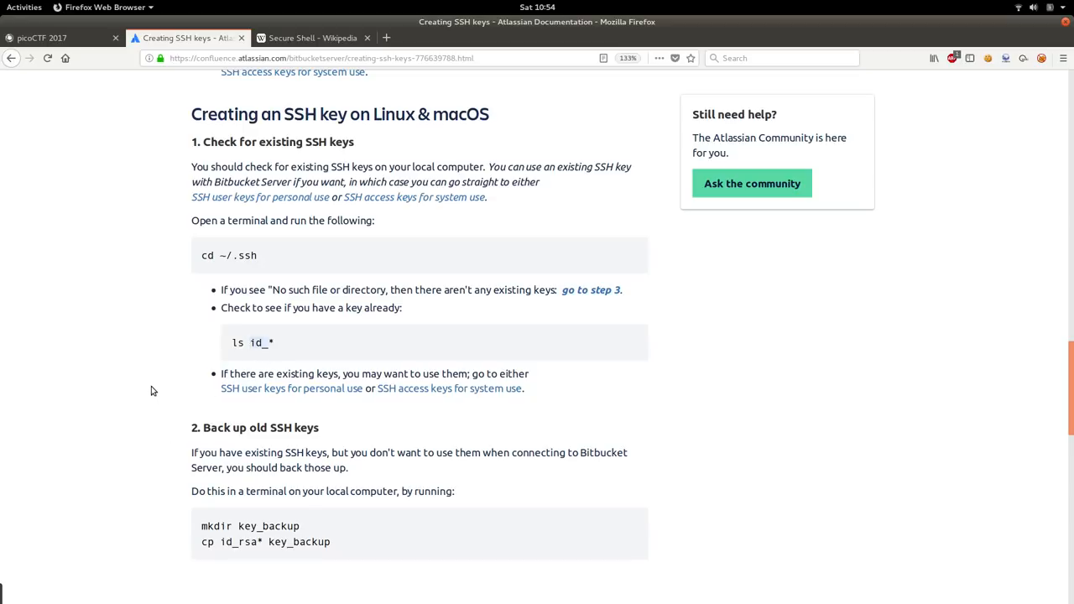
Step: Scroll through section 3, Generate a new key, down to the 'You're done!' step
scroll(down, 3)
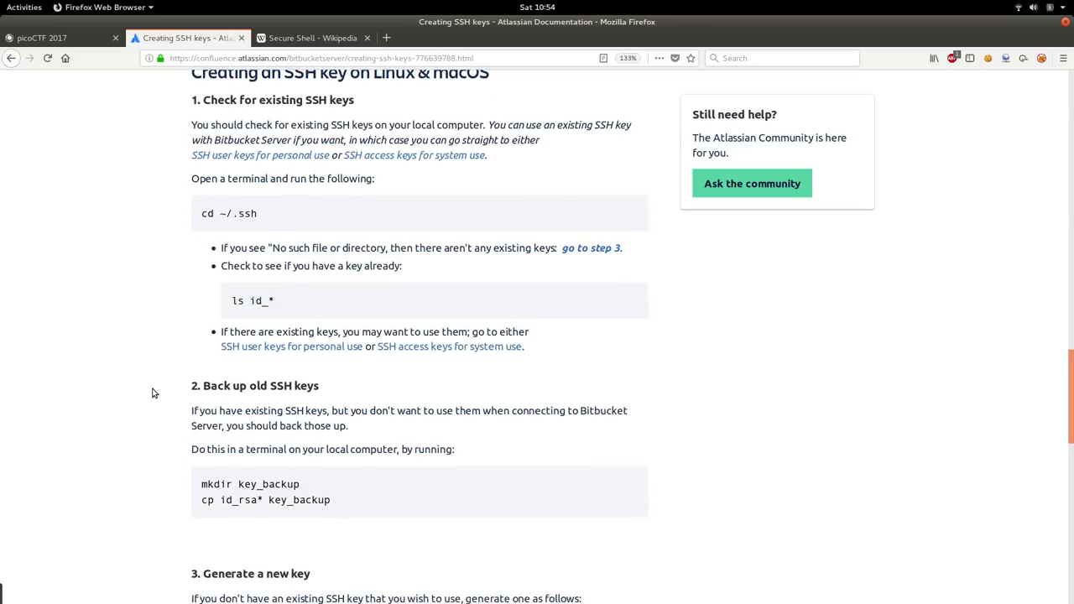
scroll(down, 3)
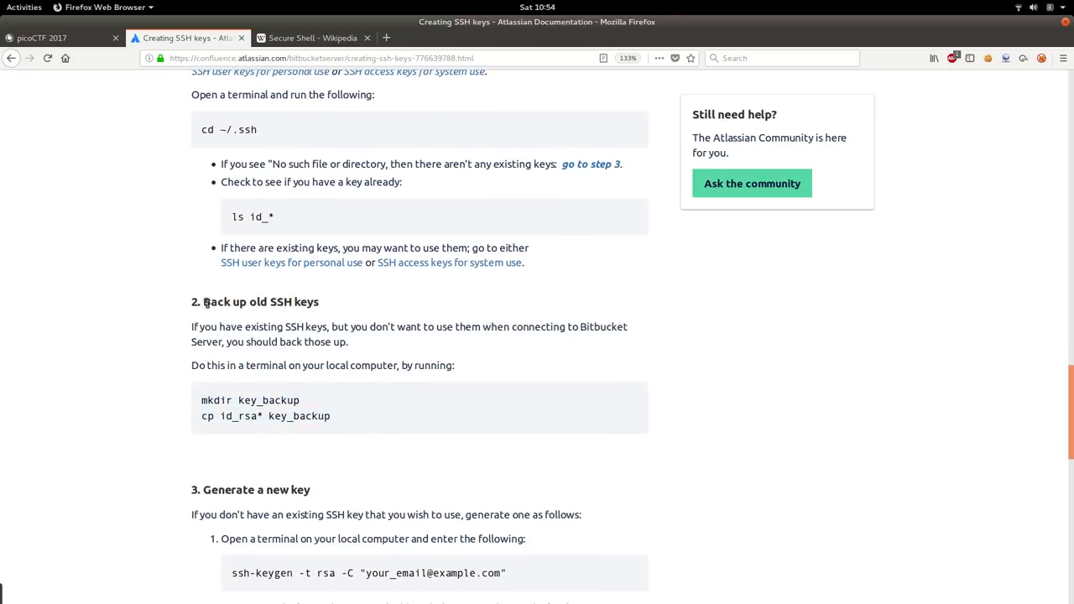
scroll(down, 3)
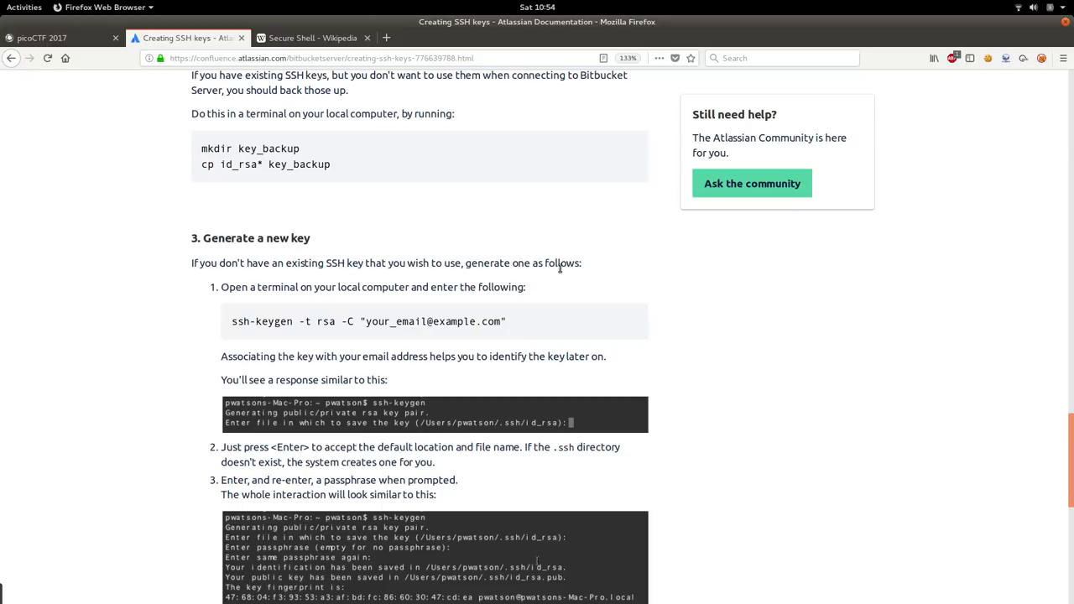
mouse_move(601, 278)
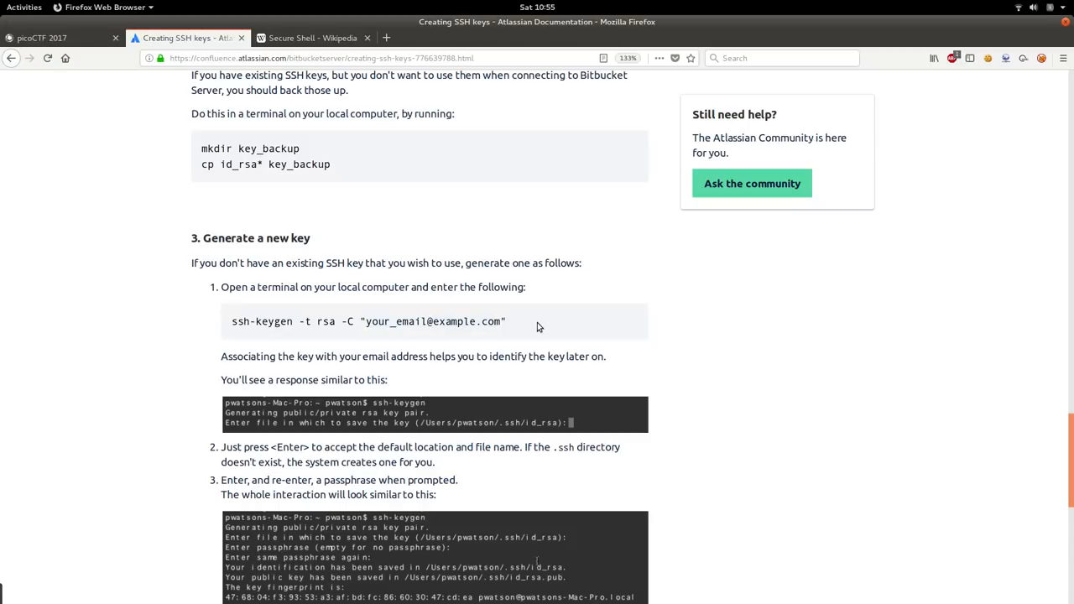
scroll(down, 3)
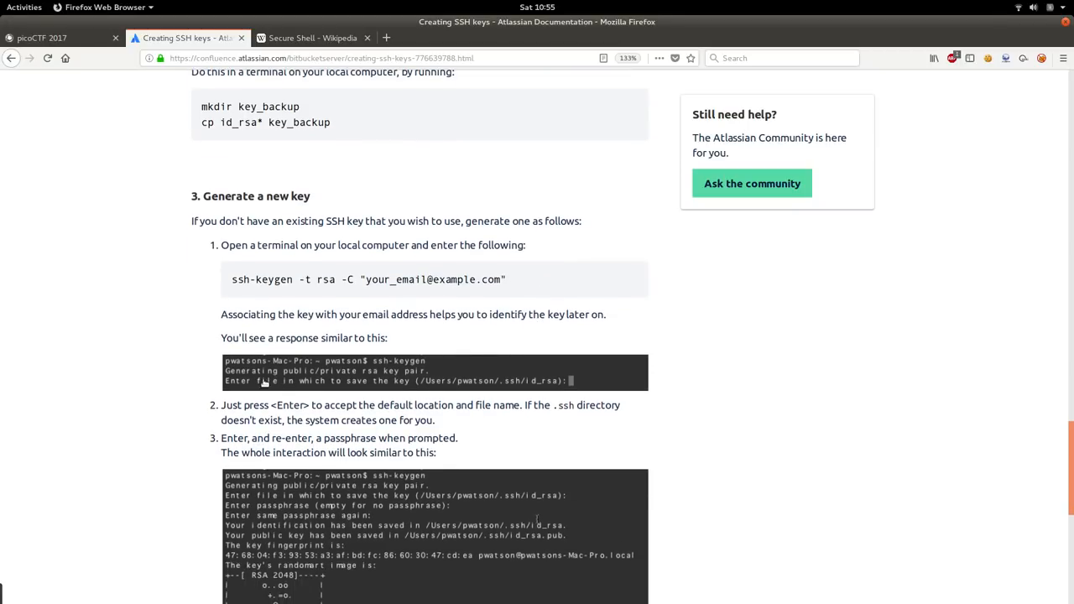
mouse_move(452, 379)
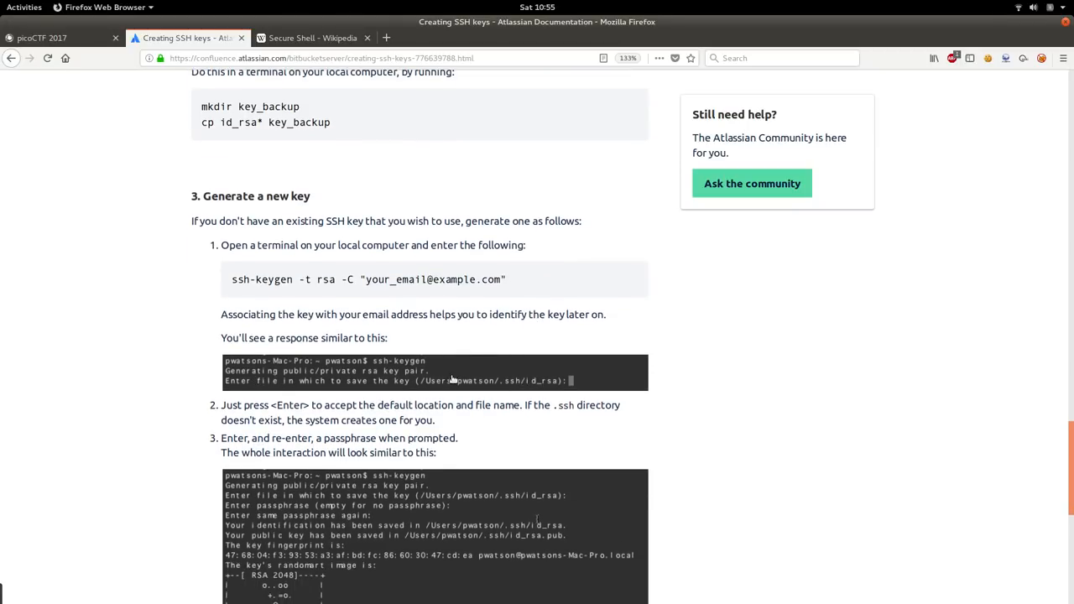
mouse_move(506, 390)
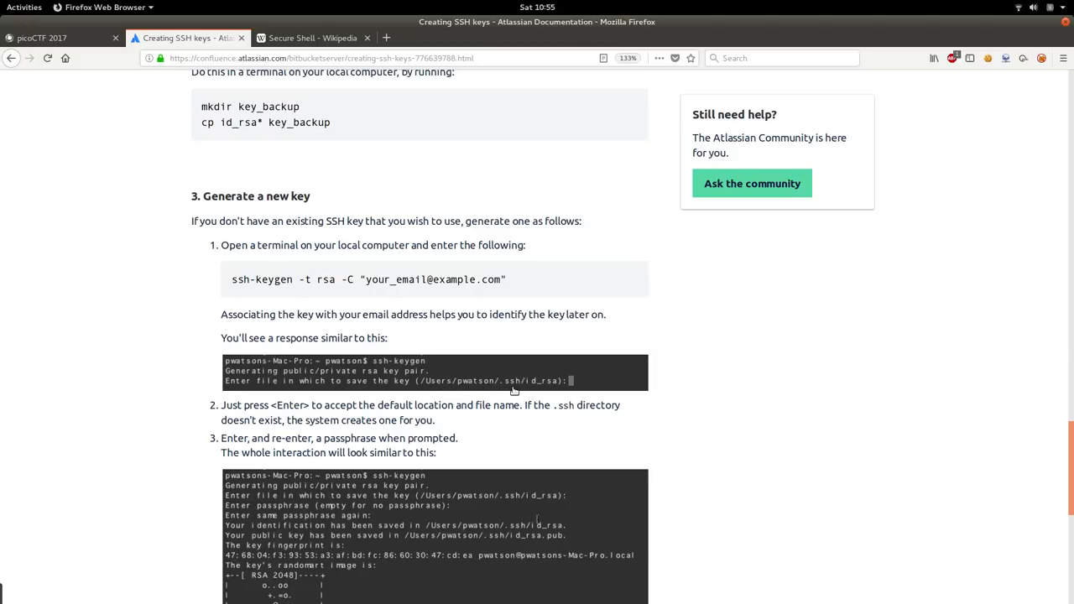
mouse_move(524, 395)
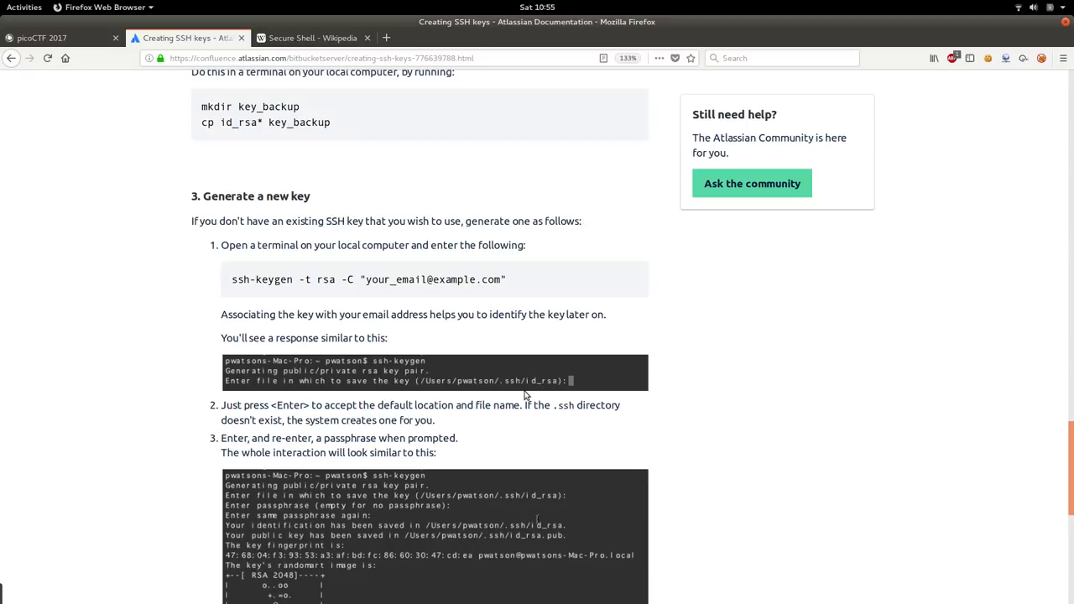
mouse_move(527, 398)
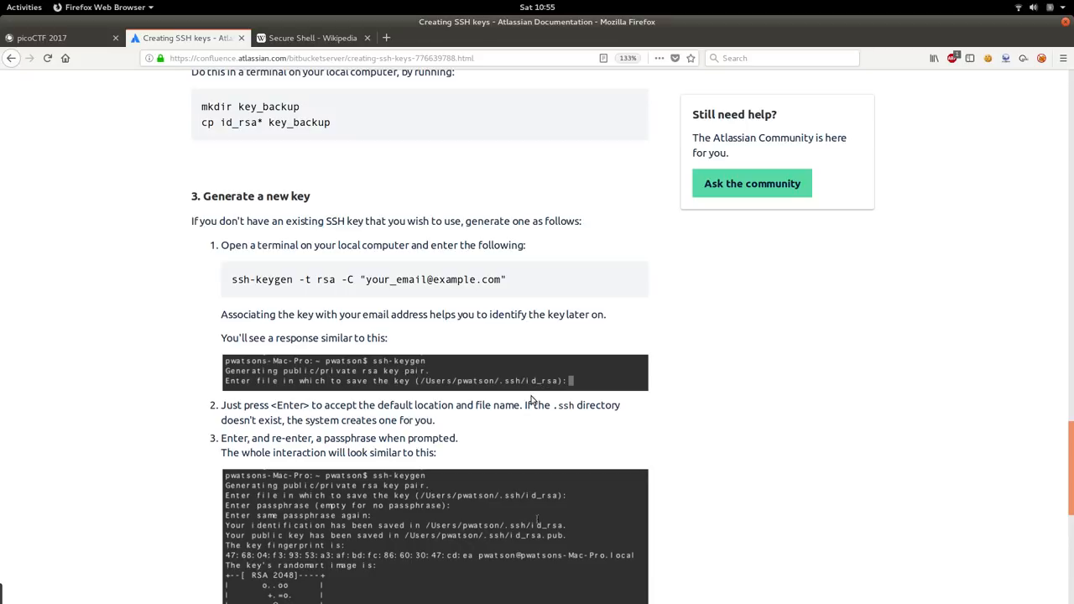
scroll(down, 3)
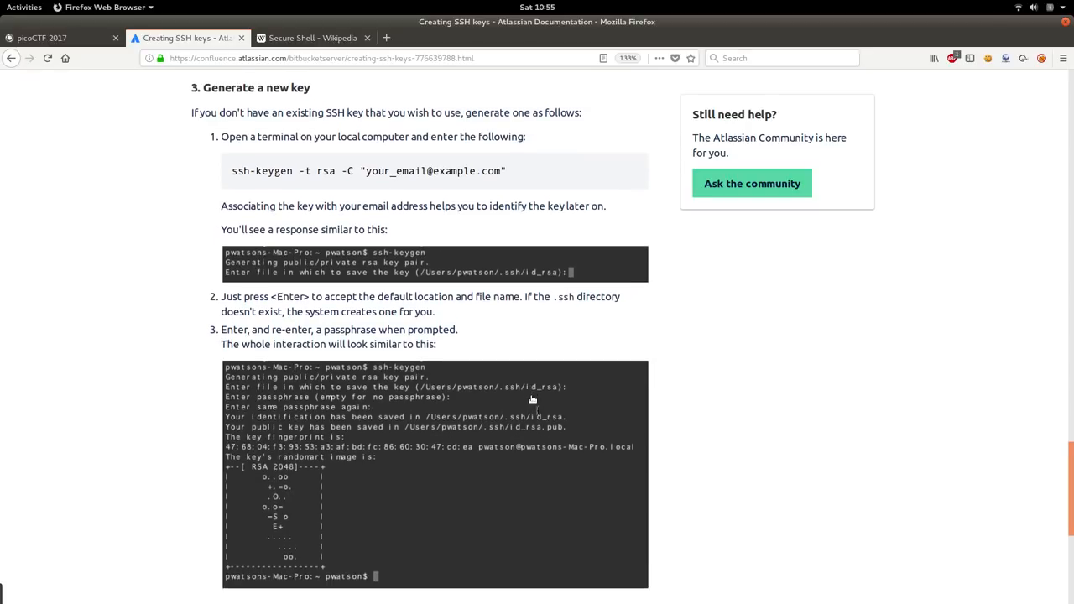
scroll(down, 3)
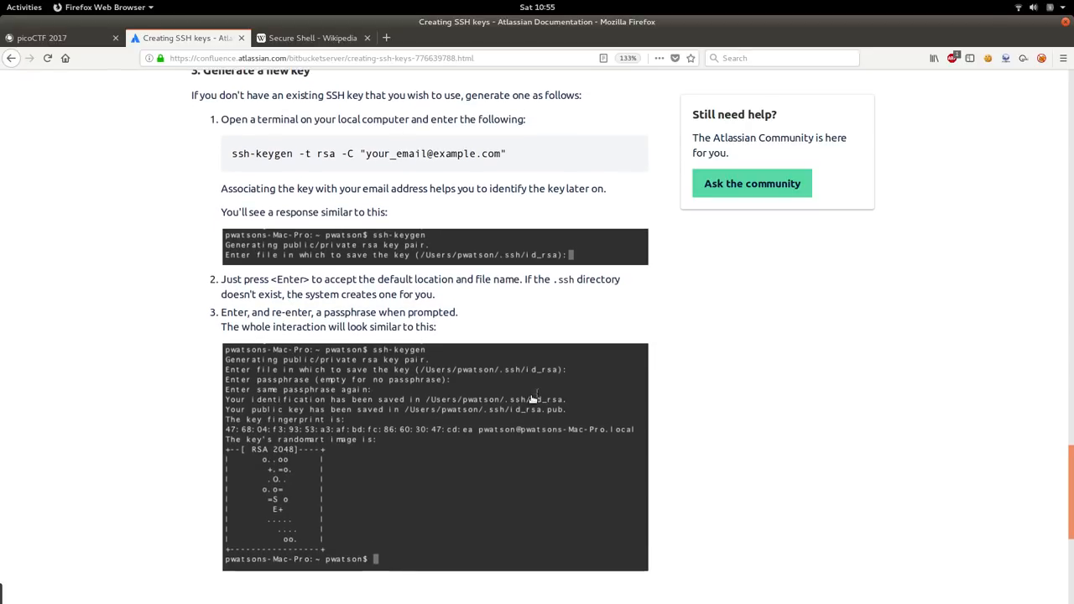
scroll(down, 3)
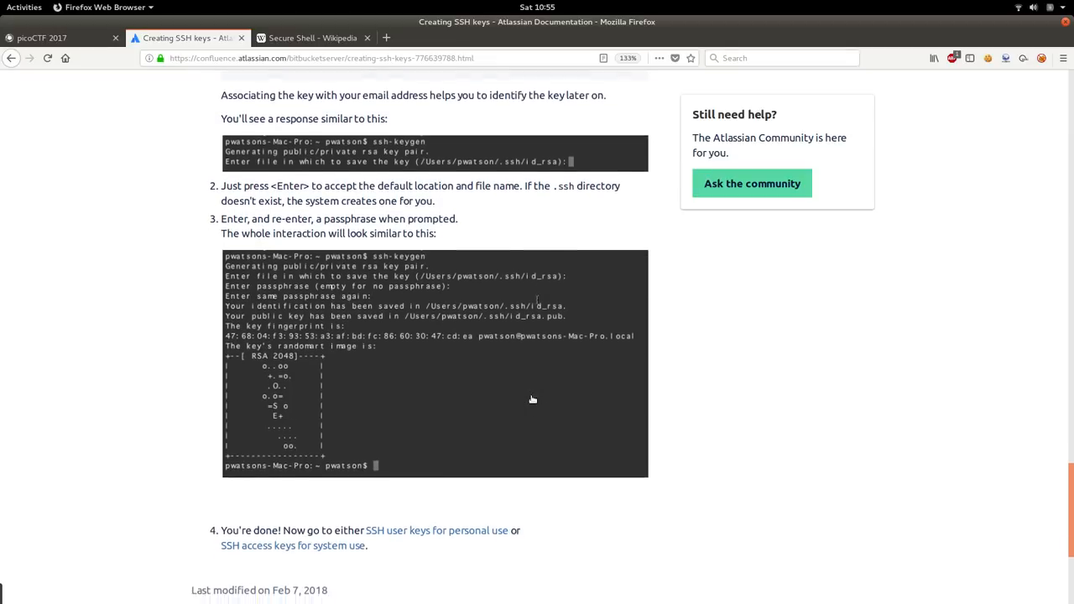
scroll(down, 3)
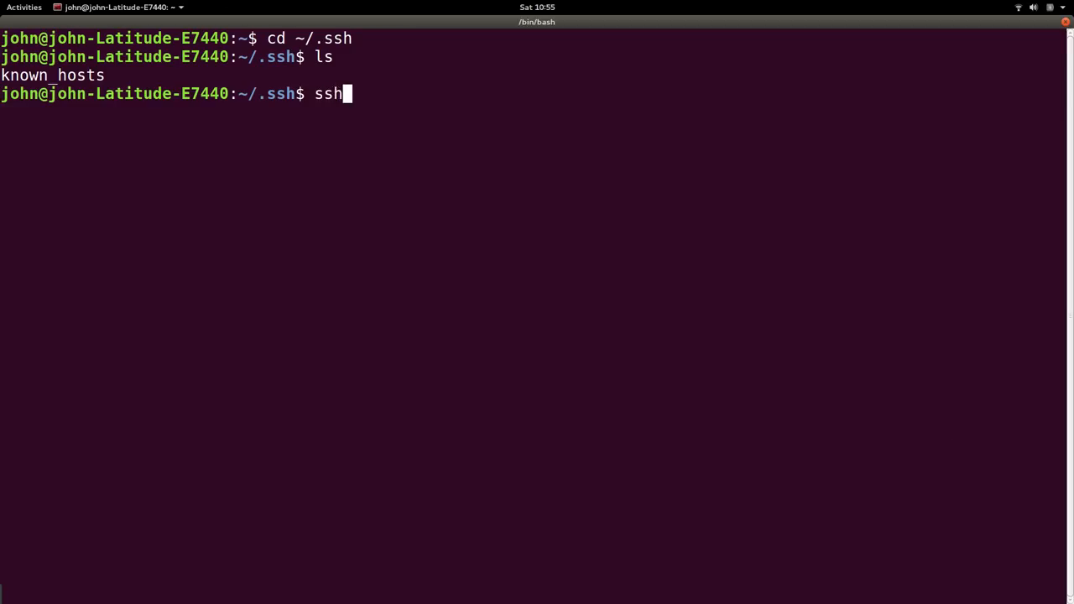
text(-keygen -t r)
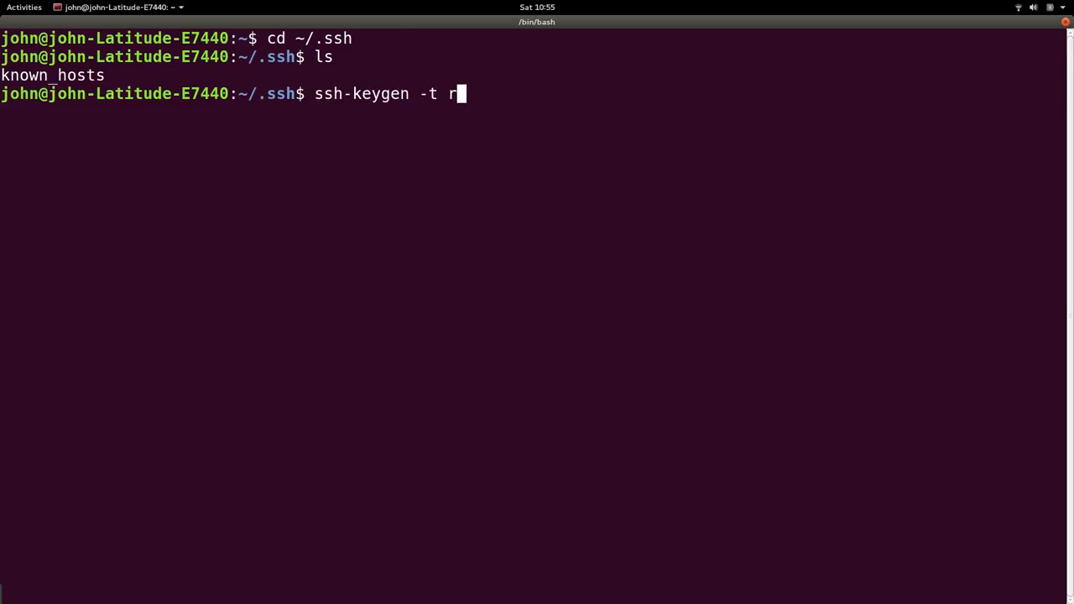
text(sa -C "")
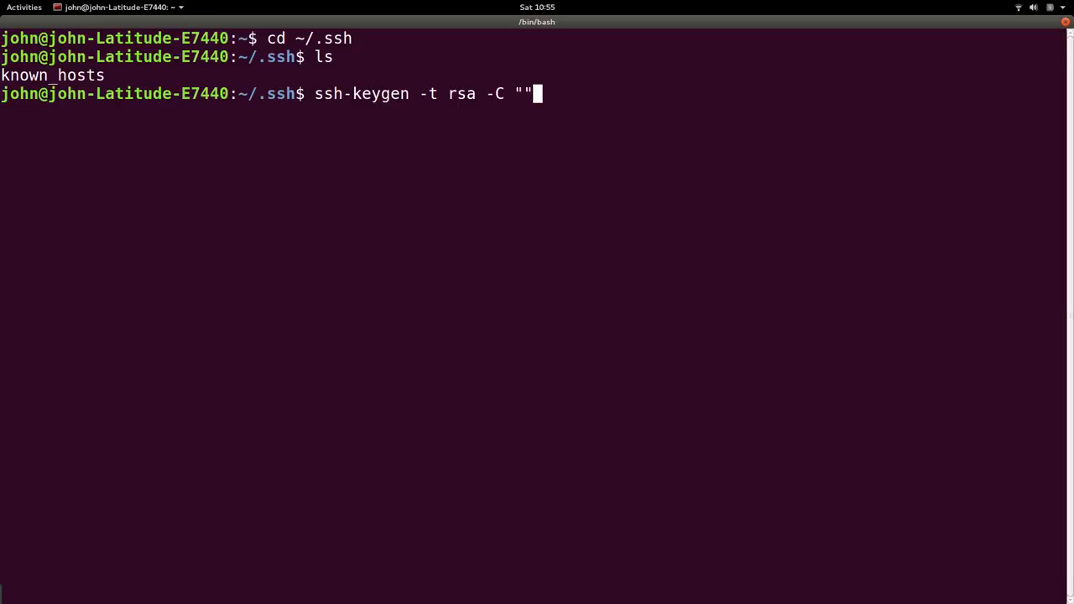
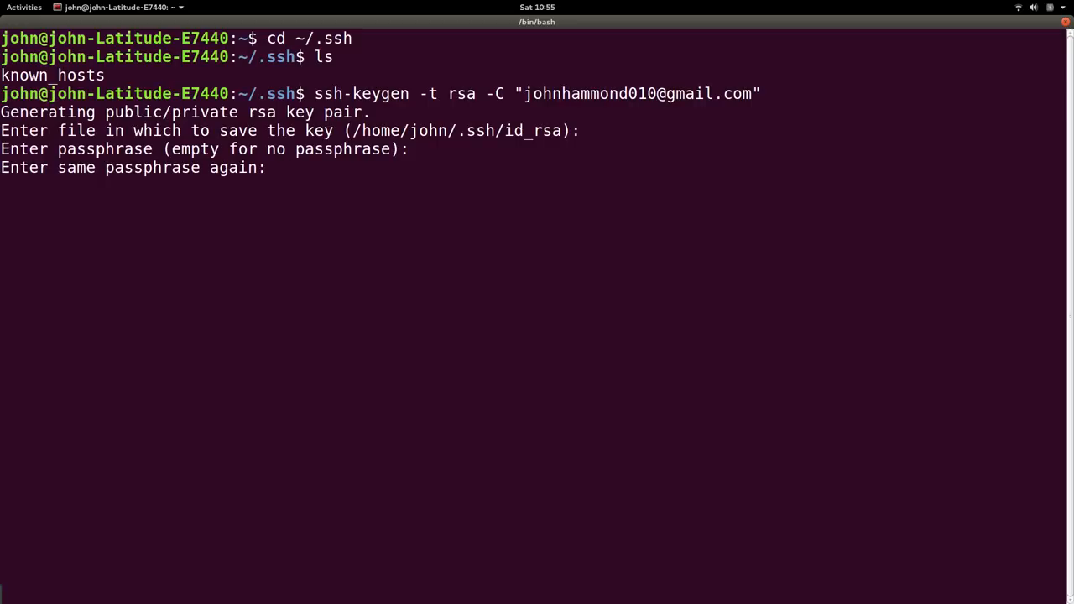
key(Return)
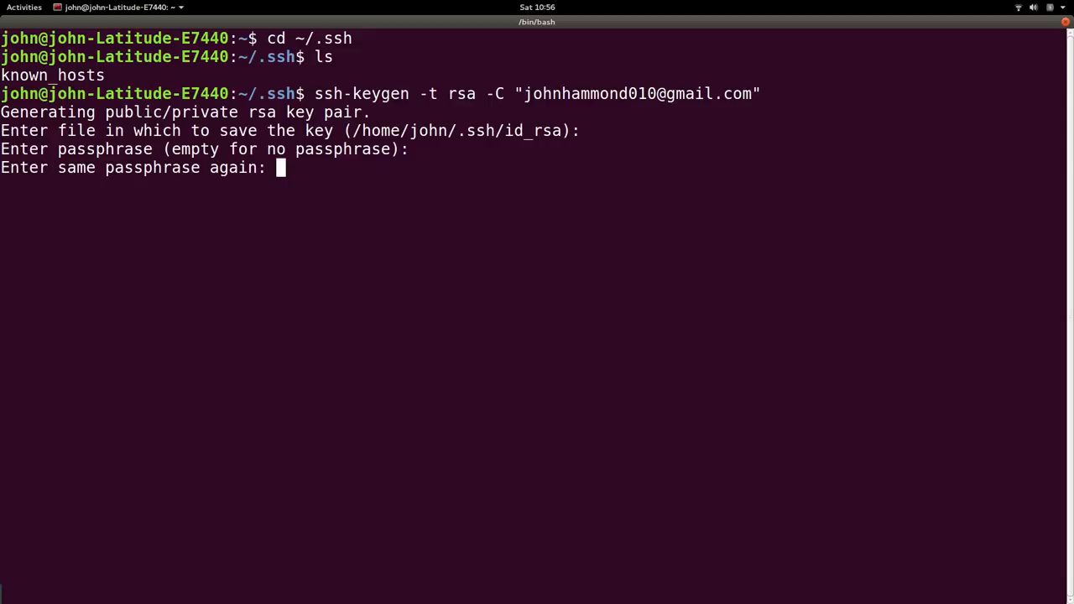
key(Return)
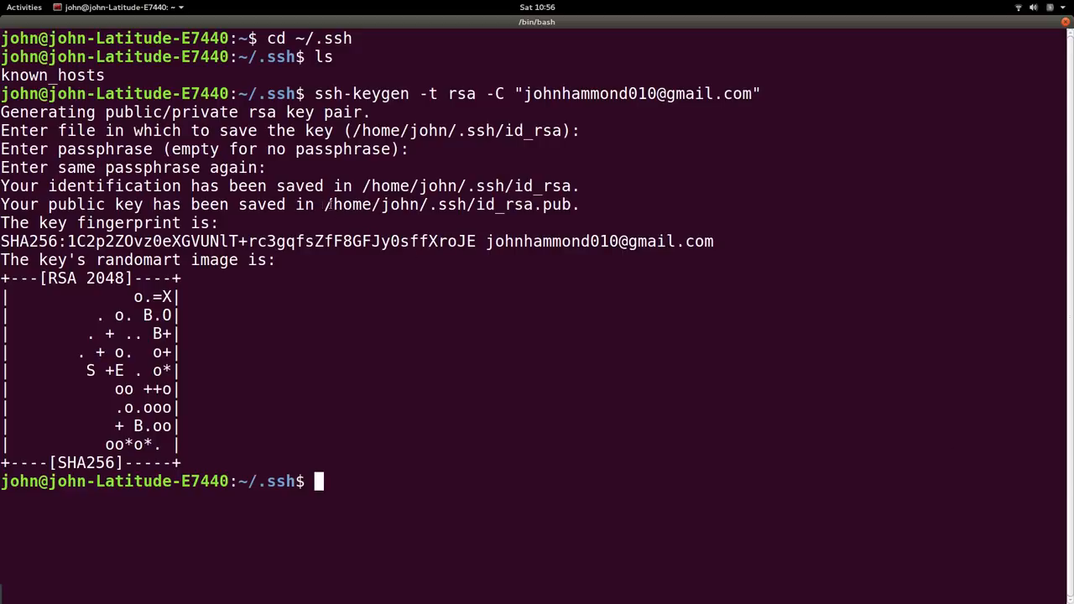
double_click(433, 205)
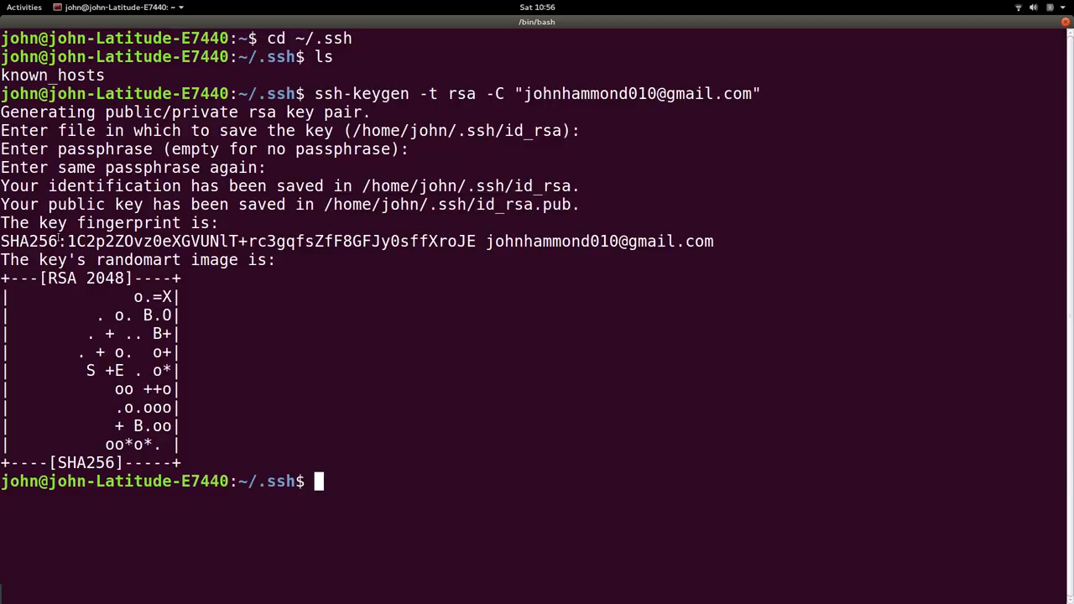
mouse_move(369, 396)
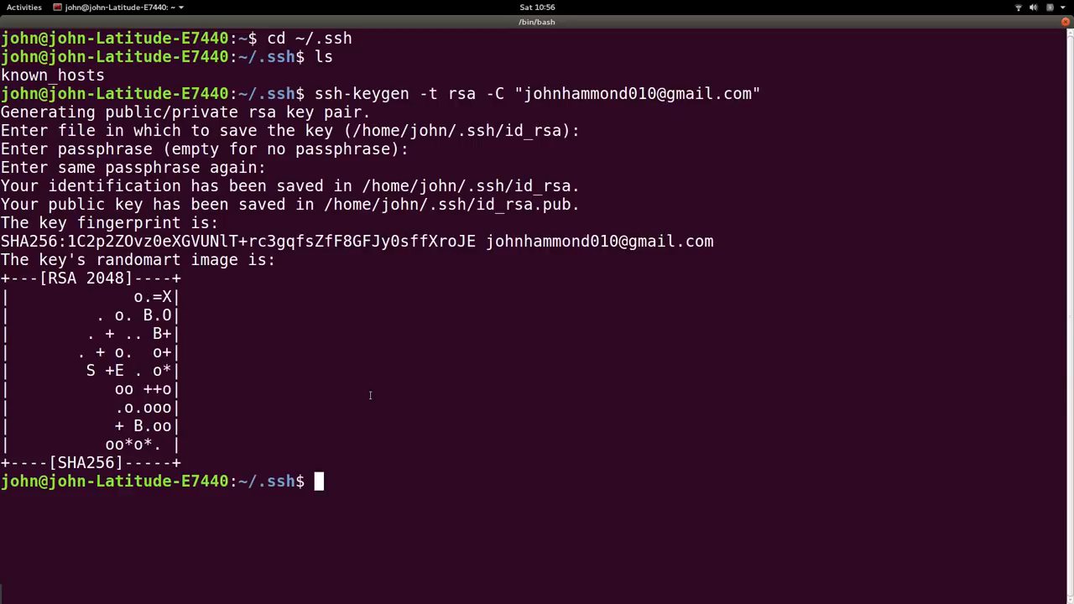
Step: List ~/.ssh to confirm id_rsa, id_rsa.pub and known_hosts exist
text(ls)
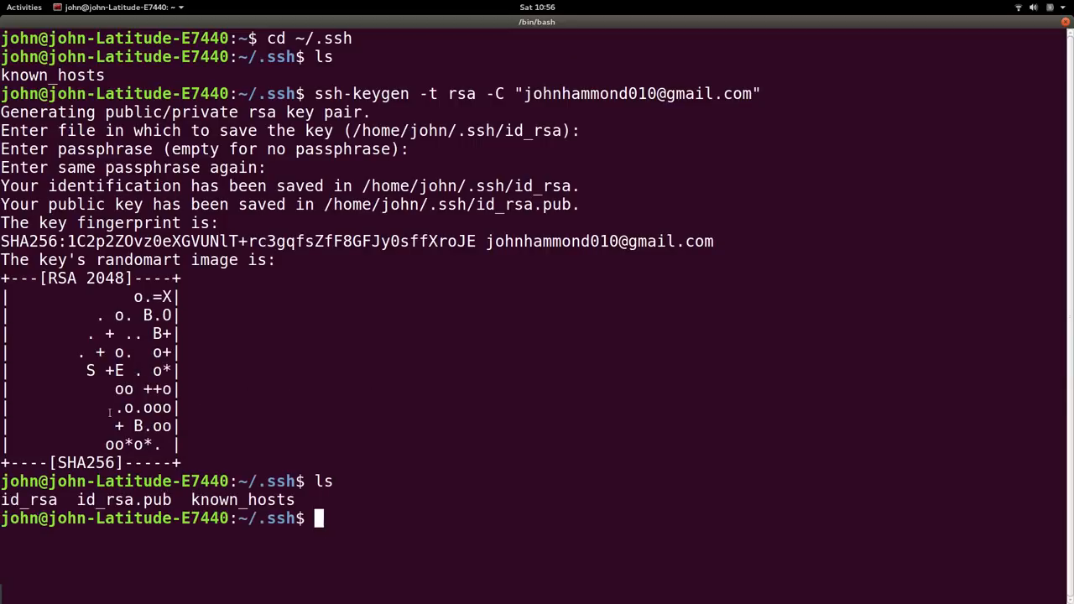
double_click(35, 500)
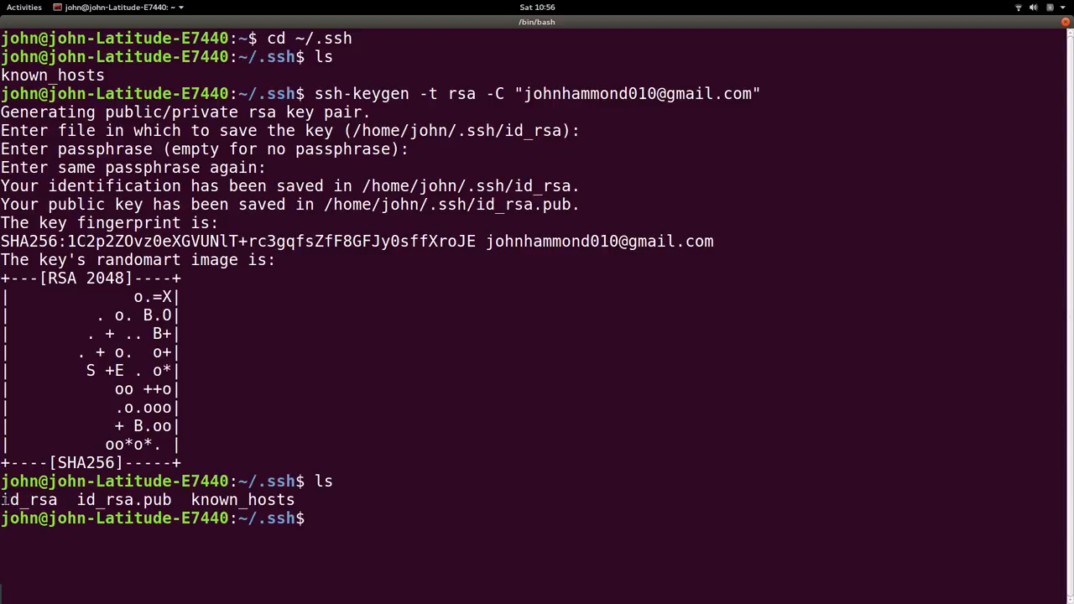
double_click(30, 500)
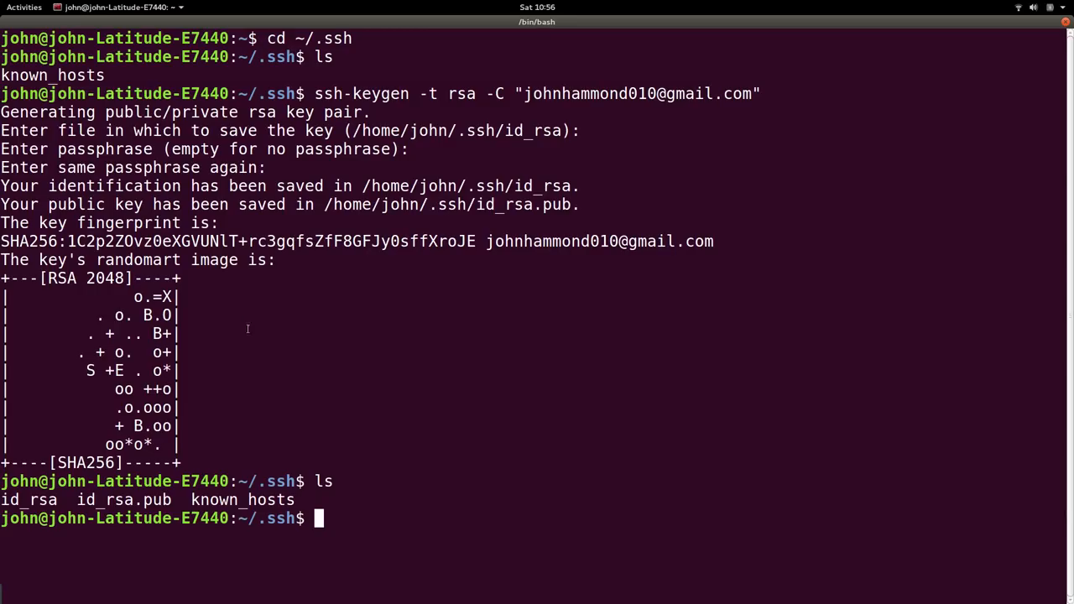
Step: Print the public key with cat id_rsa.pub
text(cat)
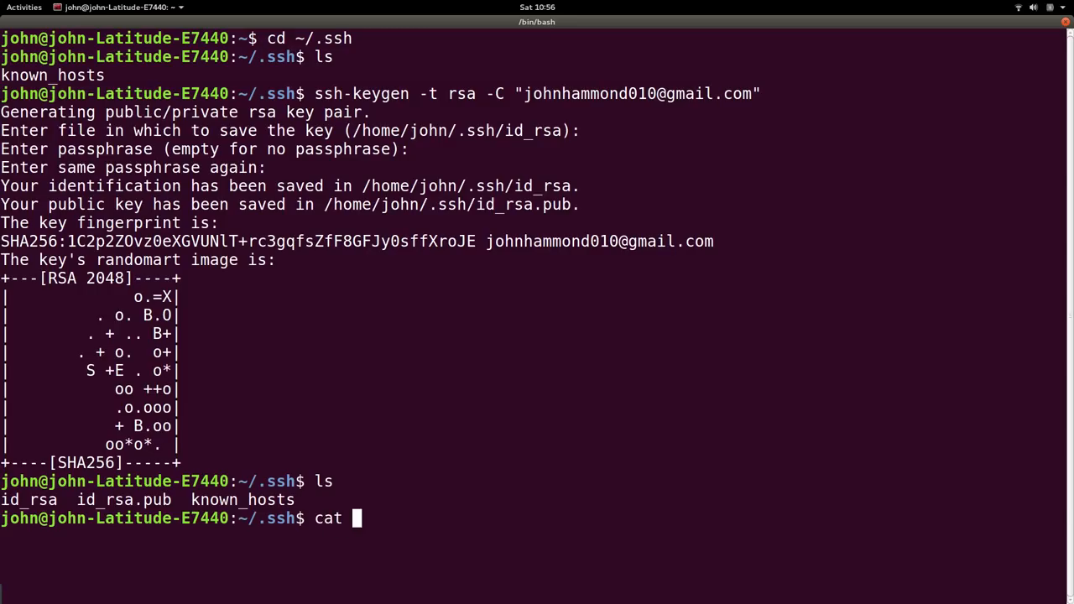
text(id_rsa.)
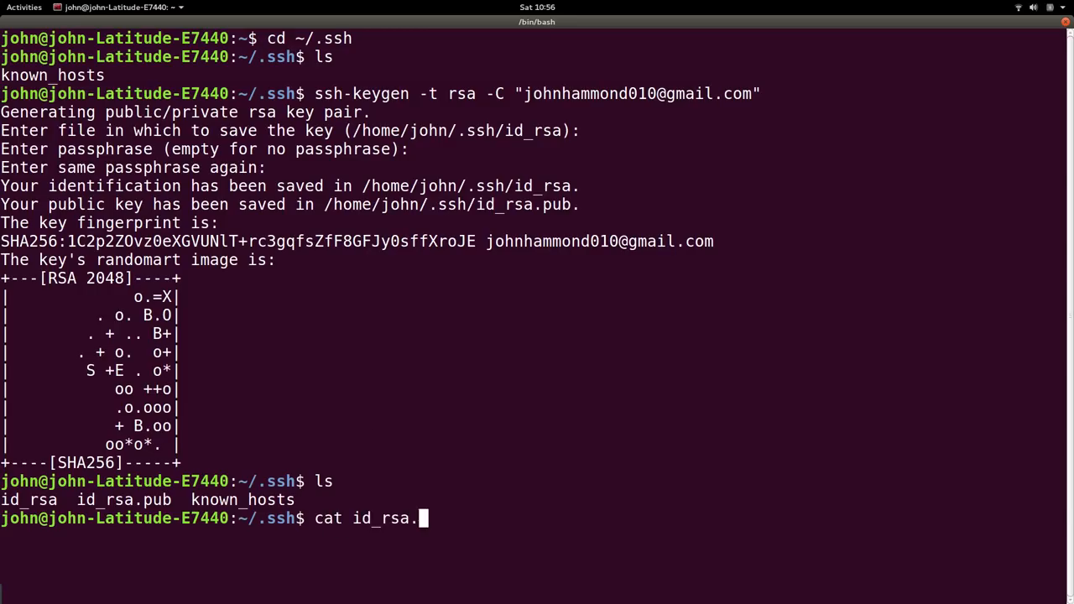
text(pub)
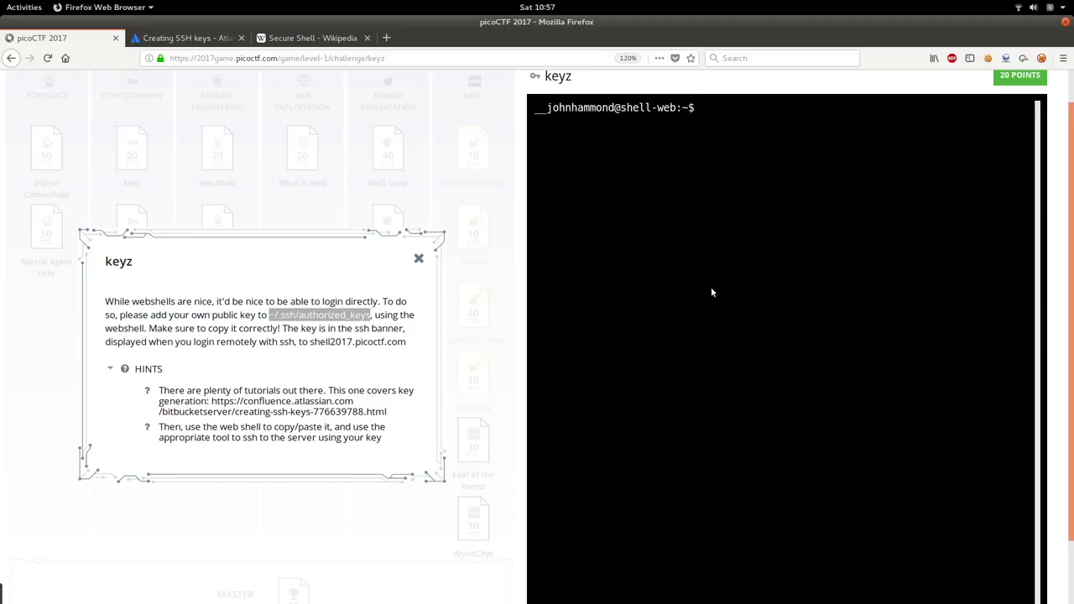
Step: Create the .ssh directory with mkdir on the picoCTF webshell and cd into it
text(cd .ssh)
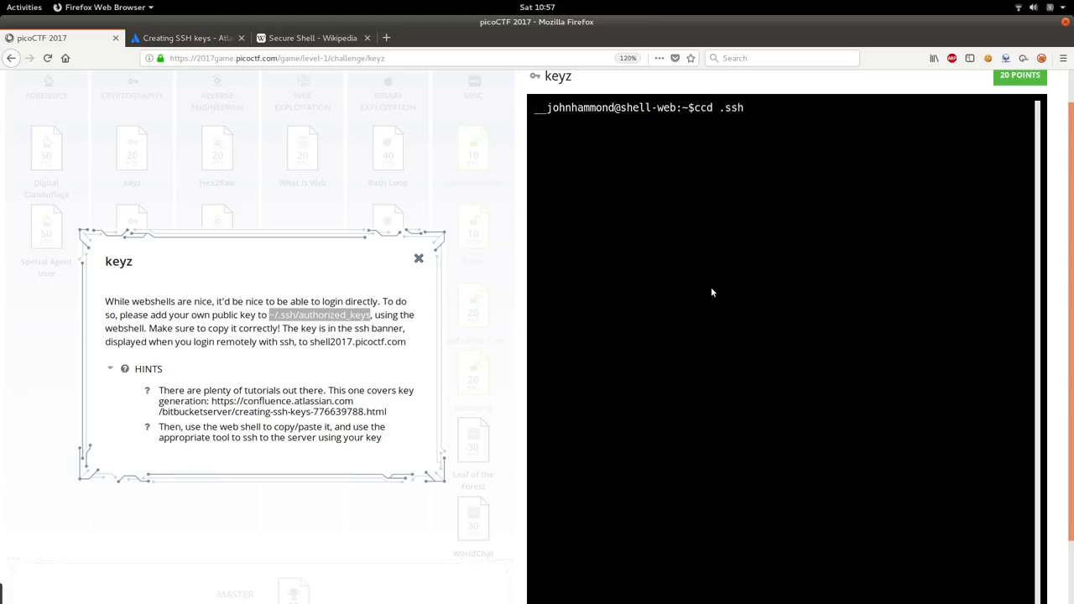
key(ctrl+c)
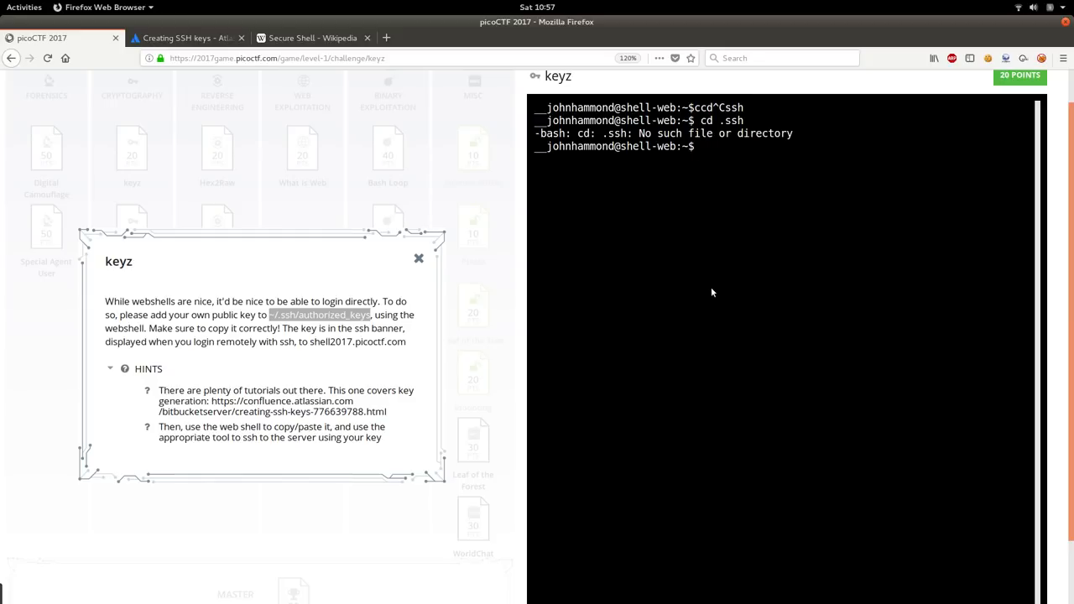
text(mkdir)
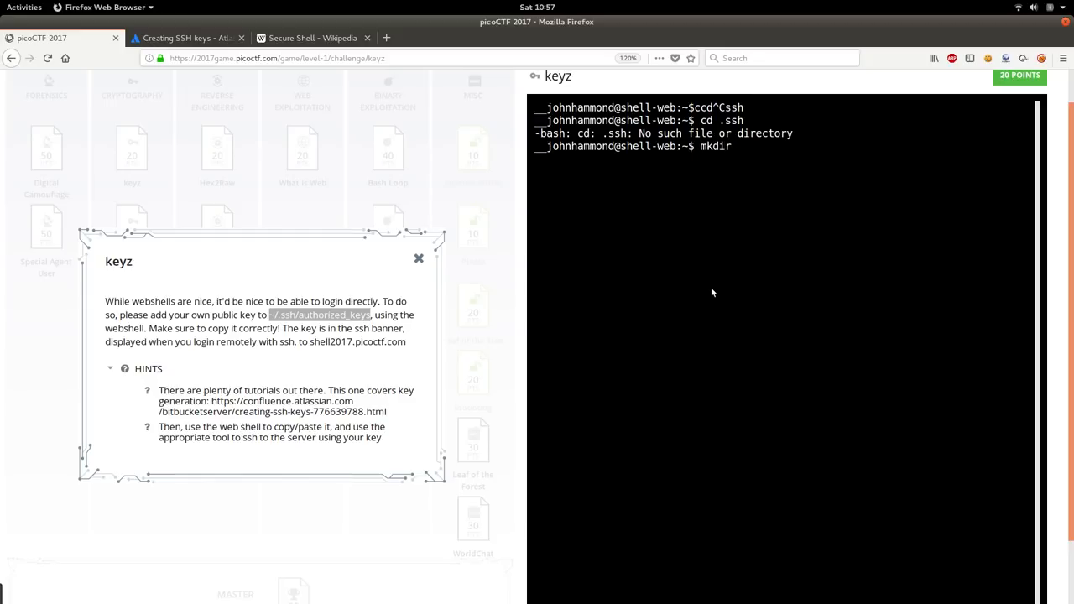
text(.ssh)
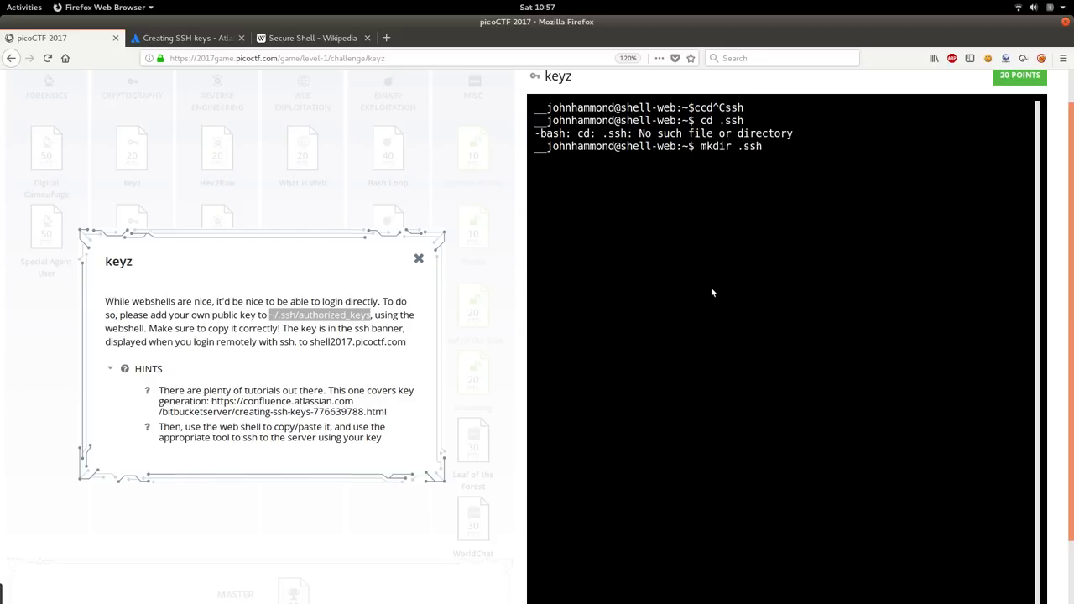
text(cd .ss)
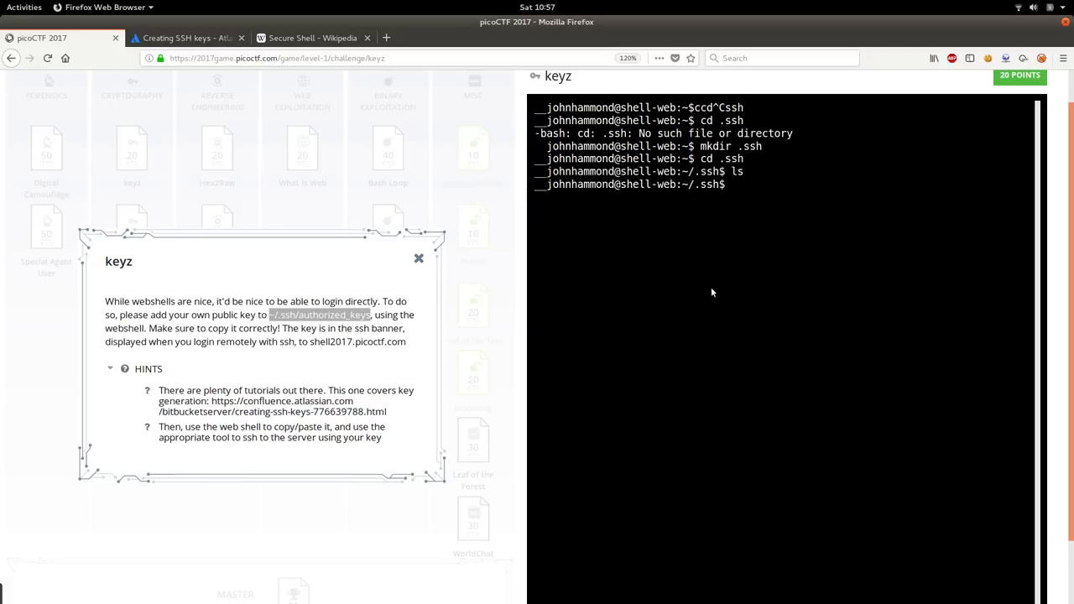
Step: Start typing nano authorized_keys to edit the authorized keys file
text(nano)
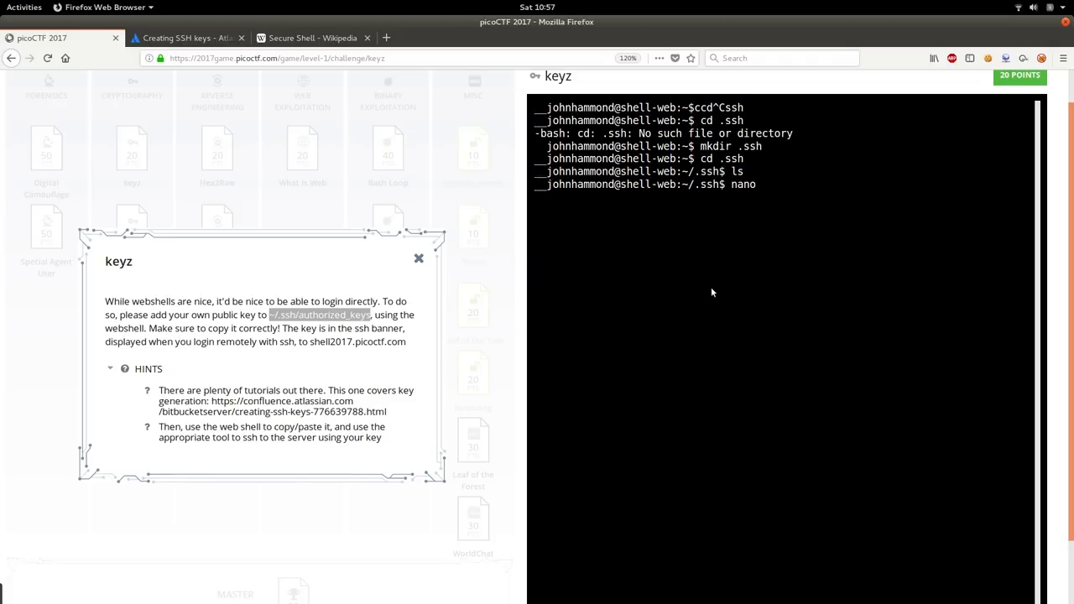
text(auth)
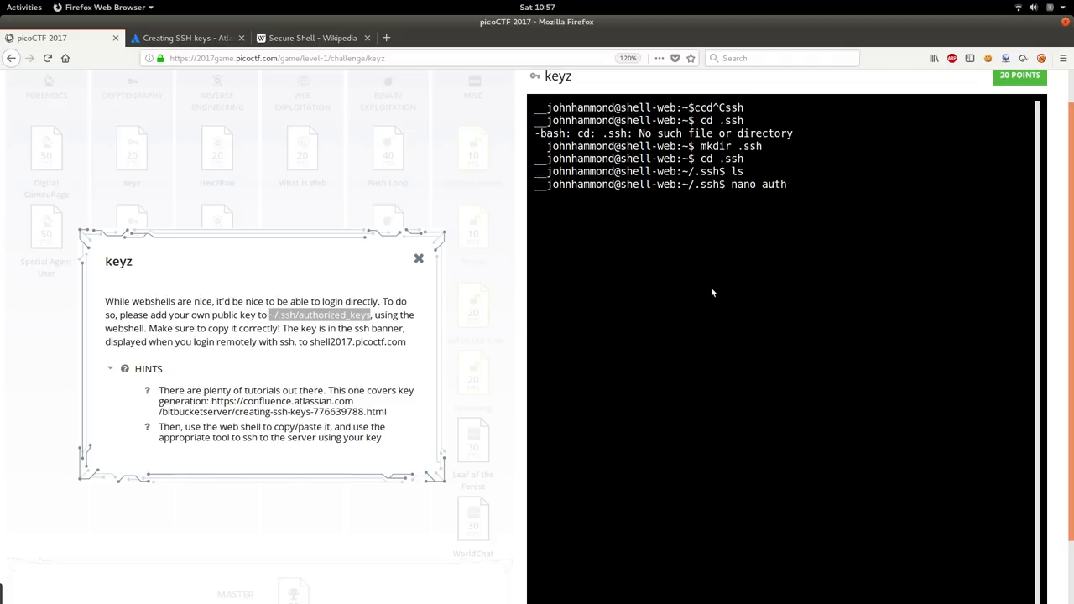
text(oriz)
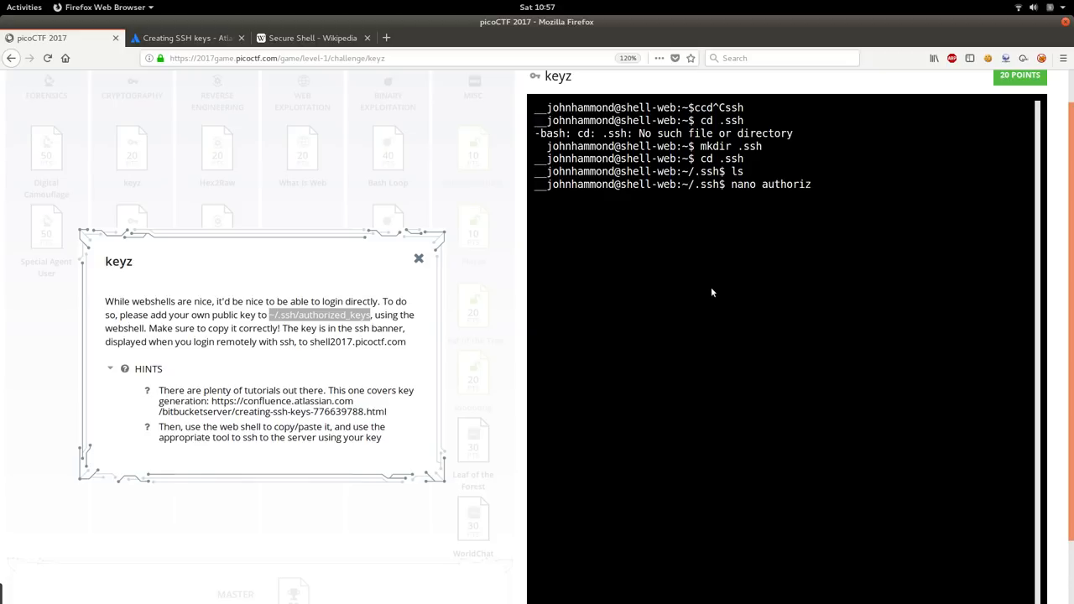
Step: Paste the copied public key into authorized_keys in nano via Paste from browser
key(Return)
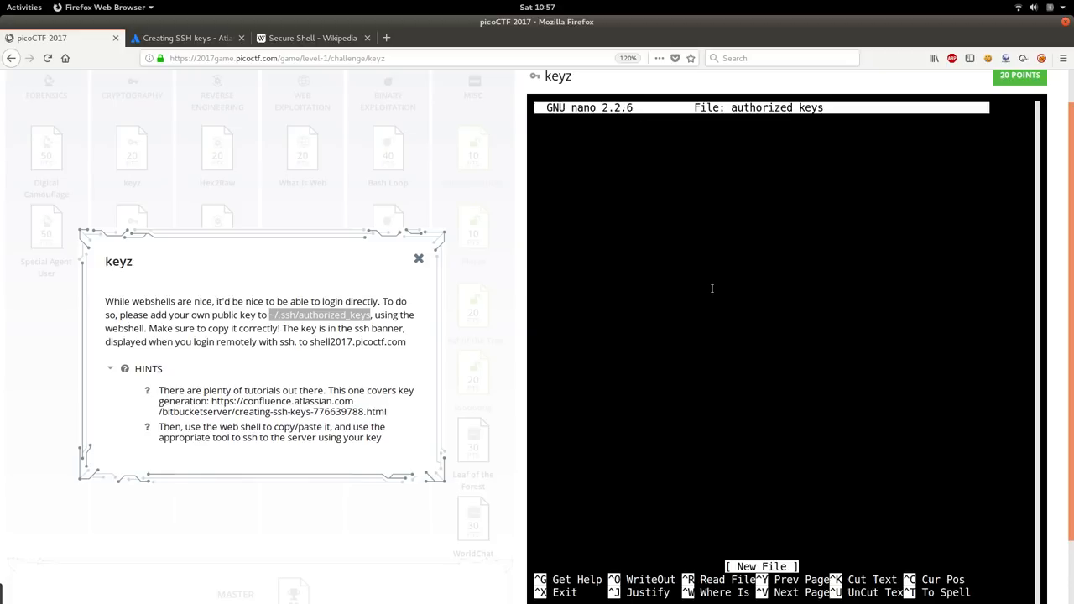
right_click(712, 289)
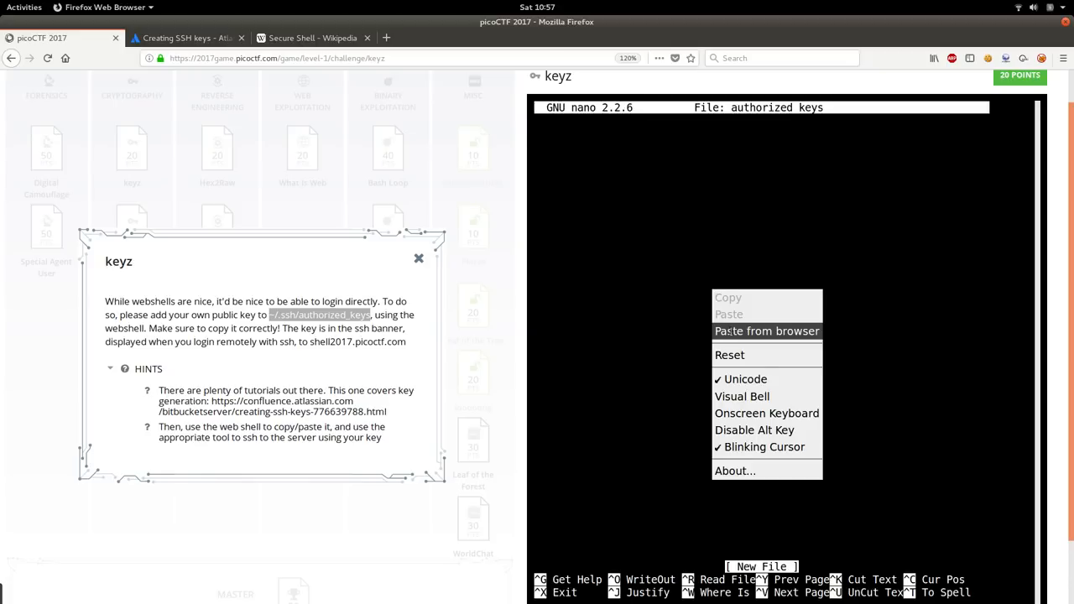
click(765, 330)
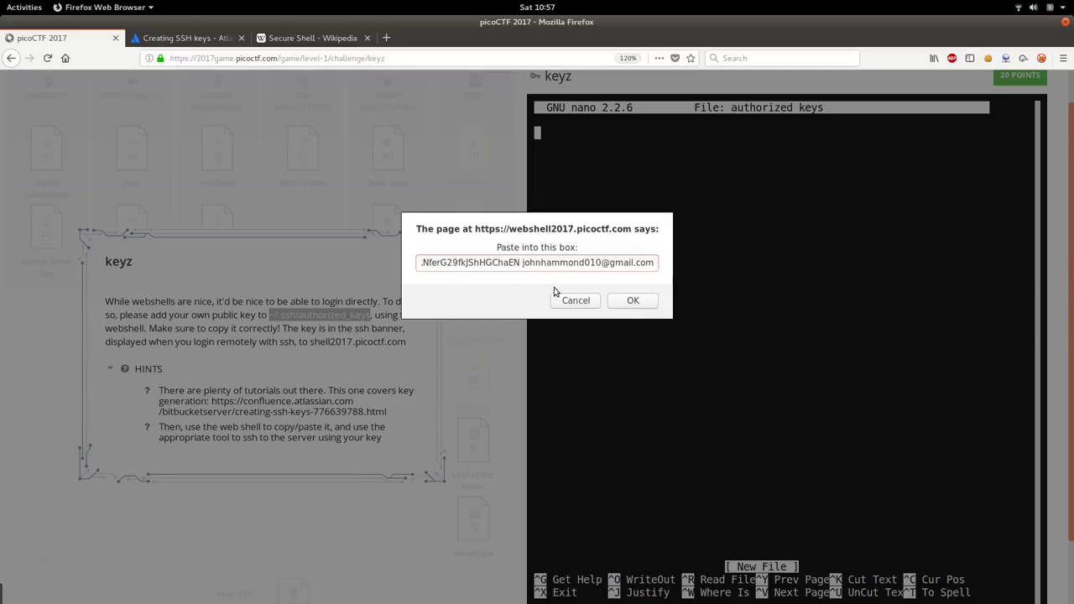
click(632, 300)
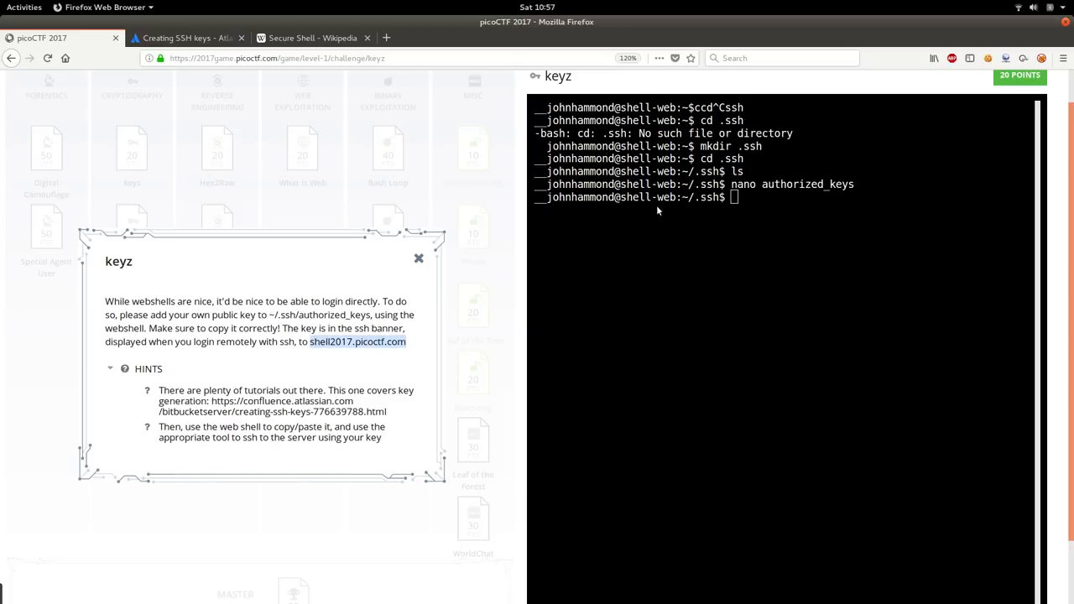
mouse_move(657, 262)
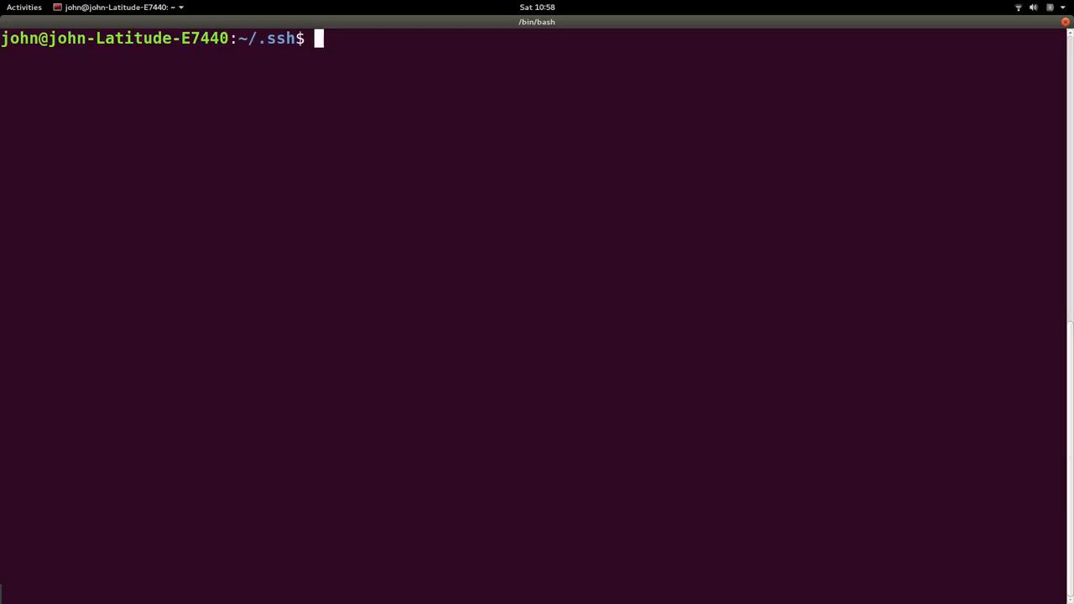
Step: Move up a directory and run ssh alone to view its usage
text(cd ..)
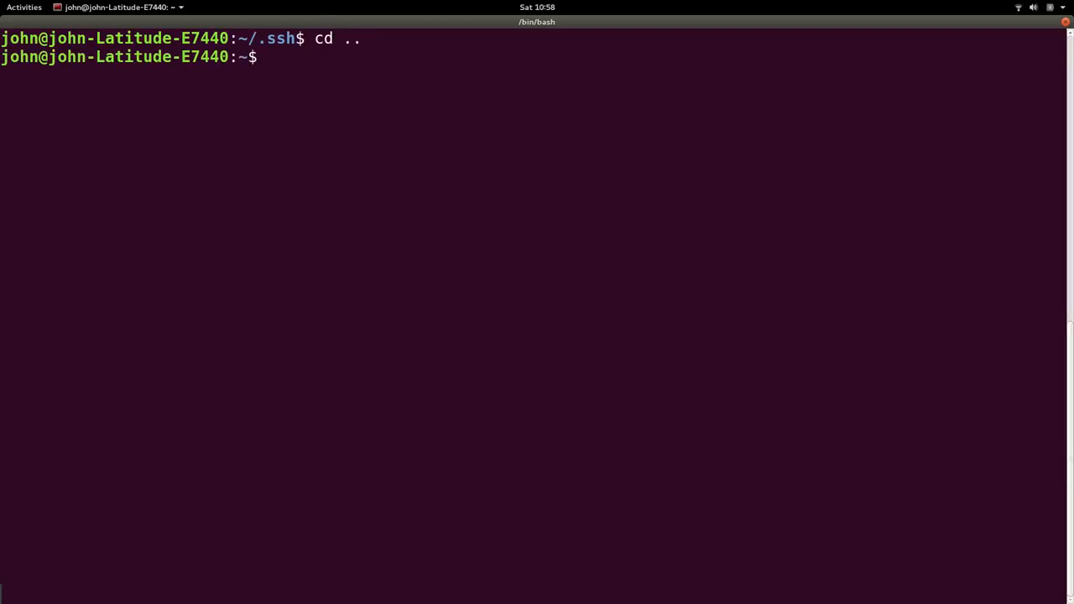
text(s)
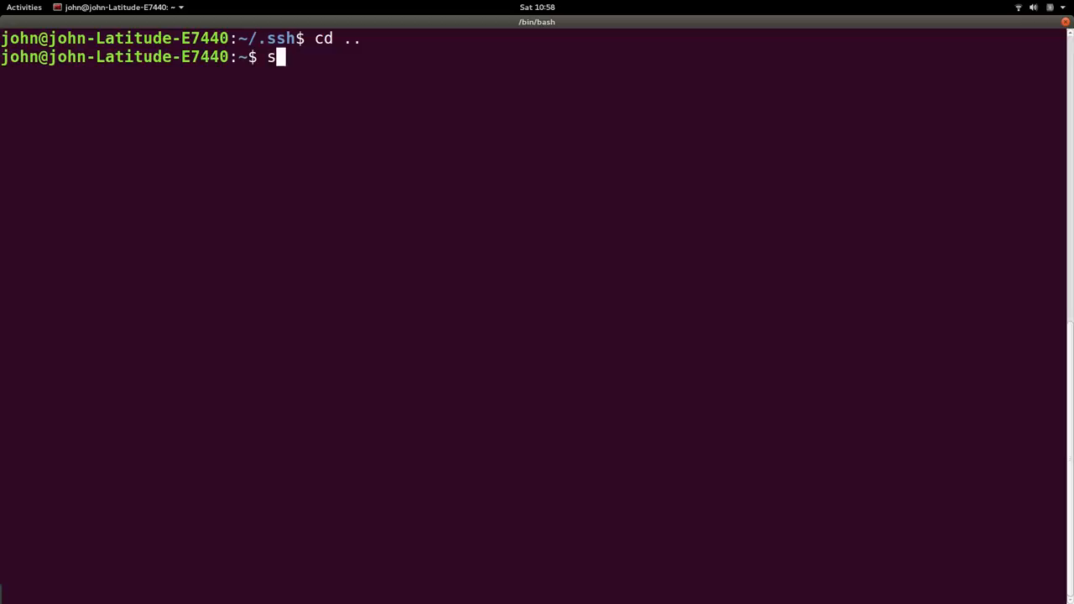
key(Return)
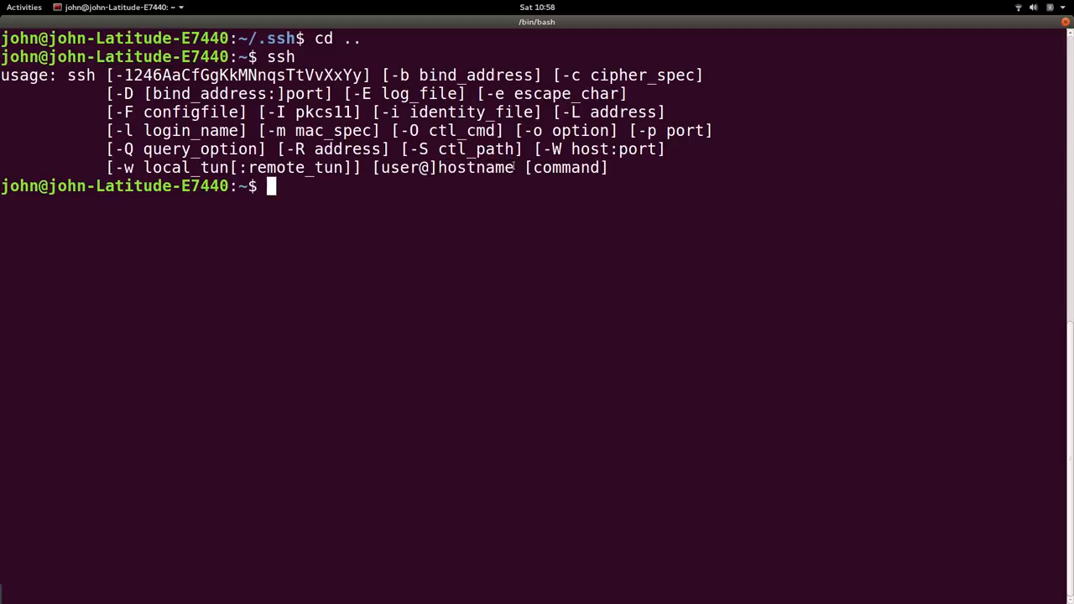
Step: Attempt ssh -i ~/.ssh/id_rsa shell2017.picoctf.com and answer yes to the host prompt
text(shell2017.picoctf.com)
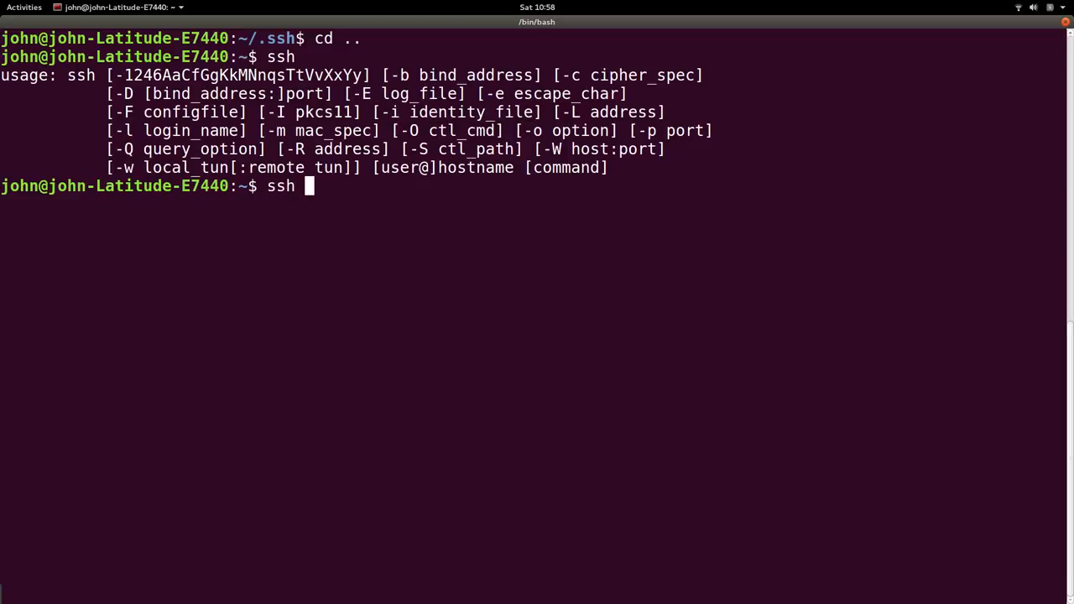
text(-i)
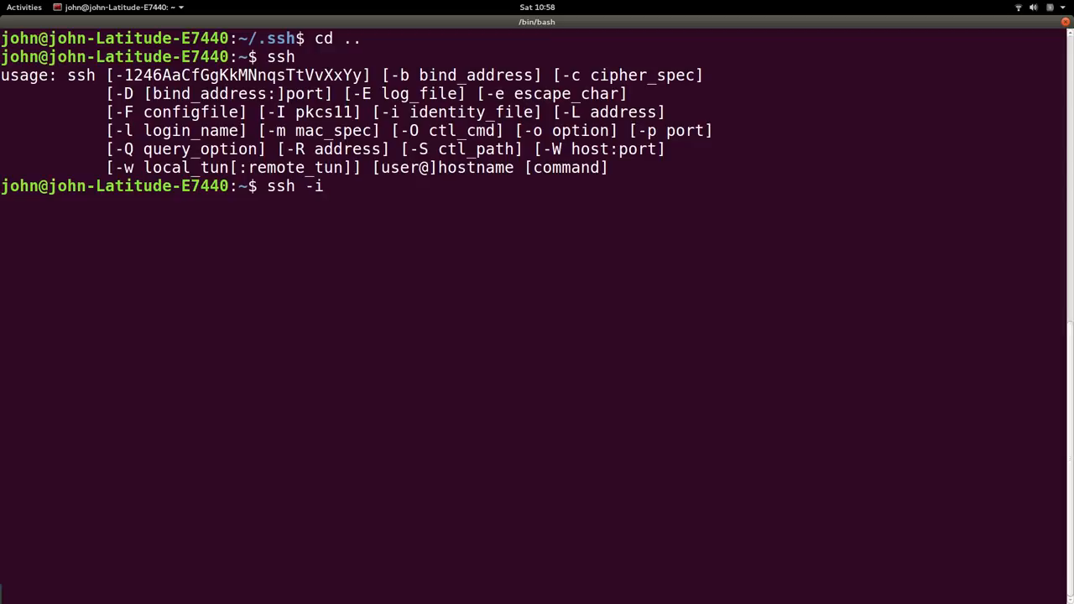
text(~)
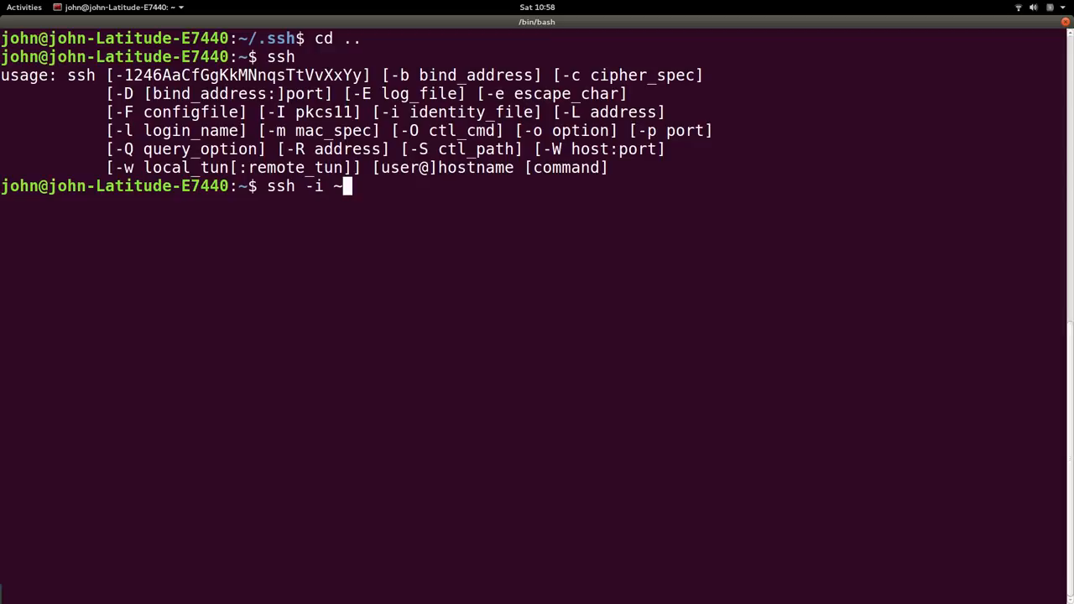
text(/.ss)
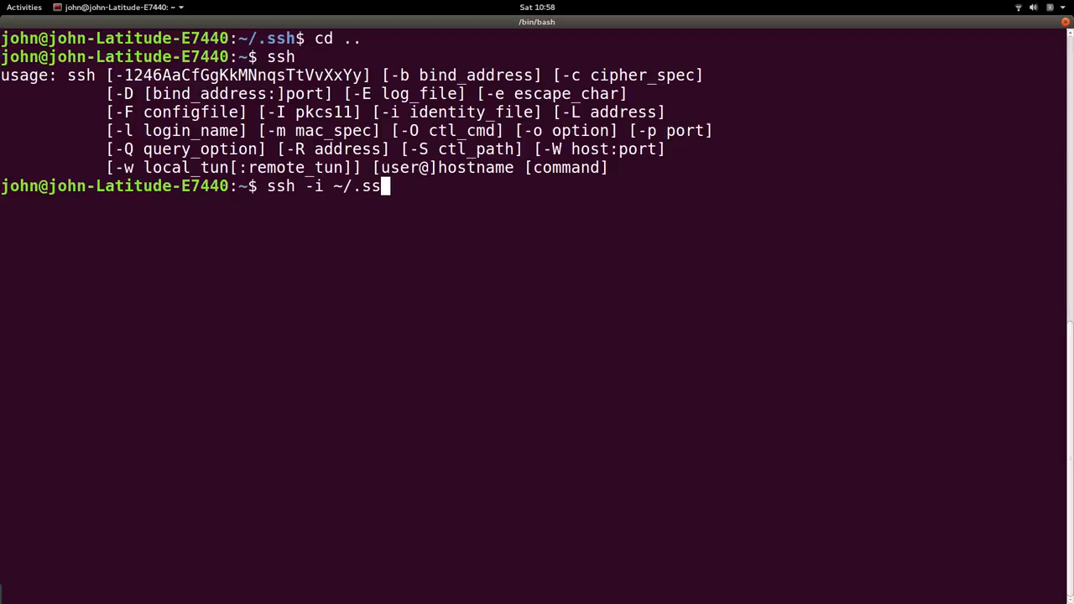
text(h/id_rsa)
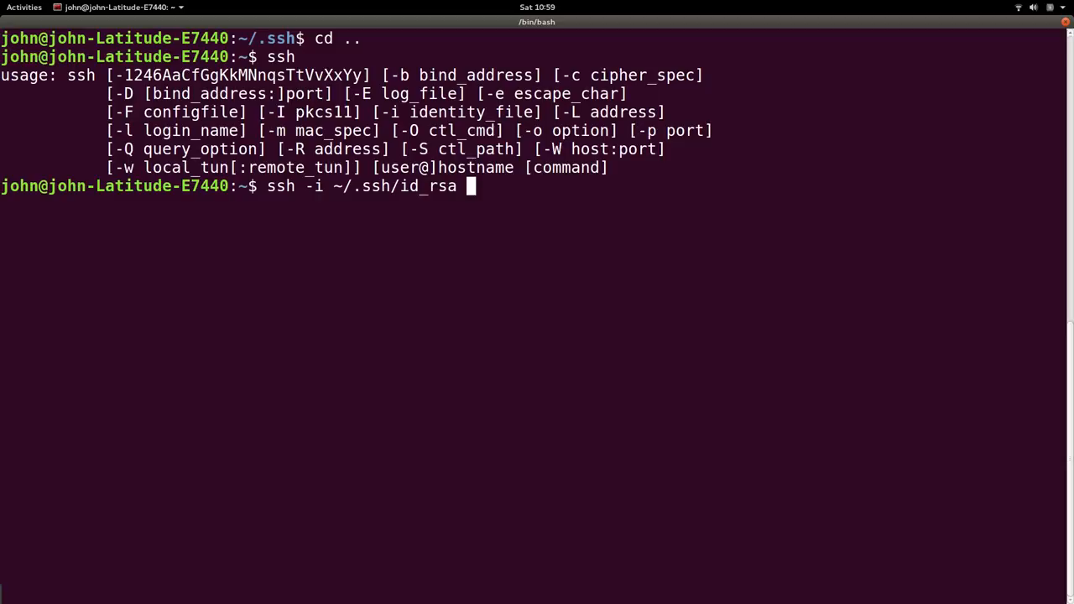
text(shell2017.picoctf.com)
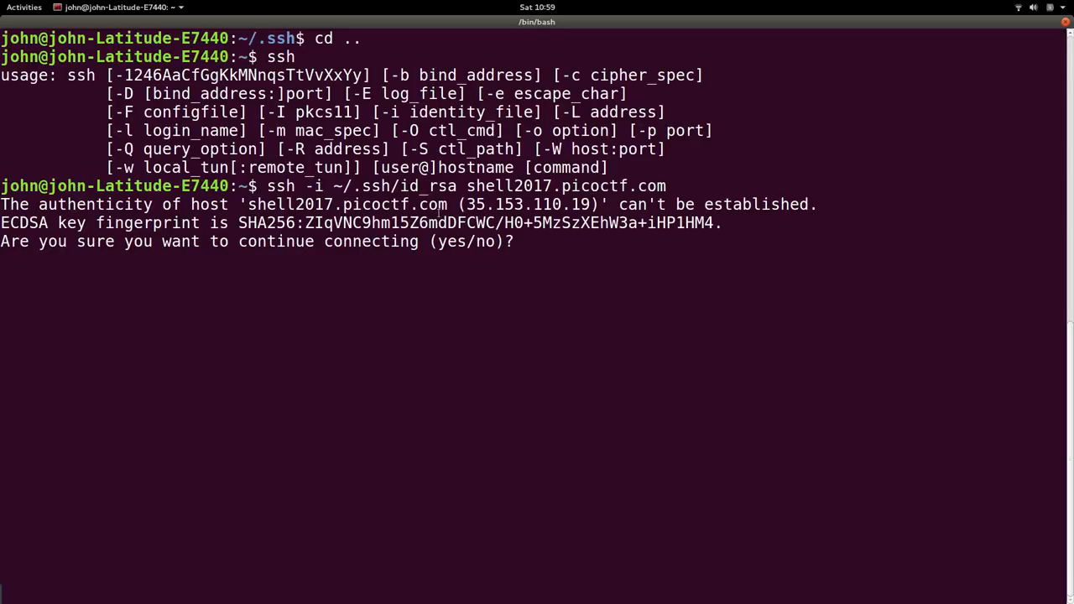
text(yes)
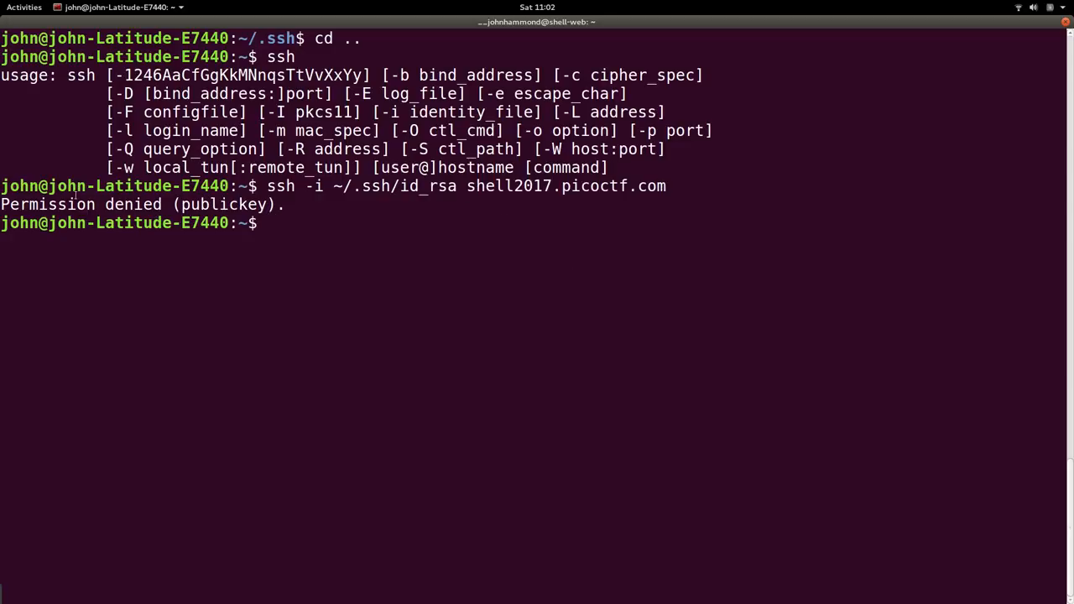
double_click(17, 185)
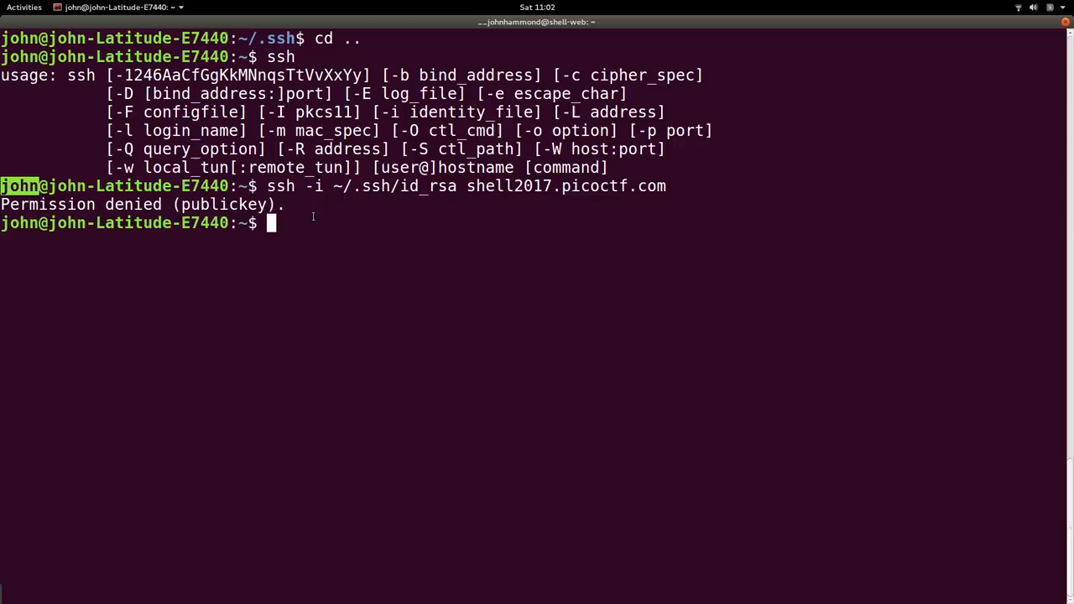
double_click(394, 185)
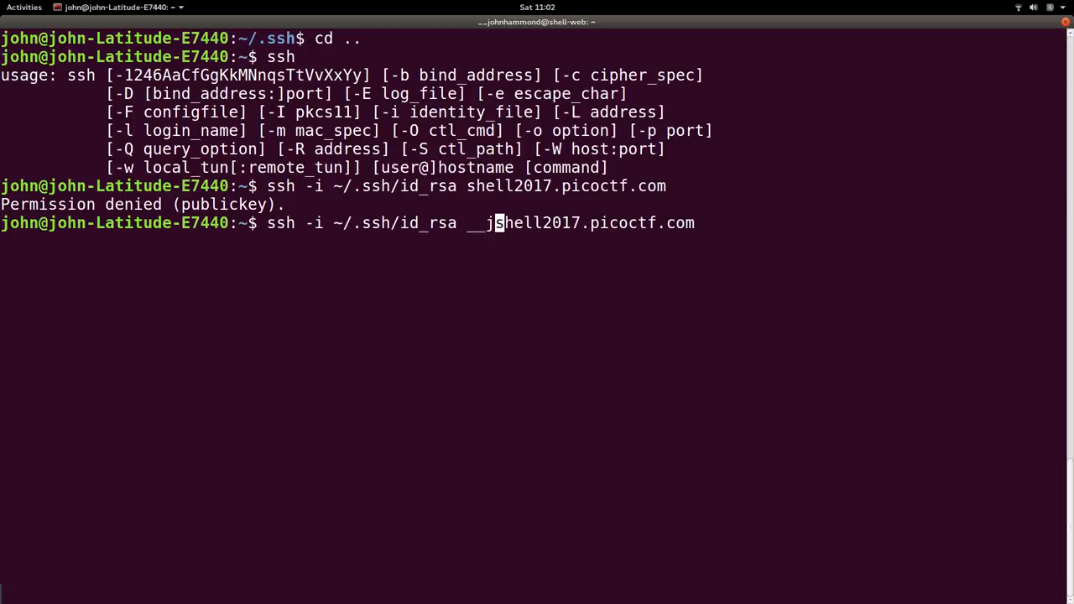
text(ohnhammond)
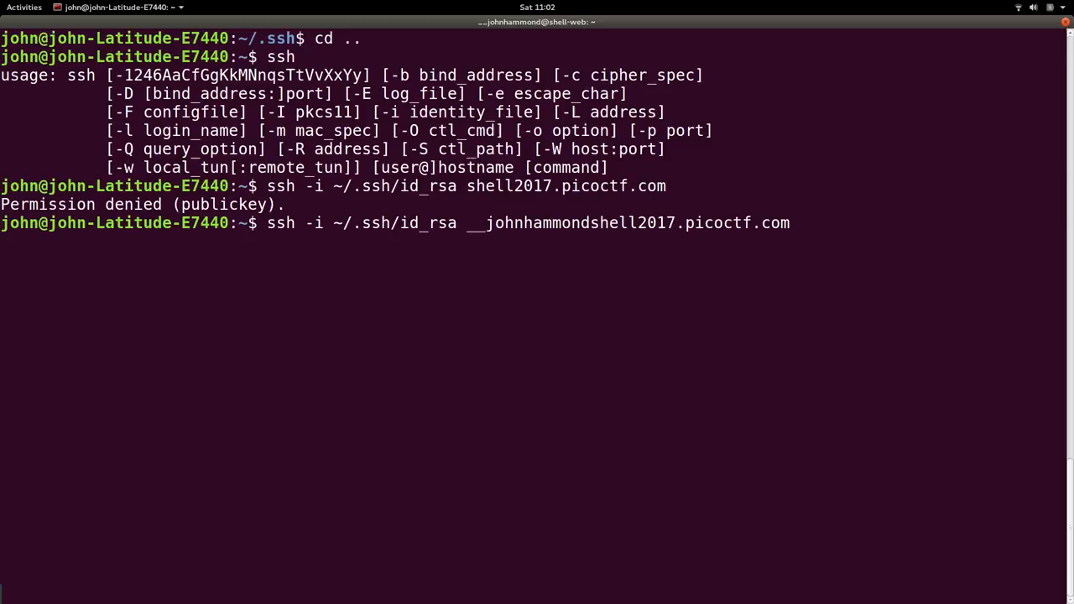
text(@)
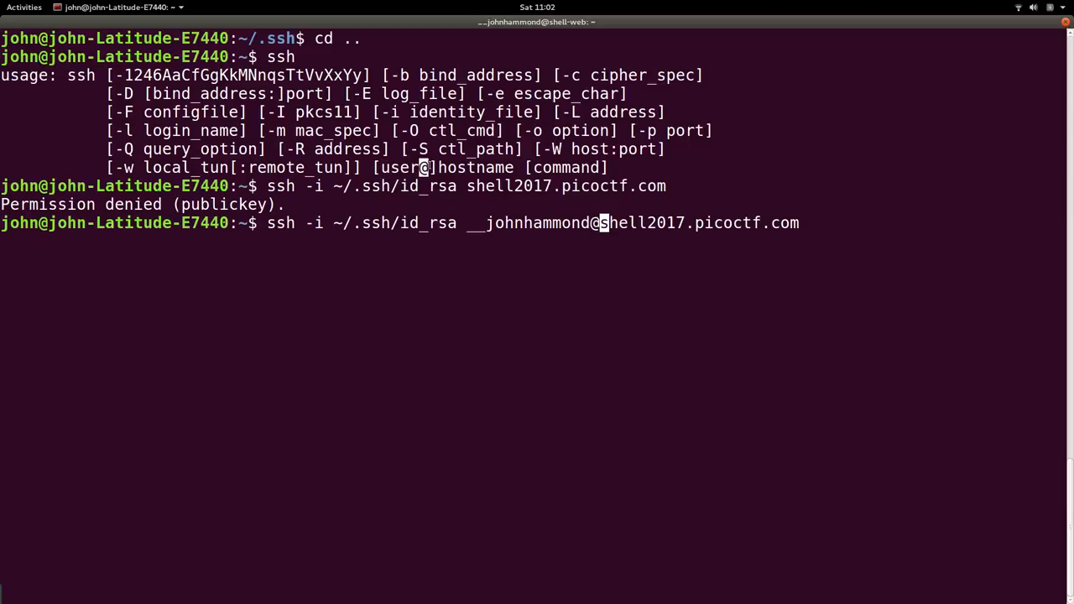
double_click(403, 168)
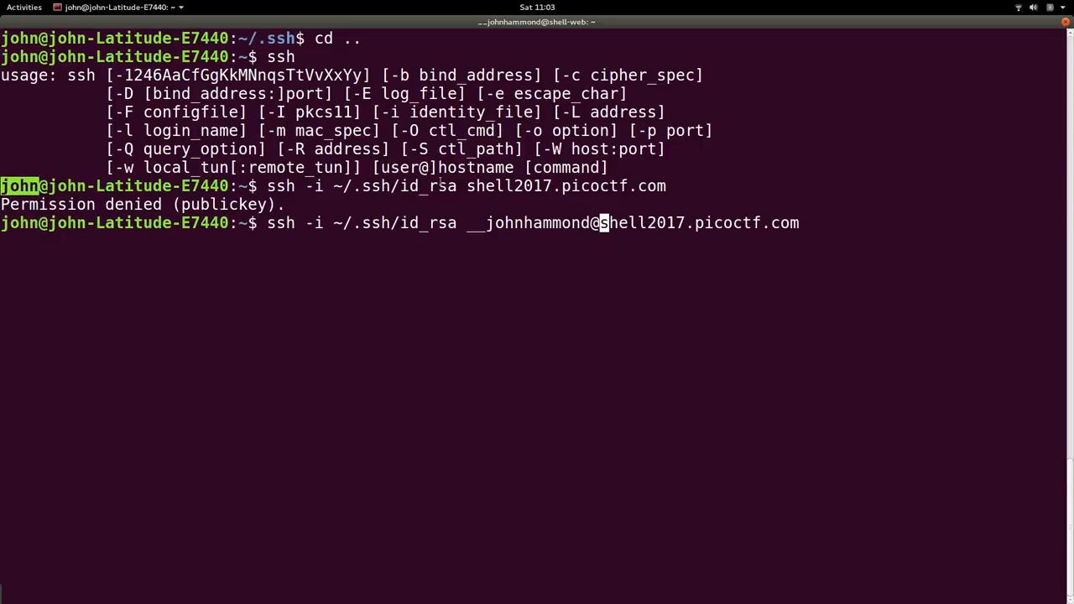
double_click(443, 168)
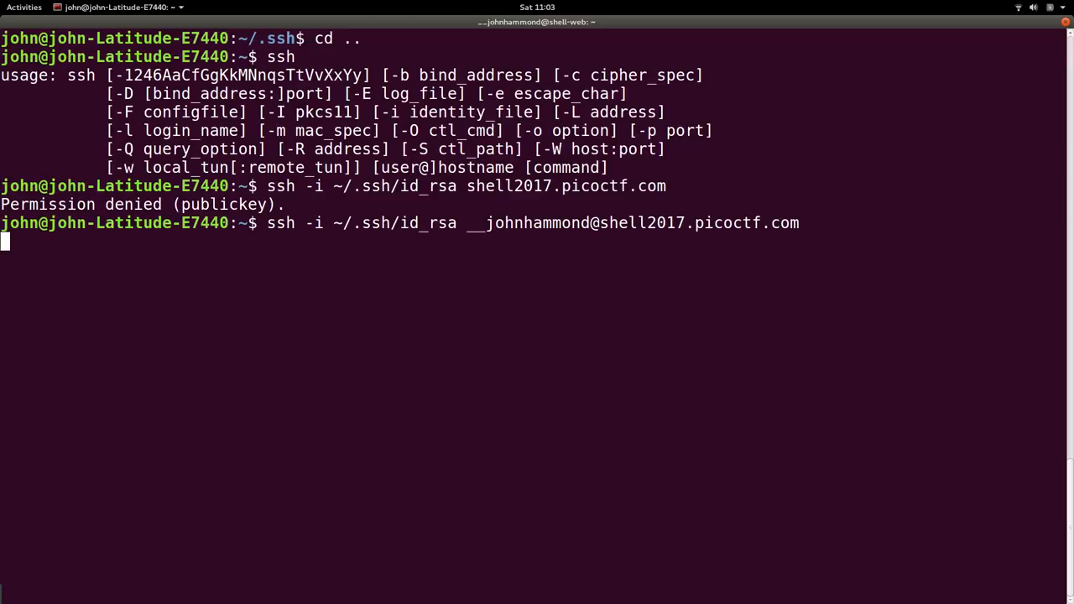
key(Return)
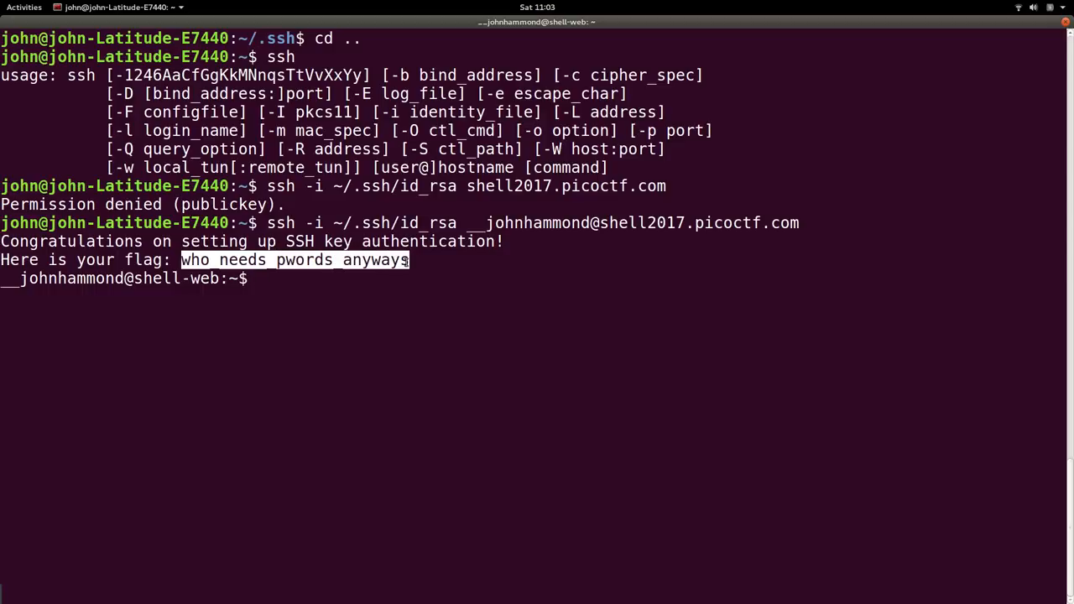
text(ls)
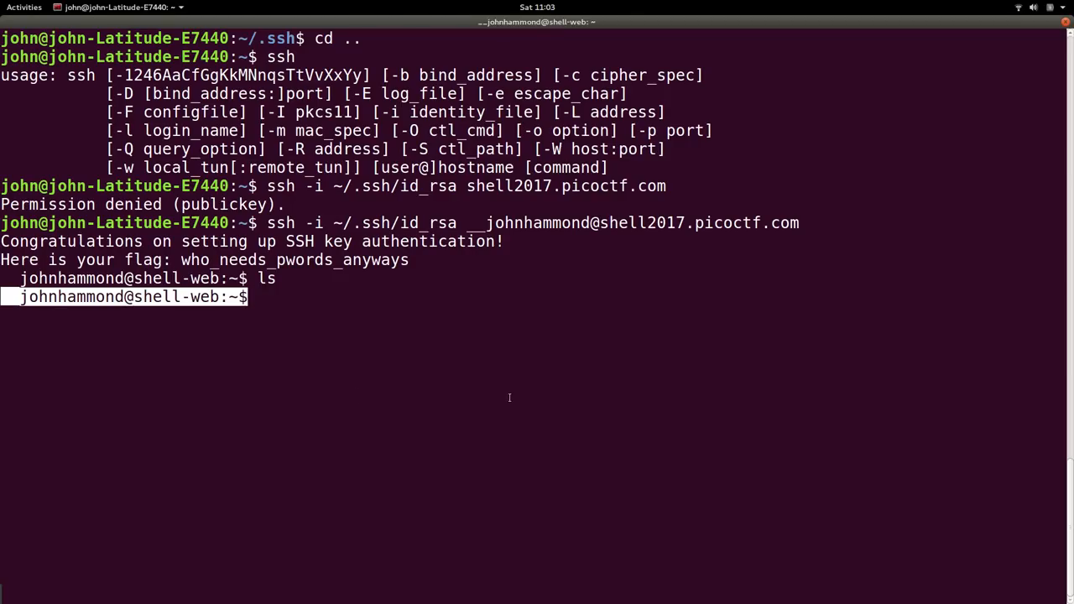
Step: Exit the SSH session, make a keyz folder in picoctf and save the flag in nano
text(exit)
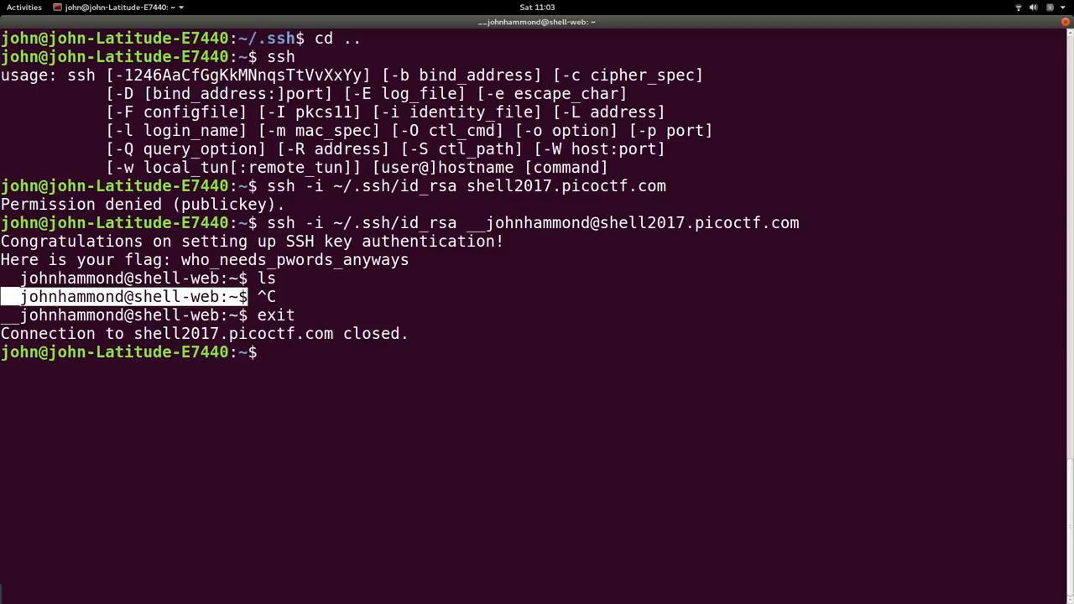
text(cd picoctf/)
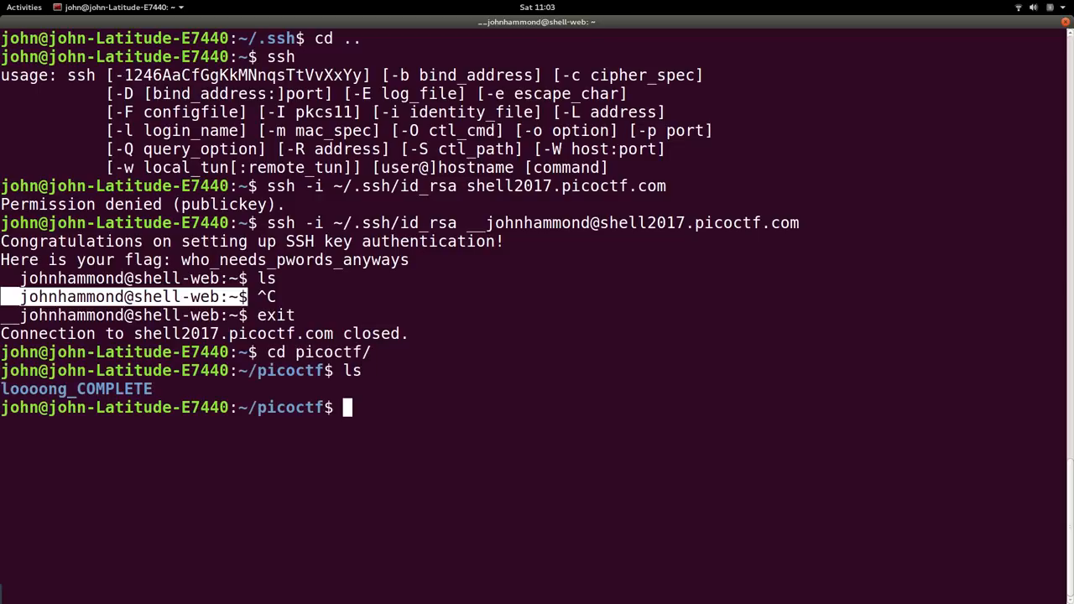
text(mkdir keyxzx)
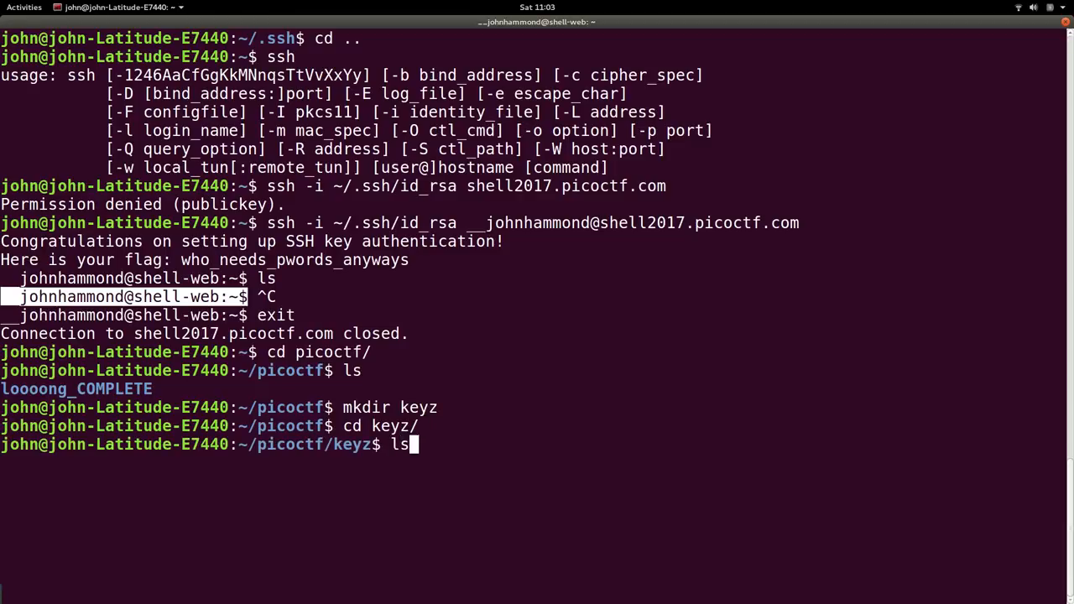
text(nano flag.txt)
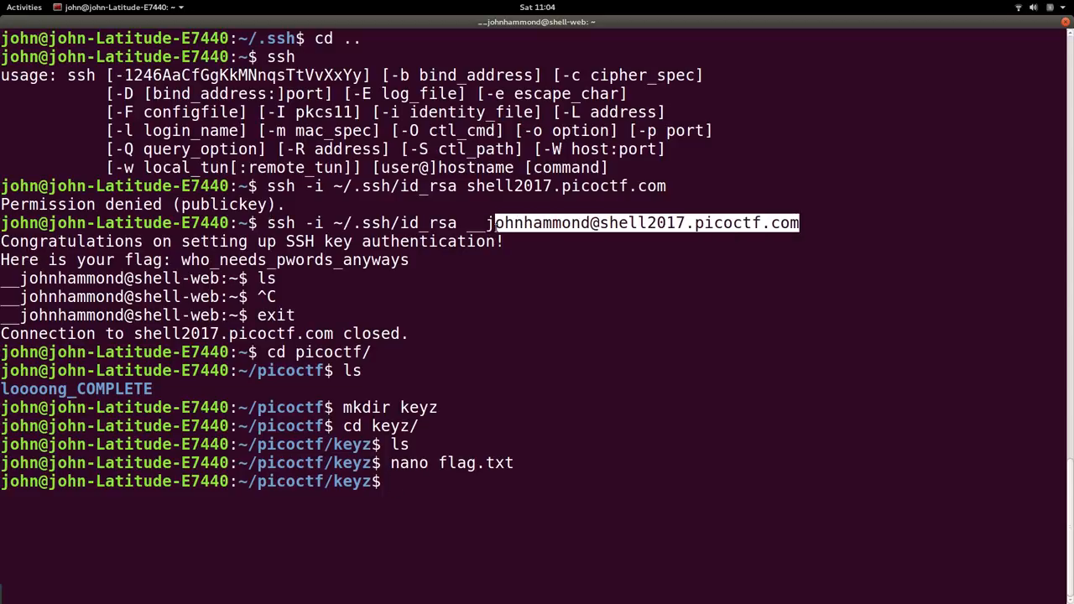
mouse_move(550, 296)
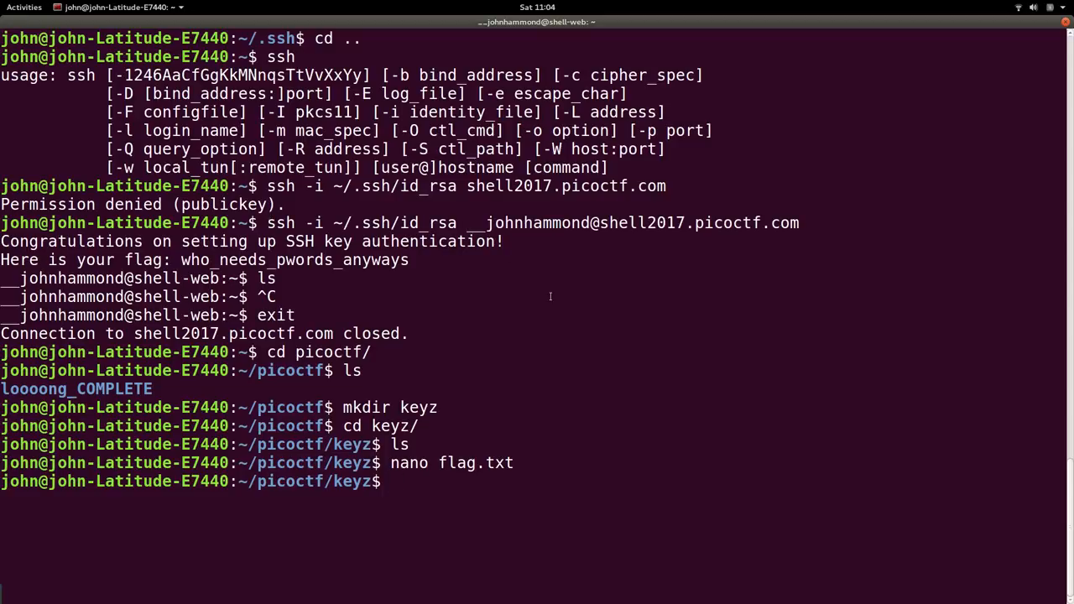
Step: Rename the keyz folder to keyz_COMPLETE with mv
text(cd ..)
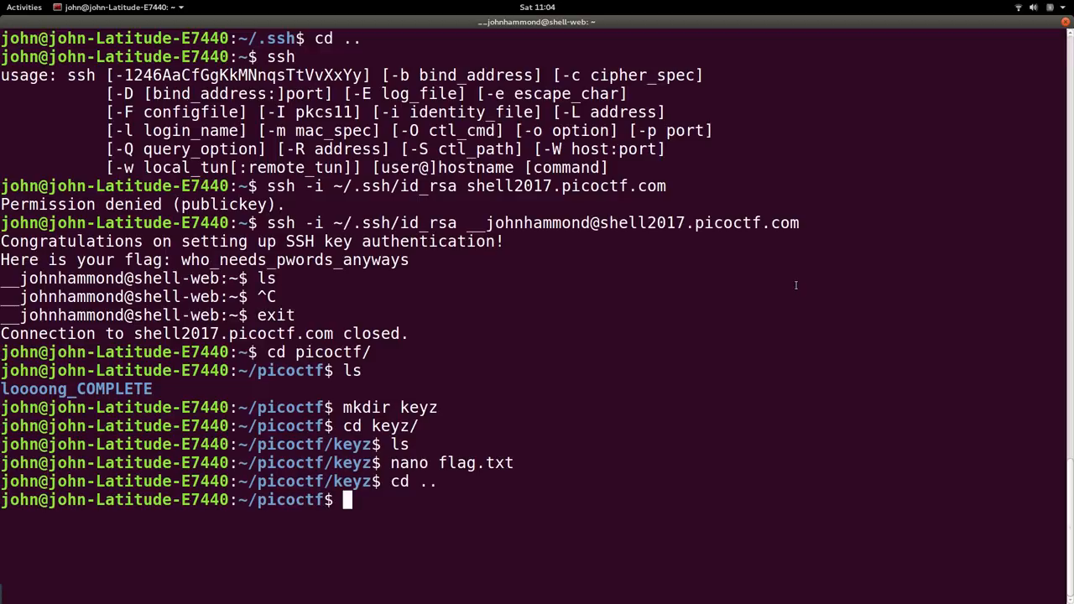
text(mv keyz/)
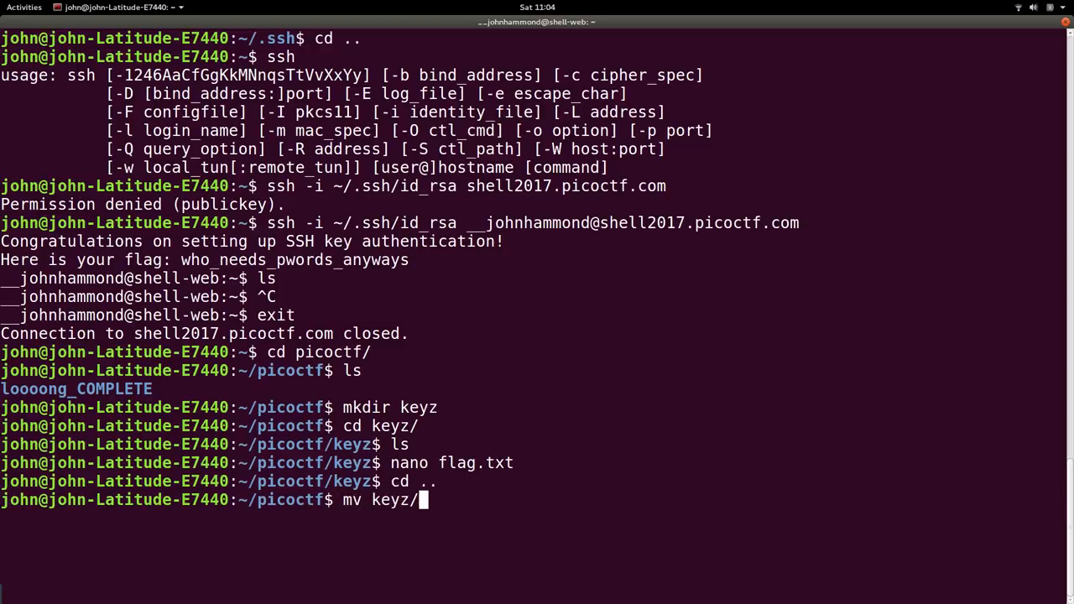
text(keyz)
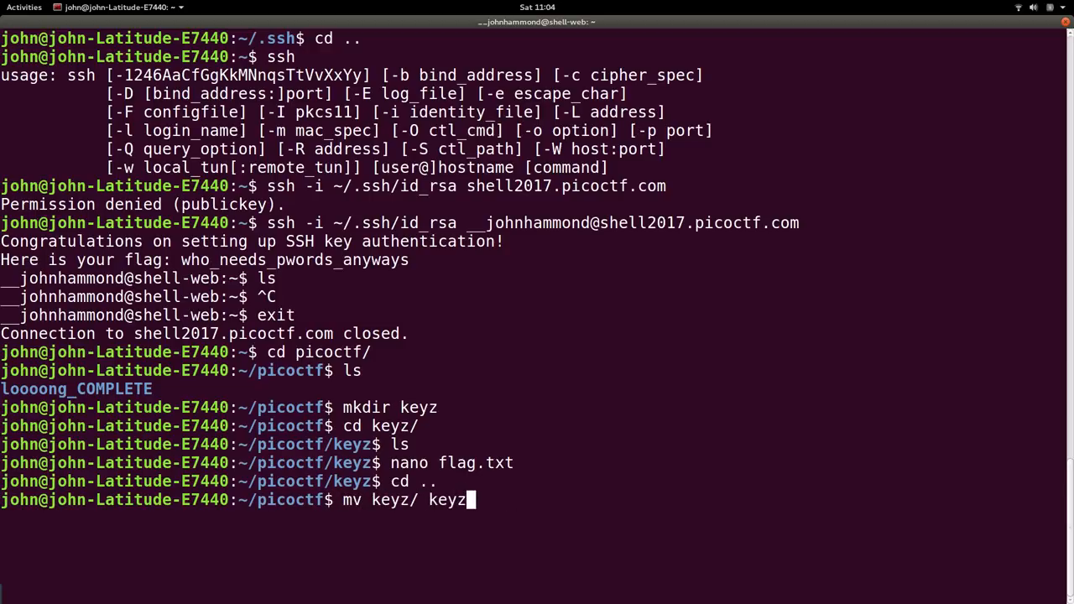
text(C)
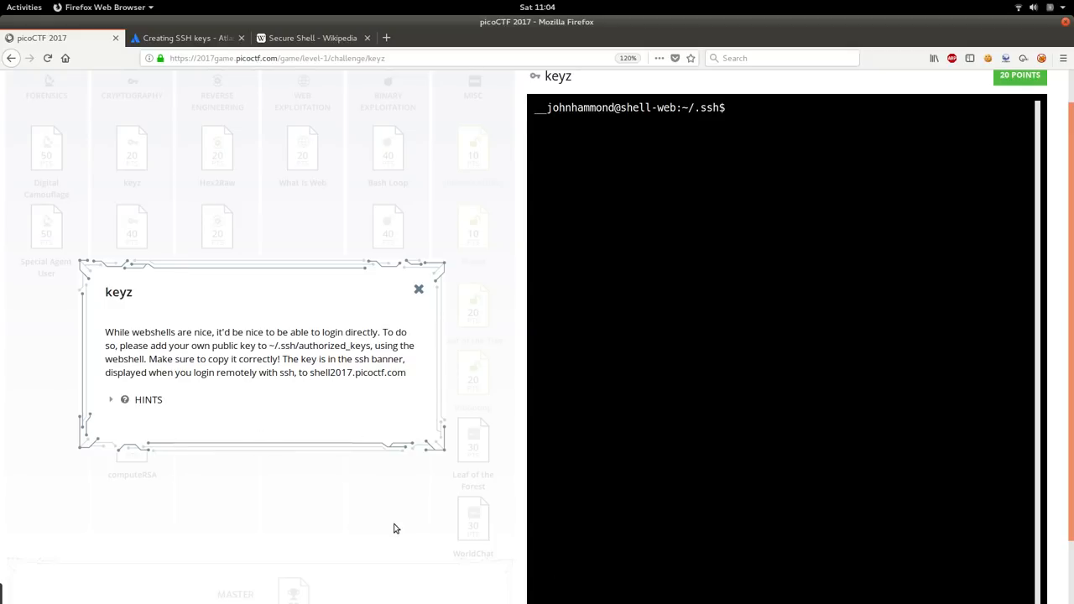
Step: Submit the flag who_needs_pwords_anyways for keyz and return to the challenge map
text(who_needs_pwords_anyways)
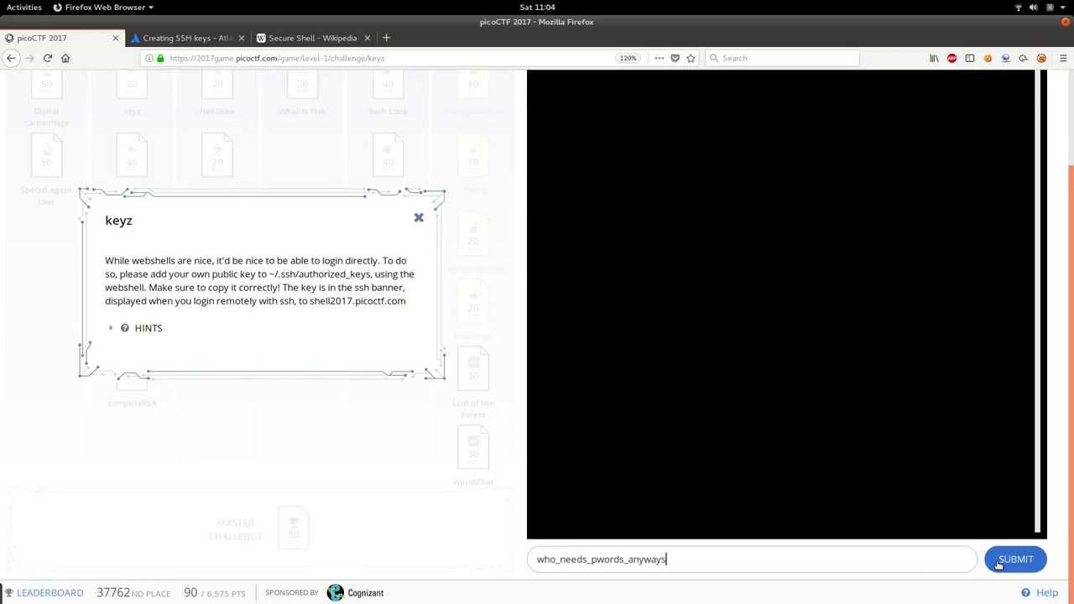
click(1015, 559)
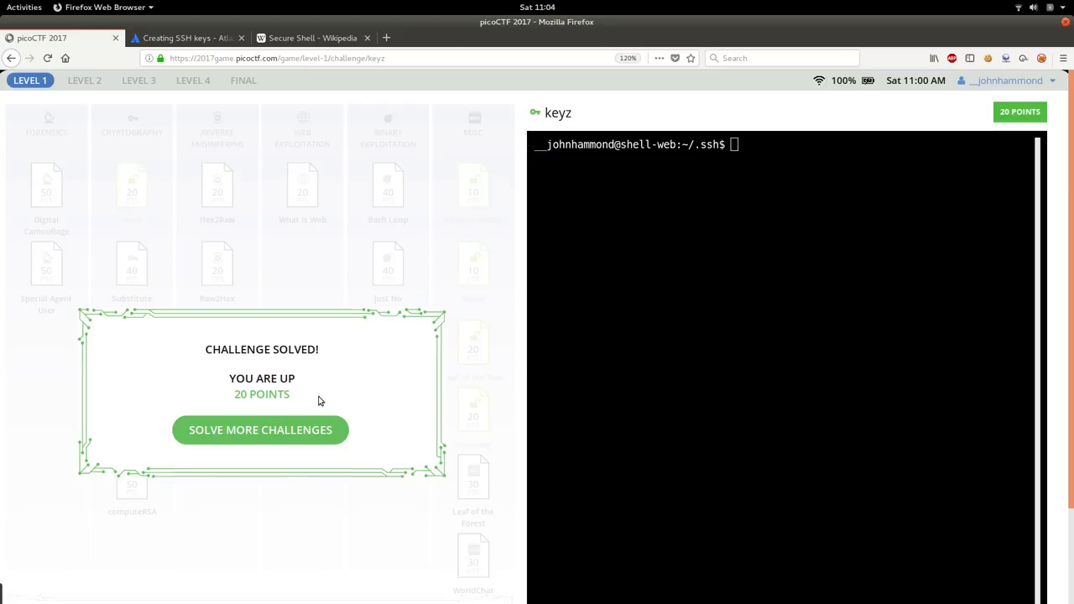
click(260, 430)
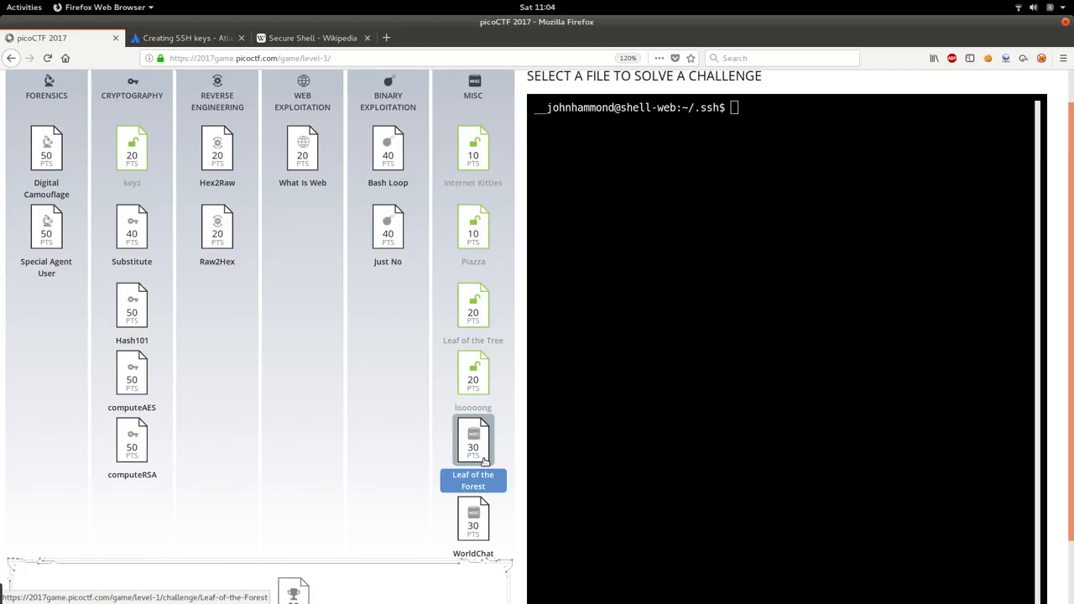
mouse_move(426, 446)
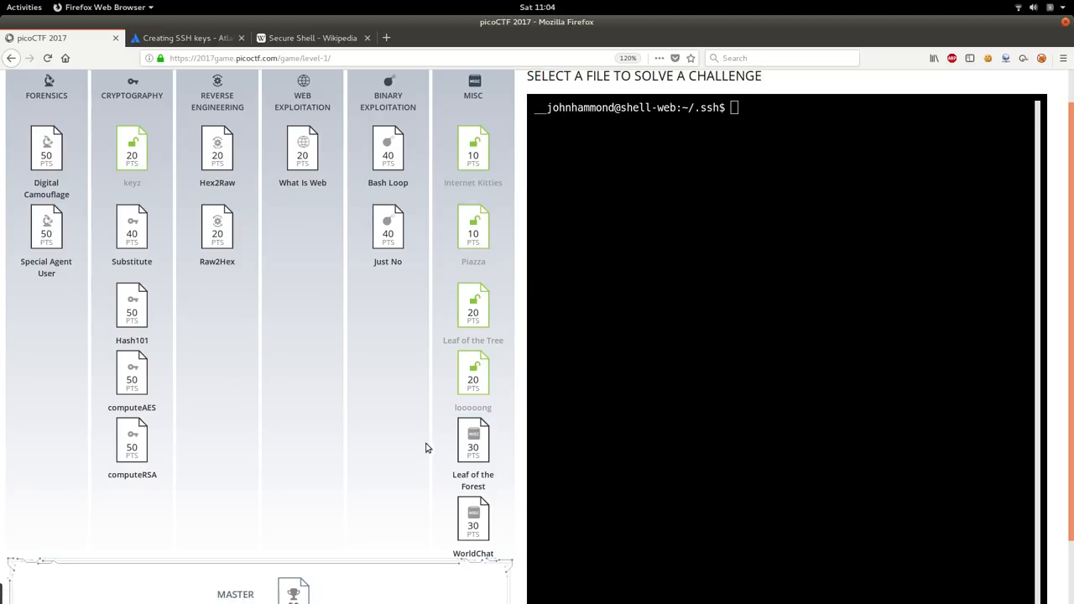
mouse_move(399, 453)
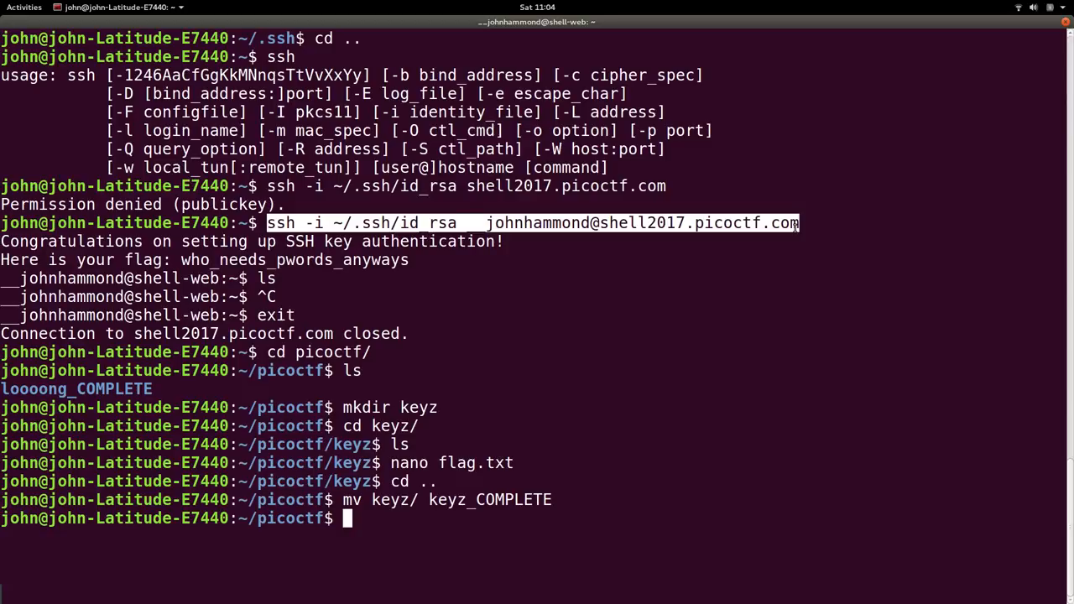
Step: Start a new script file in nano, first tried as connect.sh then shell.sh
text(nano)
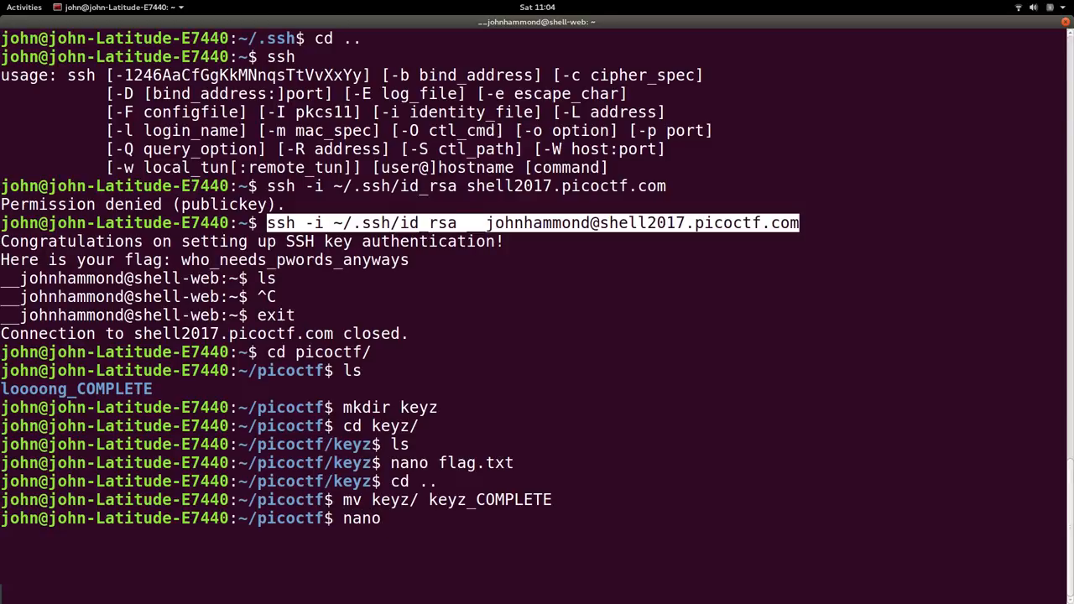
text(coo)
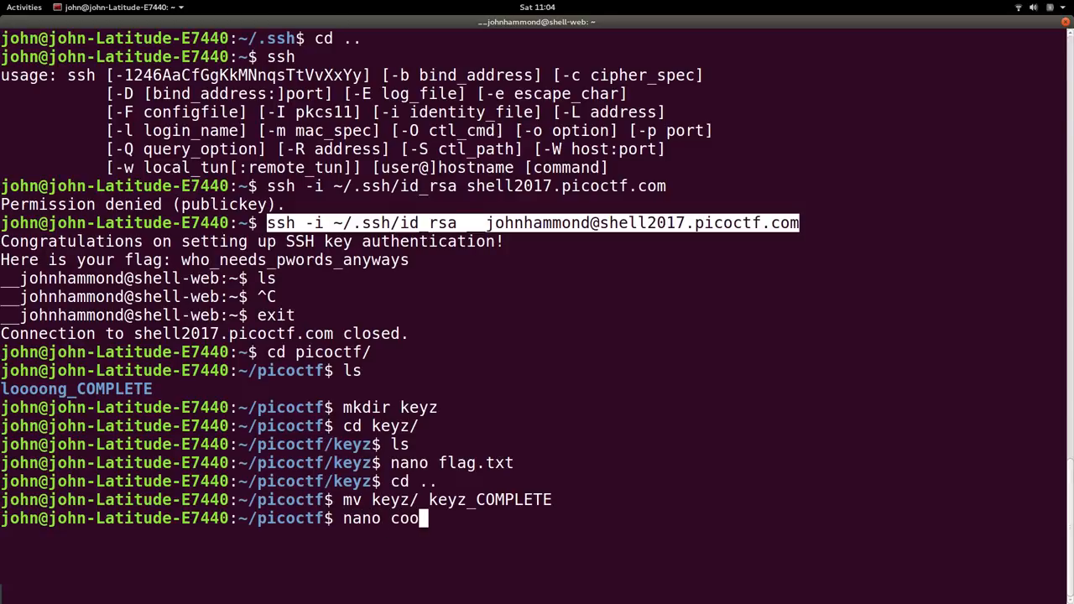
text(nnect.sh)
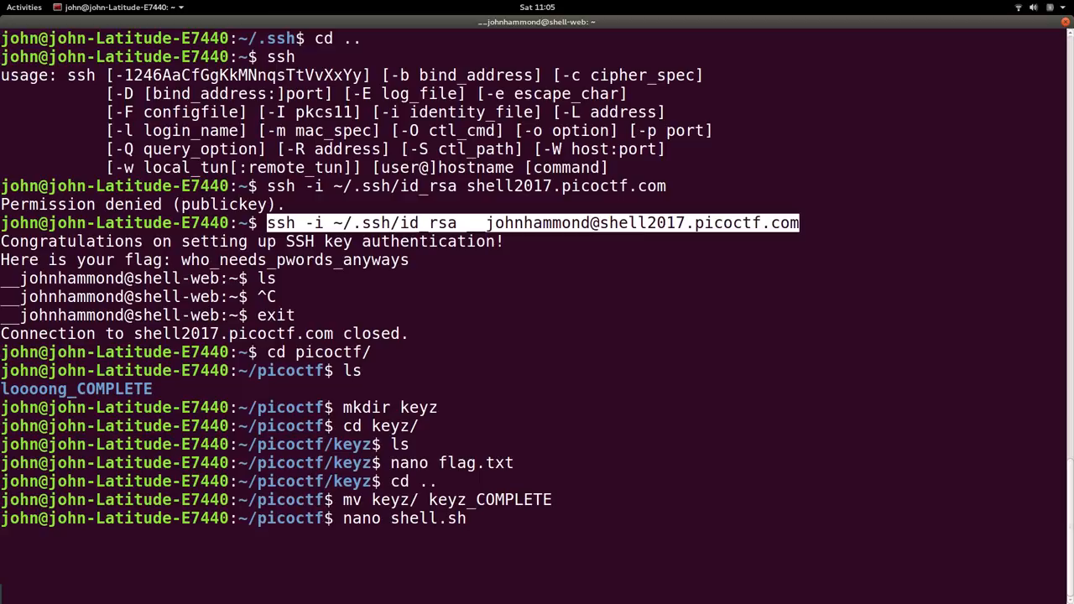
key(Return)
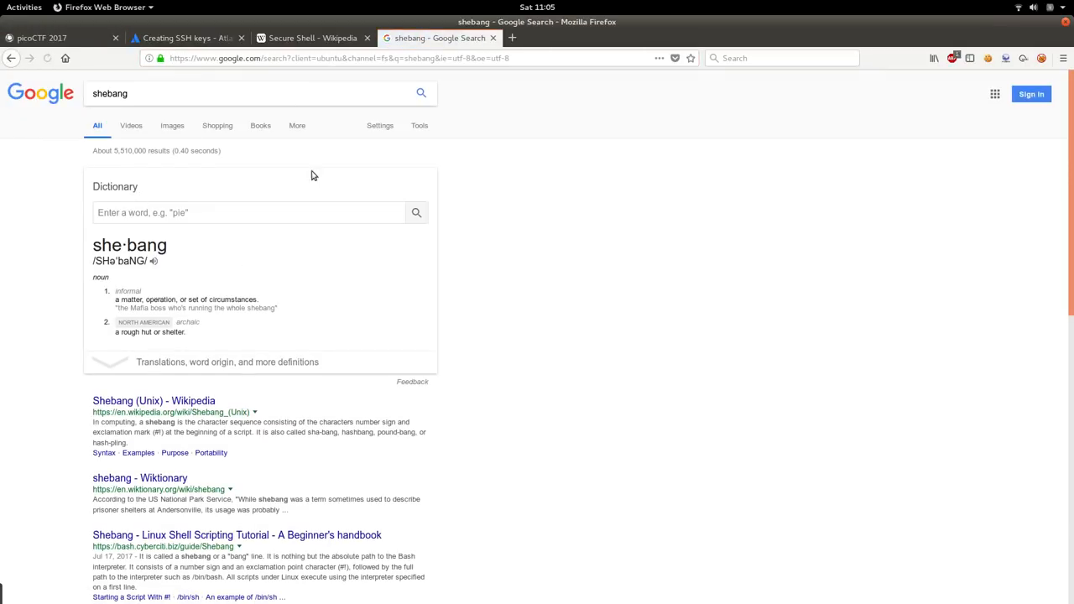
Step: Open the Shebang (Unix) Wikipedia article and scroll to its Examples section
click(154, 399)
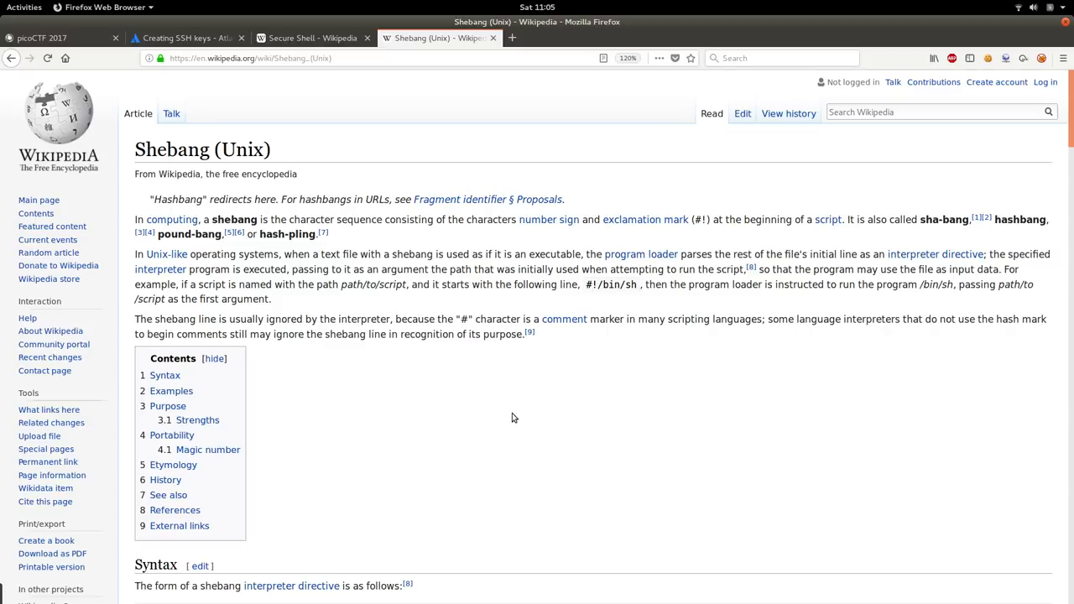
scroll(down, 3)
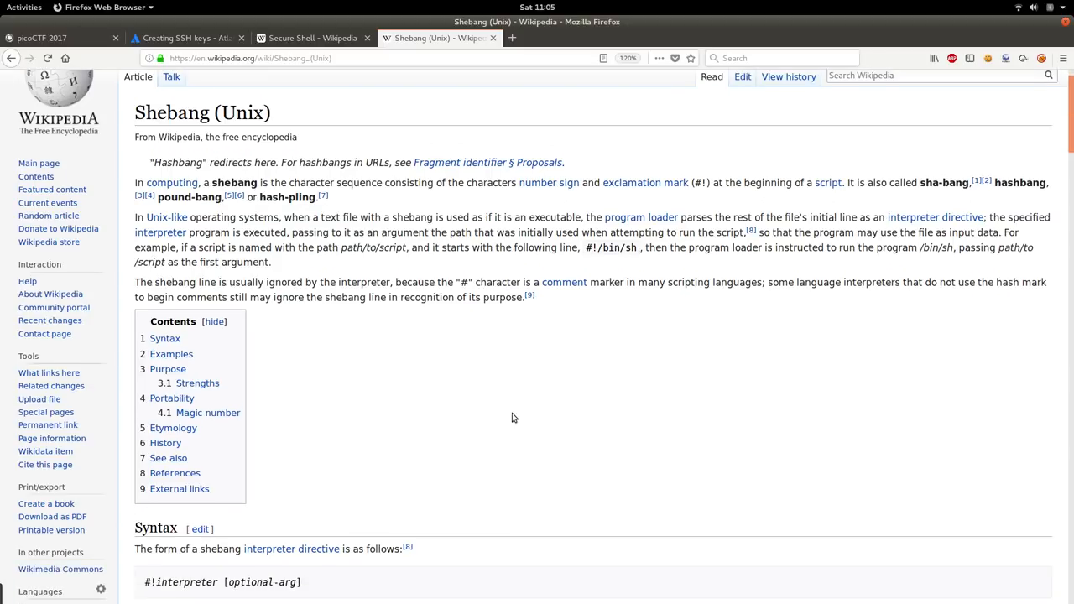
scroll(down, 3)
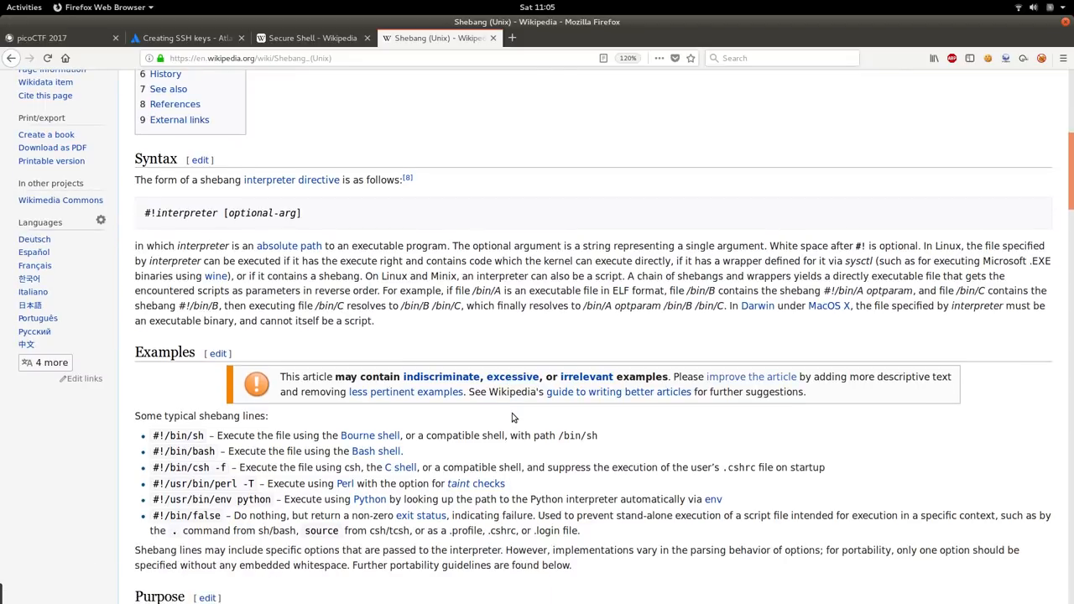
scroll(down, 3)
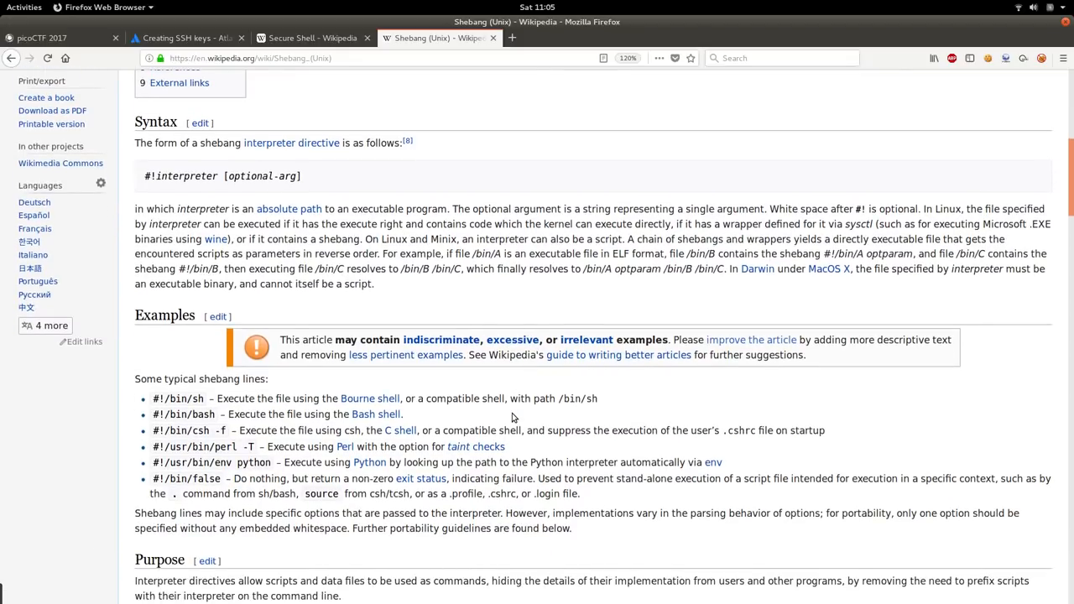
mouse_move(271, 466)
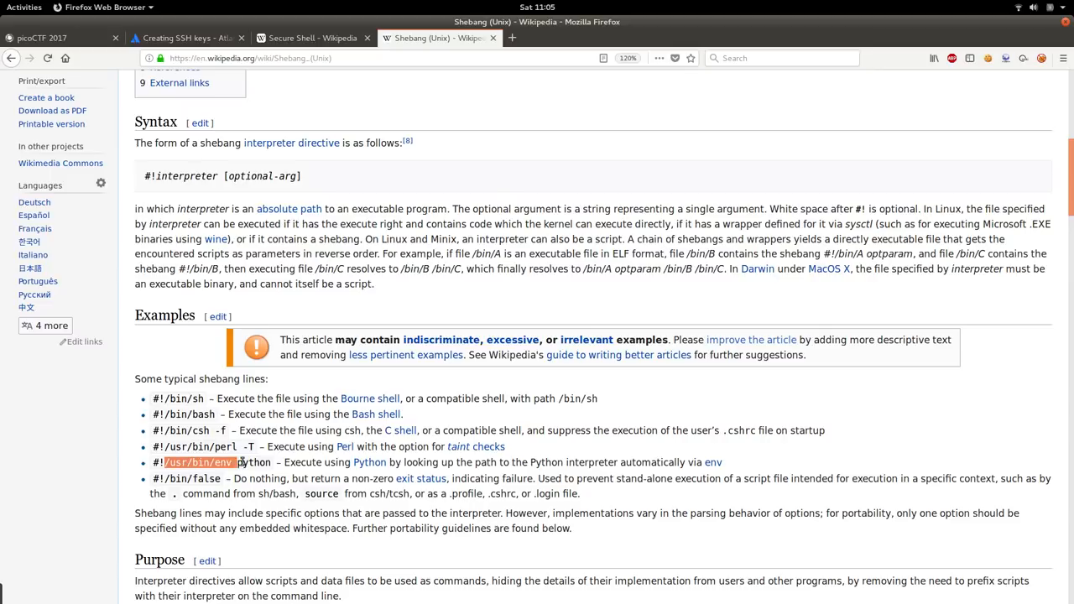
Step: Select the env python and /bin/bash shebang example lines in the article
drag(238, 463, 272, 463)
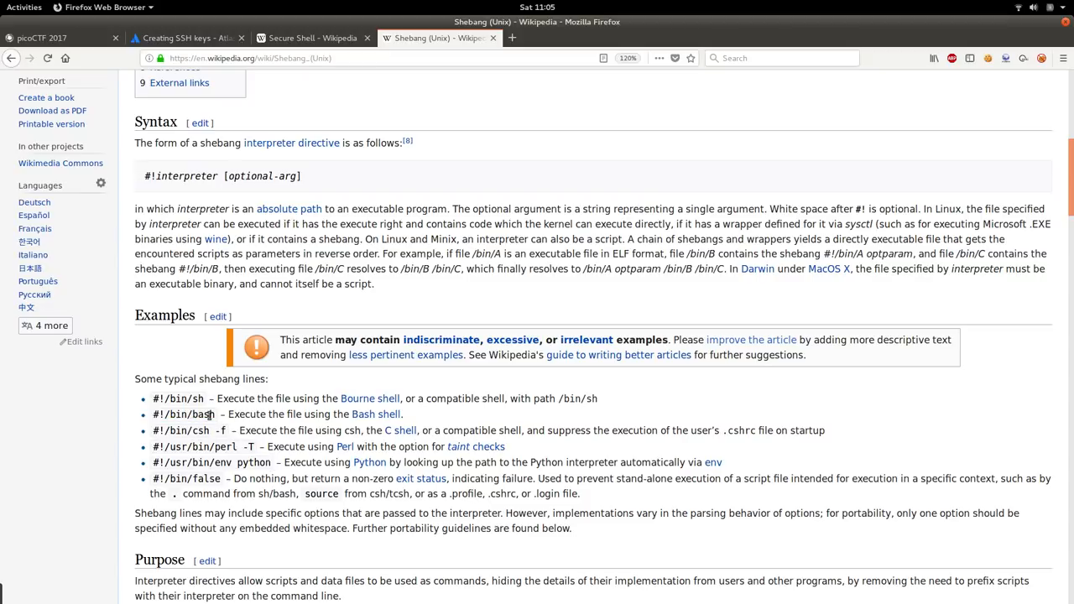
double_click(177, 413)
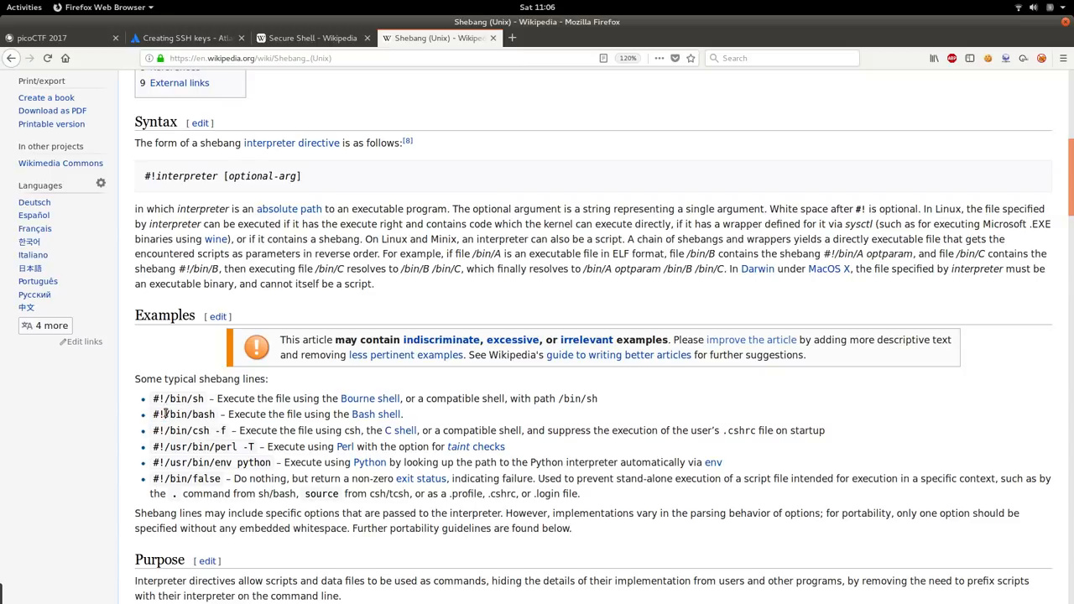
double_click(183, 412)
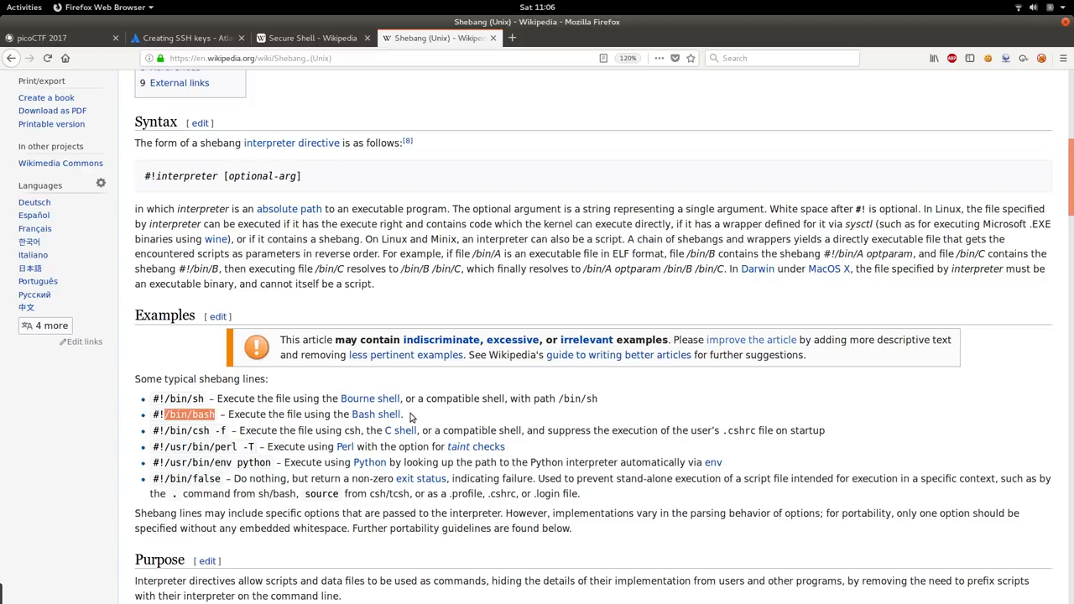
Step: Leave nano, read man which, and confirm which bash returns /bin/bash
double_click(177, 400)
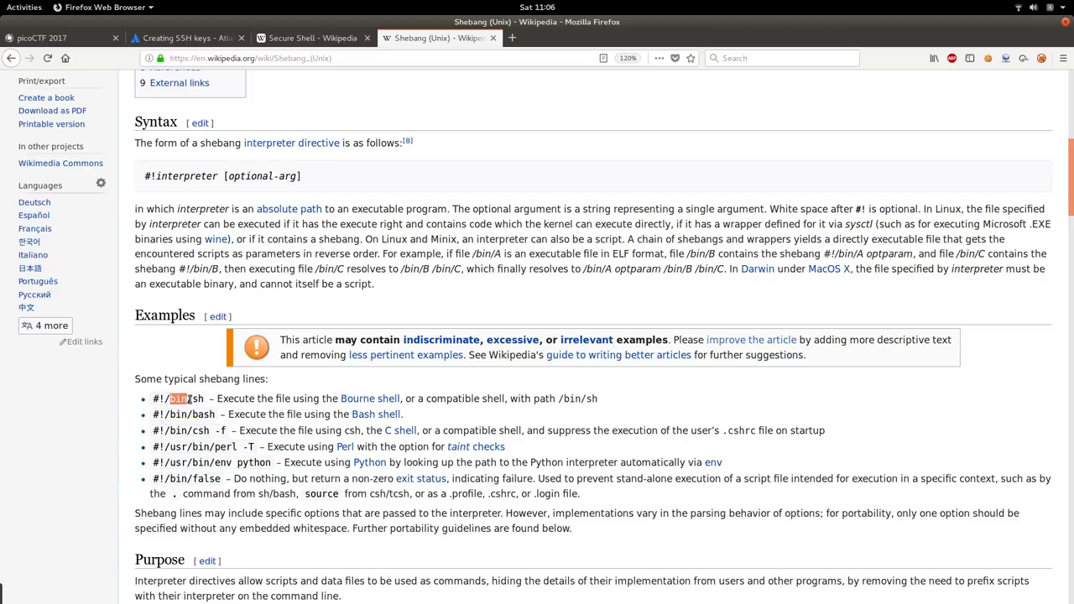
mouse_move(305, 411)
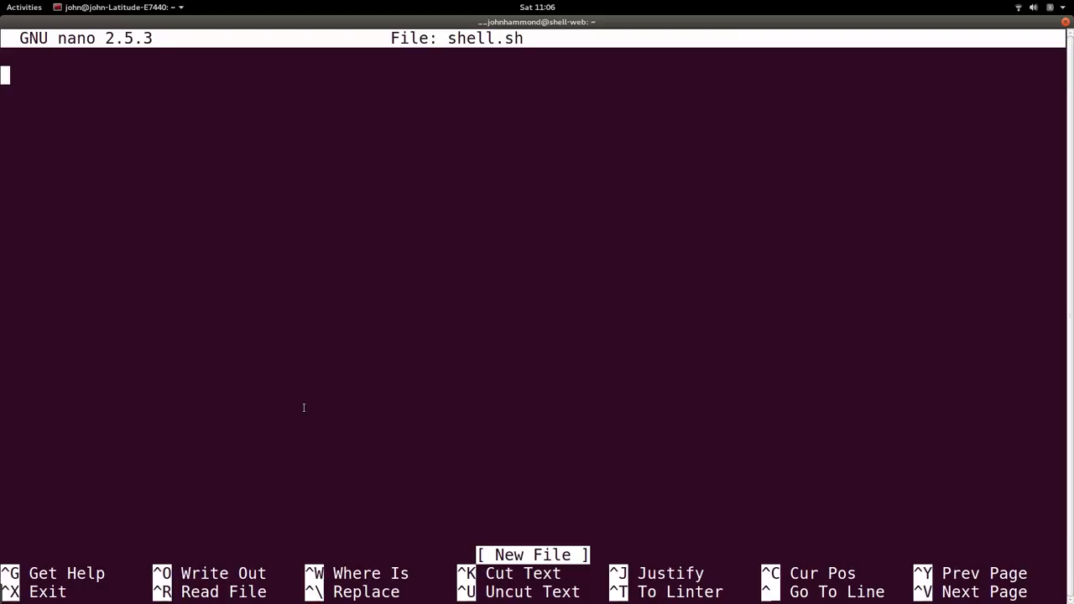
key(ctrl+x)
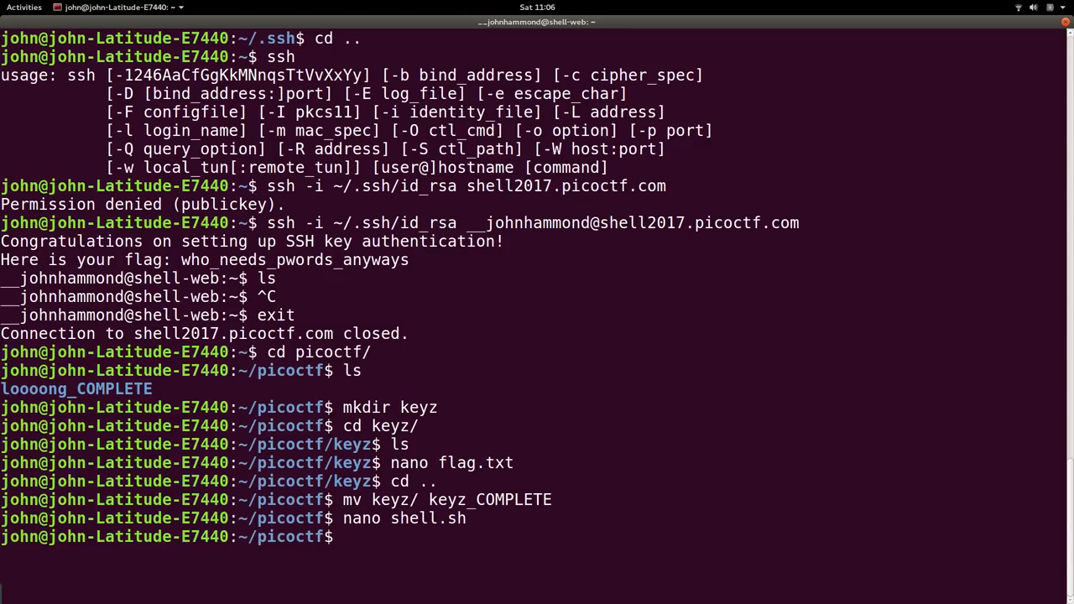
text(which)
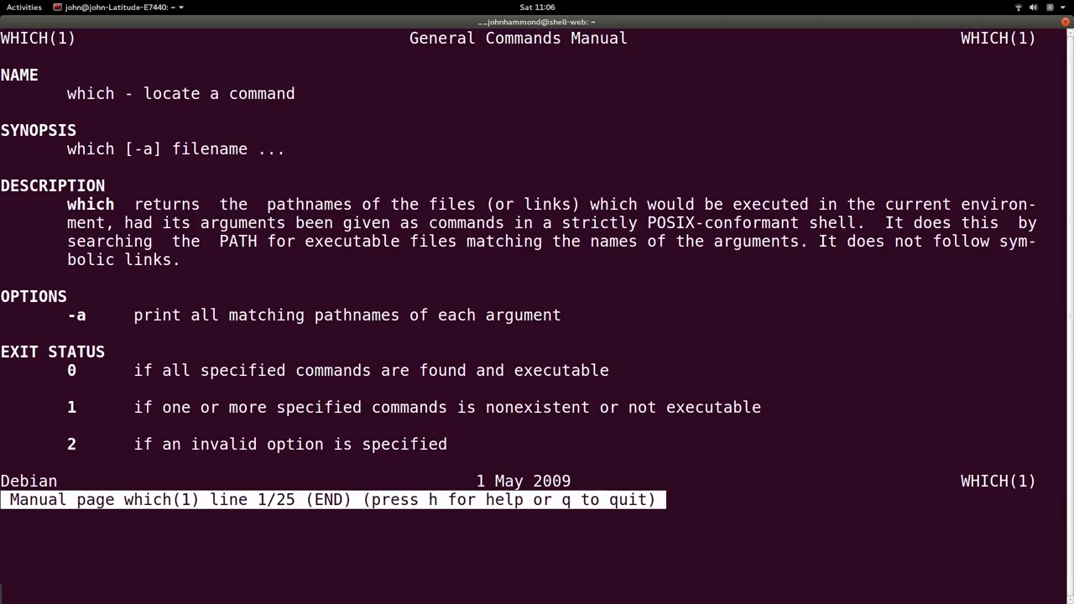
key(q)
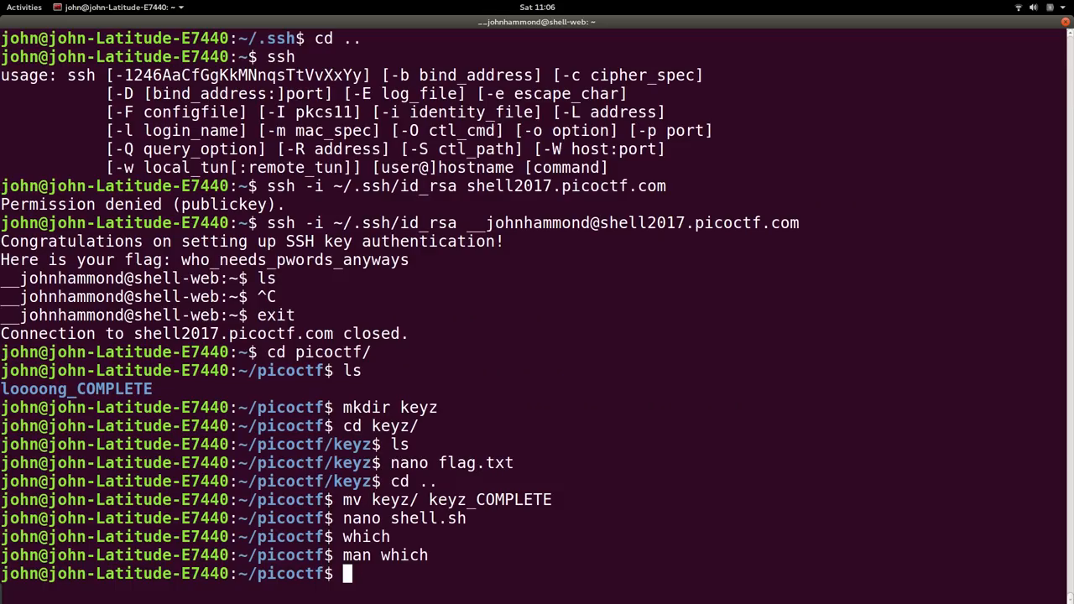
text(which bash)
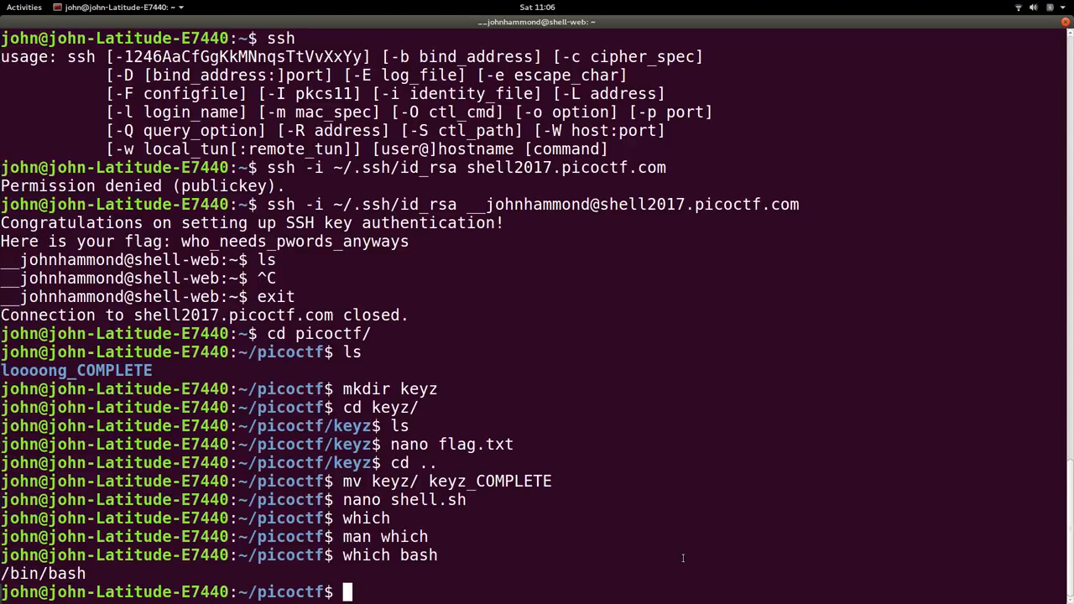
text(which)
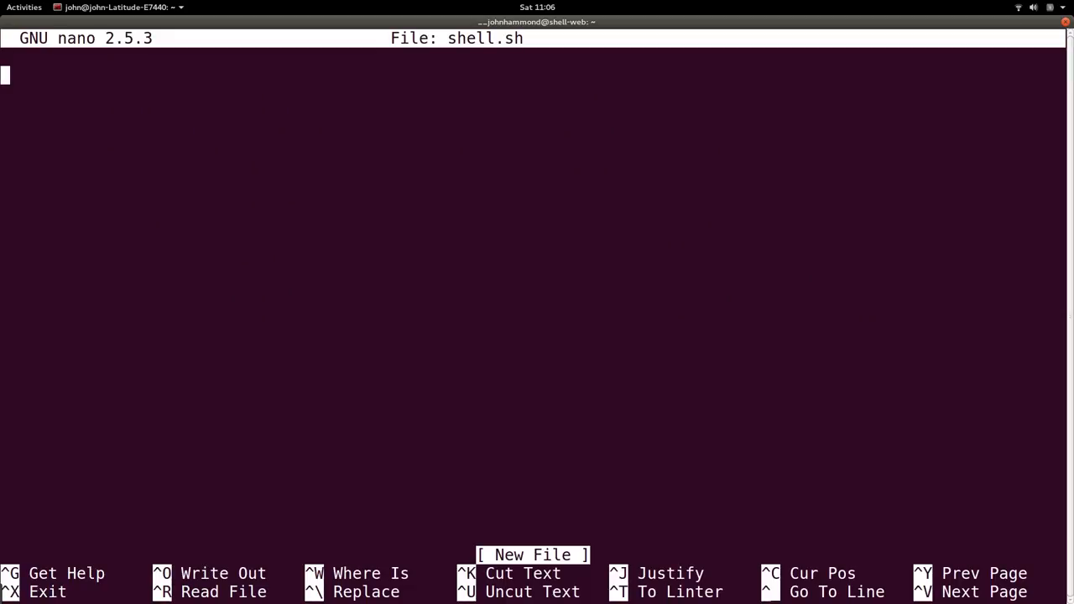
Step: Write #!/bin/bash and the ssh -i ~/.ssh/id_rsa login command into shell.sh and save it
text(#!/bin/bash)
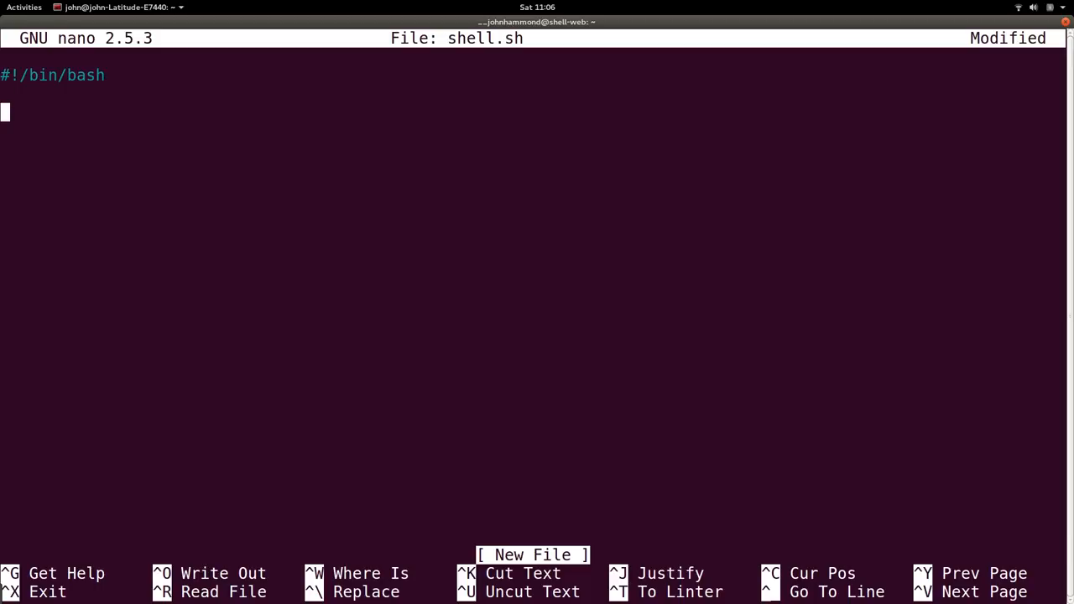
mouse_move(322, 238)
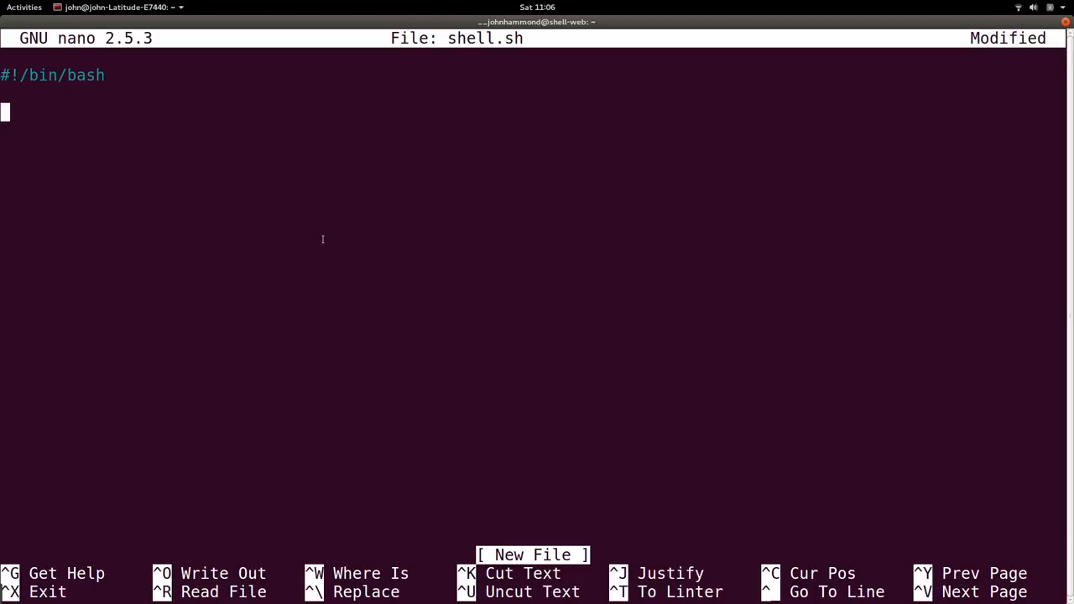
text(ssh -i ~/.ssh/id_rsa __johnhammond@shell2017.picoctf.com)
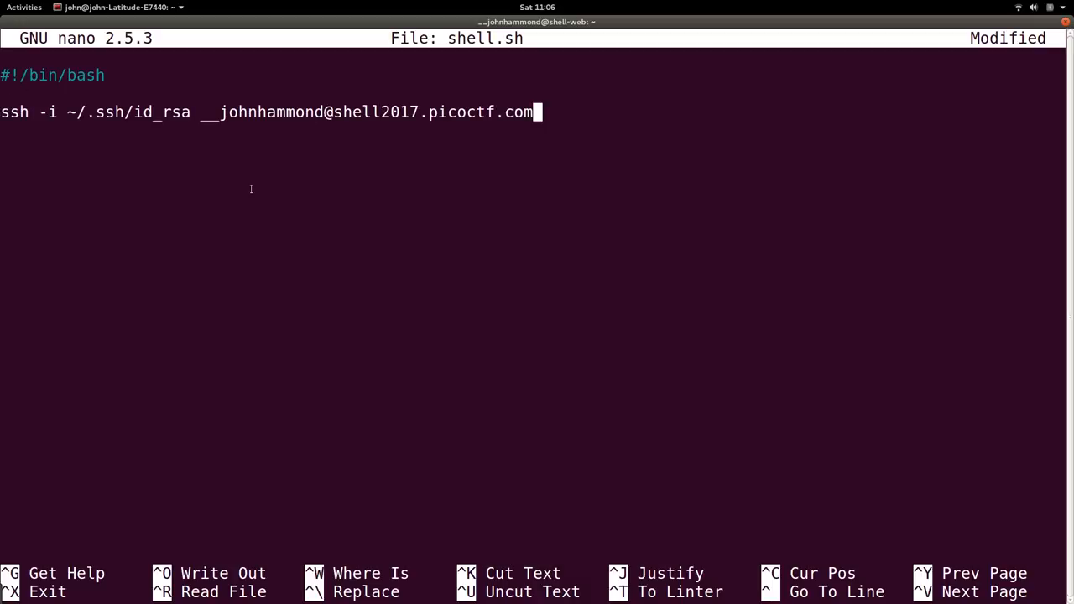
key(ctrl+o)
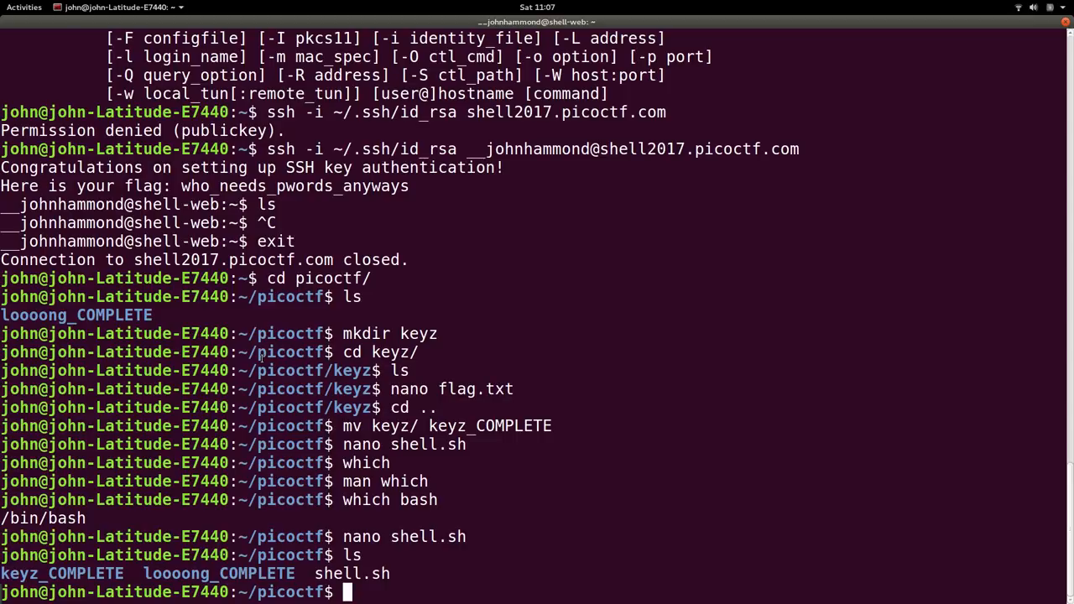
Step: Run ./shell.sh and get Permission denied
text(.)
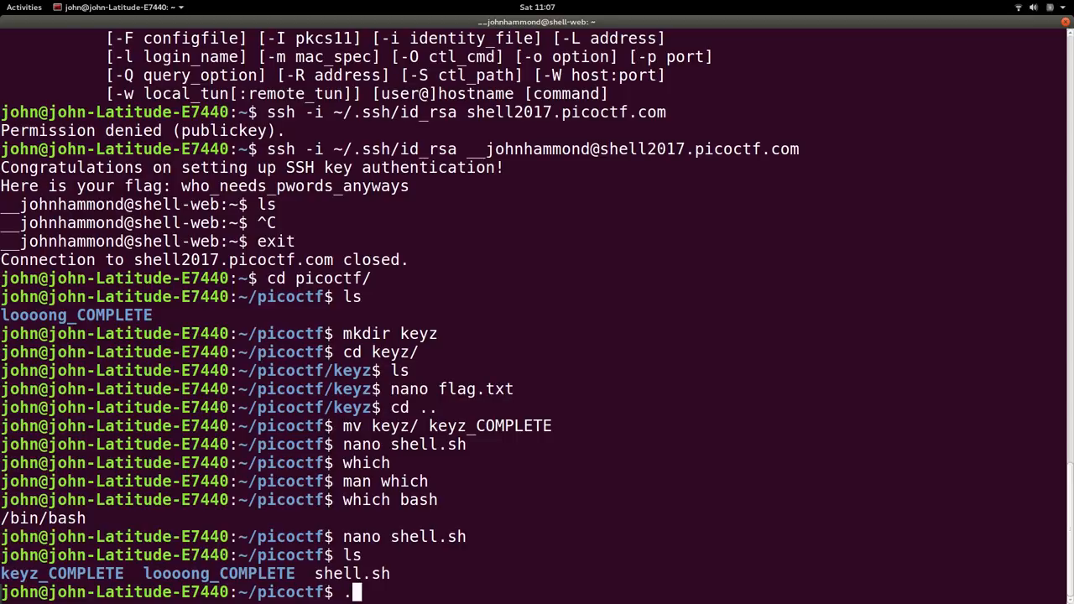
text(/)
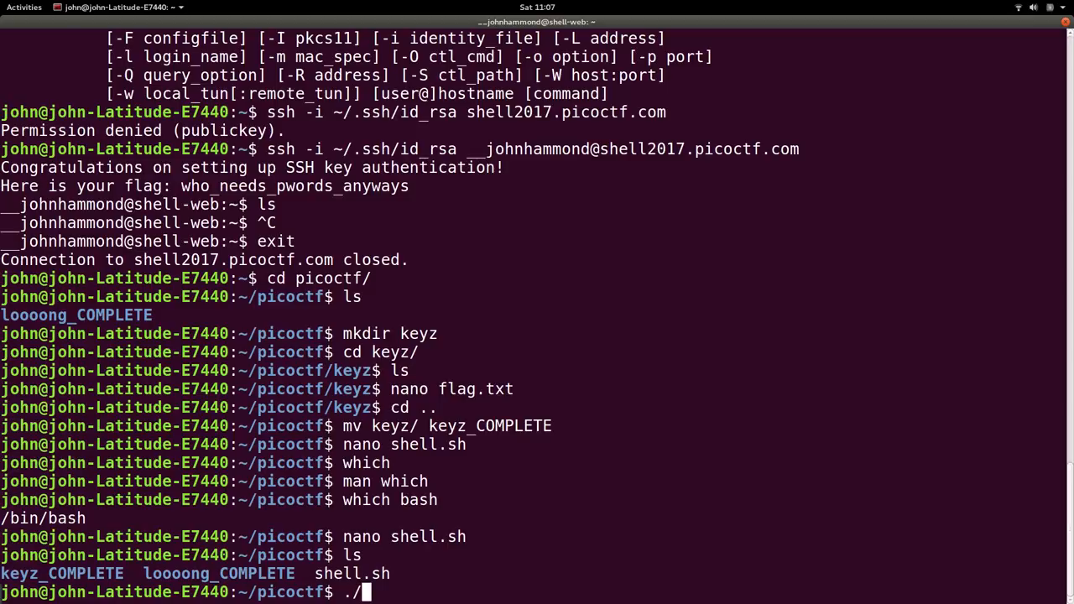
text(sh)
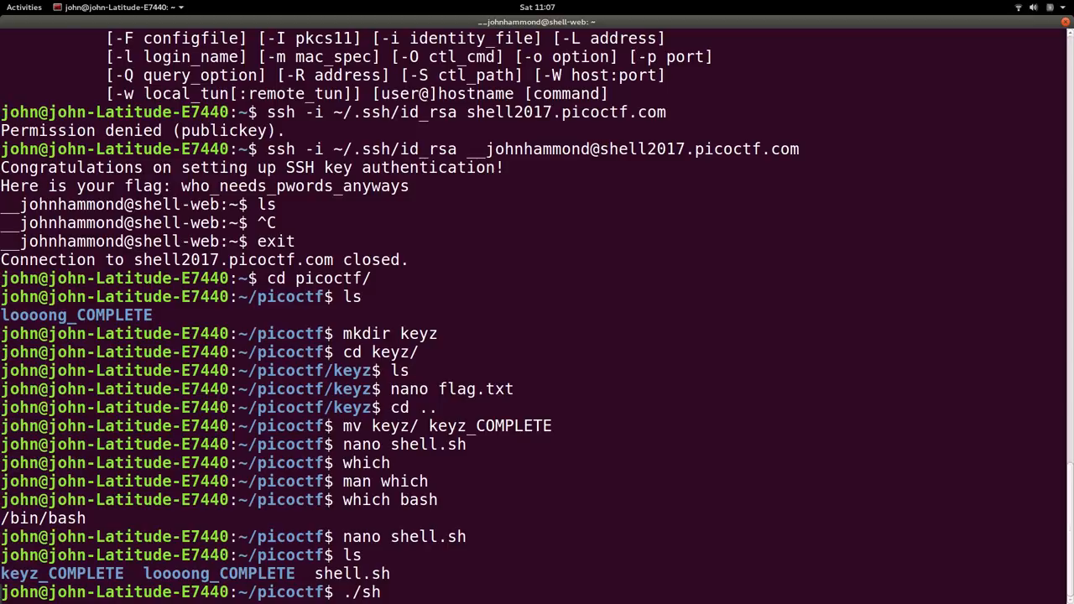
key(Return)
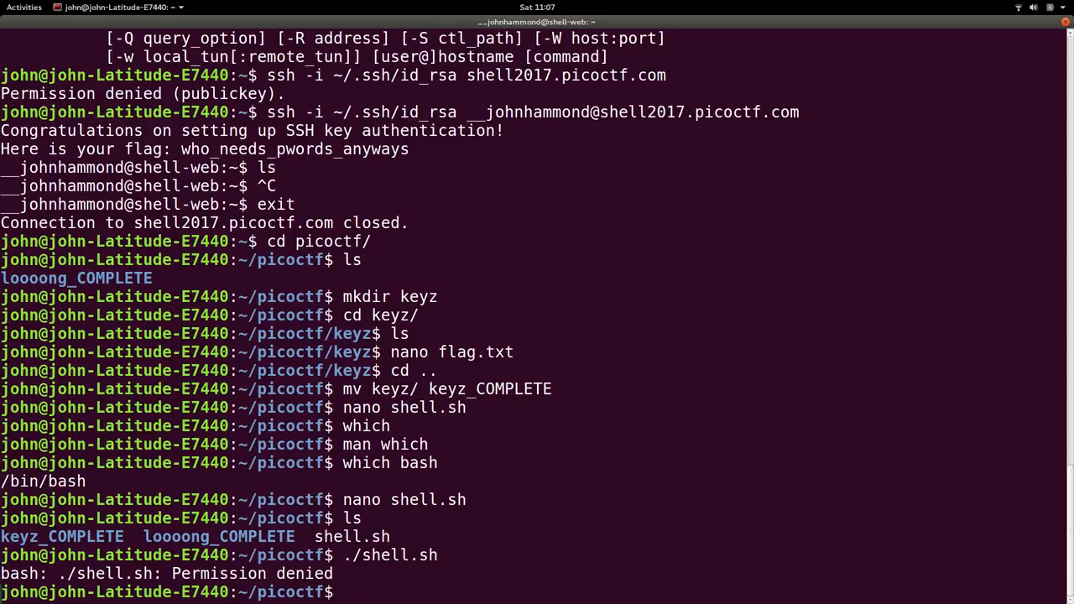
Step: List files with ls -l and highlight shell.sh's rw- permission bits lacking execute
text(ls -l)
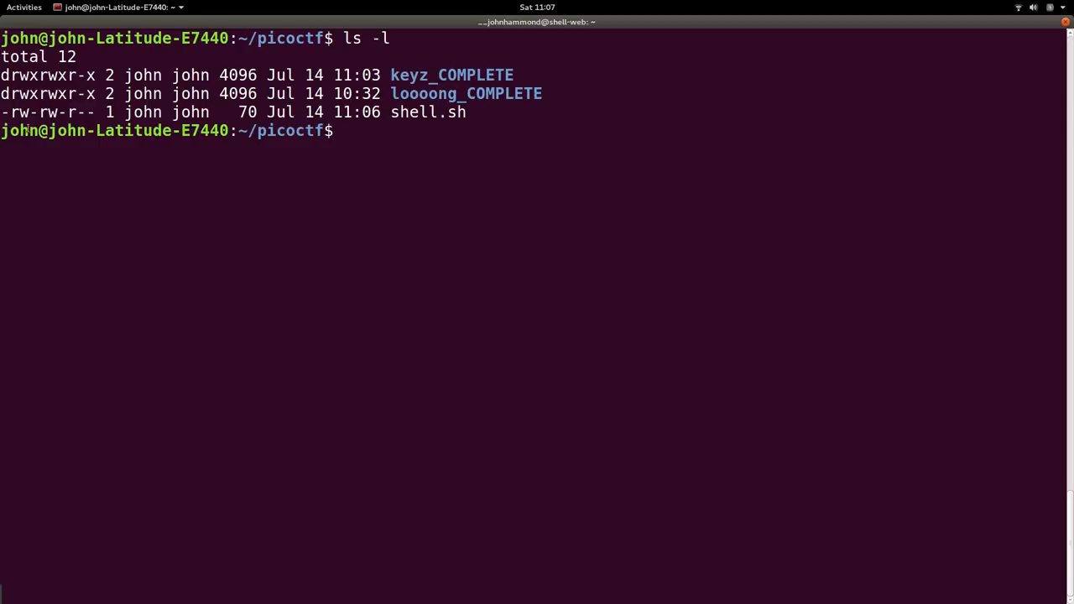
mouse_move(470, 113)
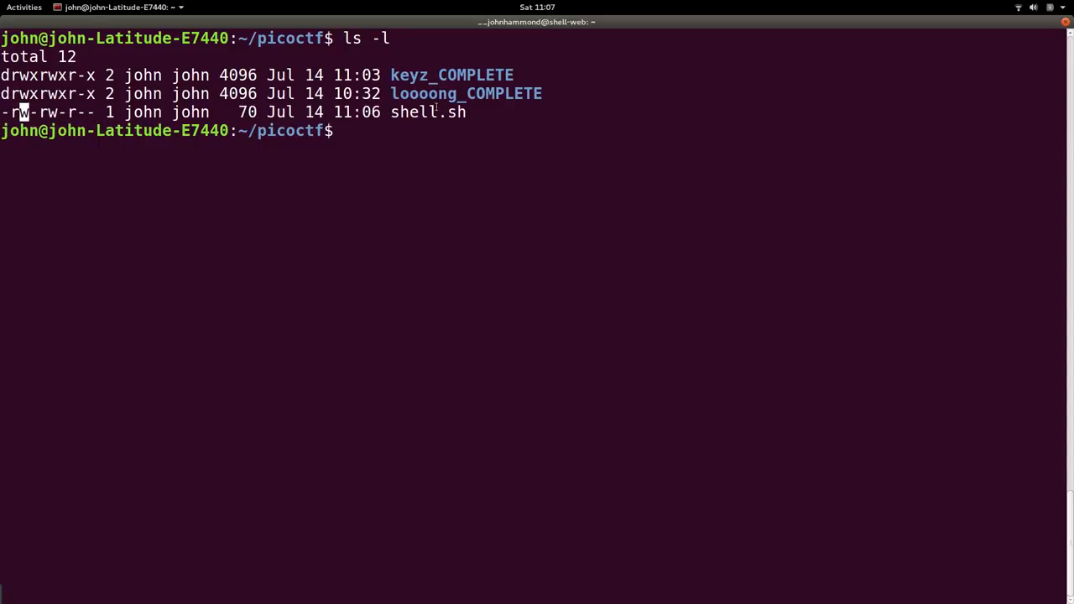
double_click(428, 111)
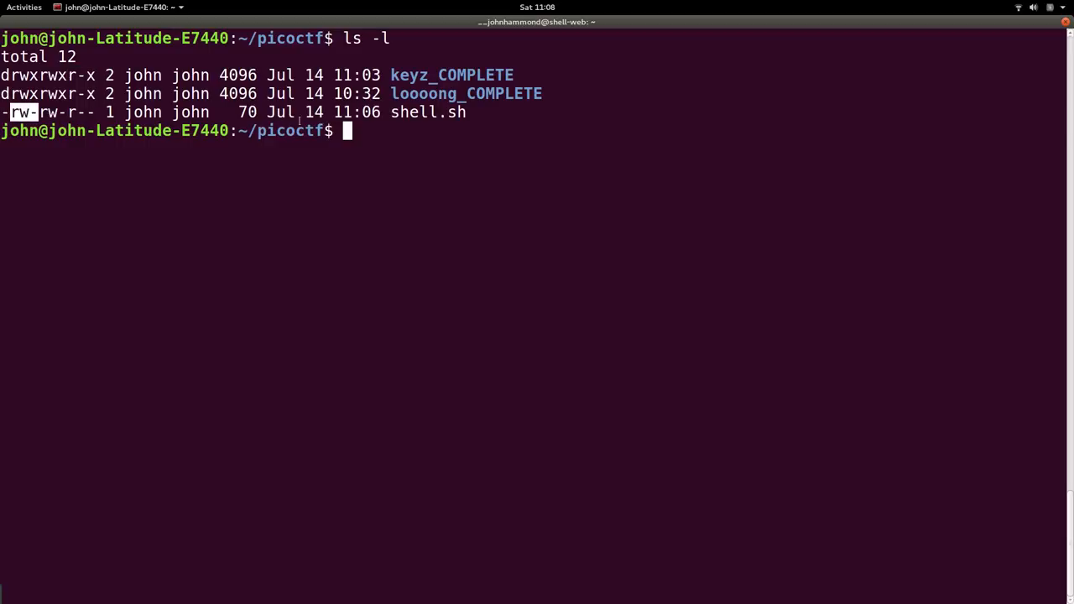
double_click(428, 111)
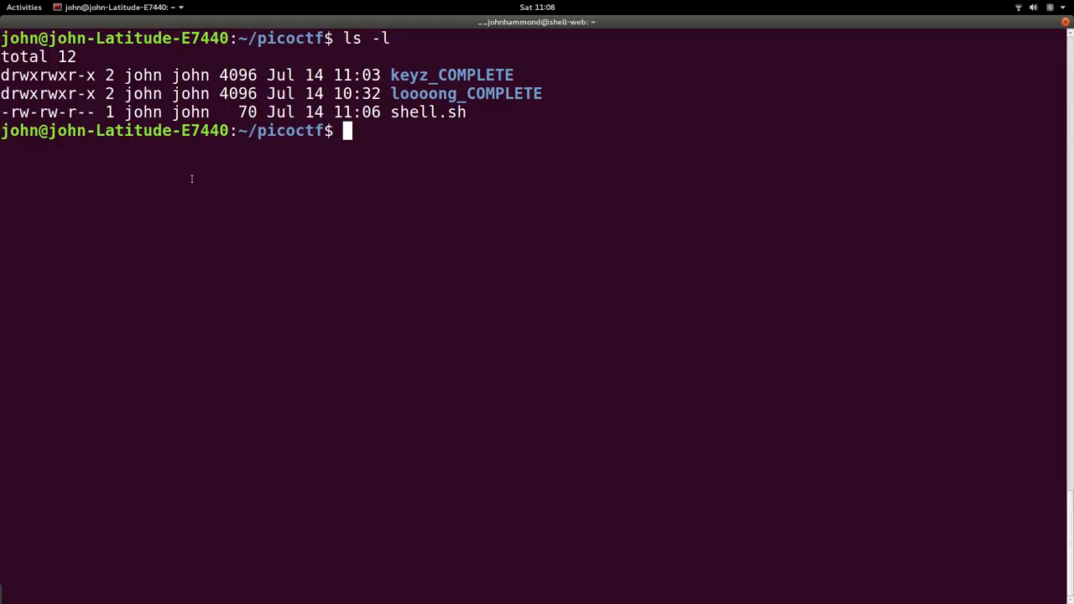
Step: Read man chmod through DESCRIPTION and OPTIONS, noting the rwxXst permission letters
text(m)
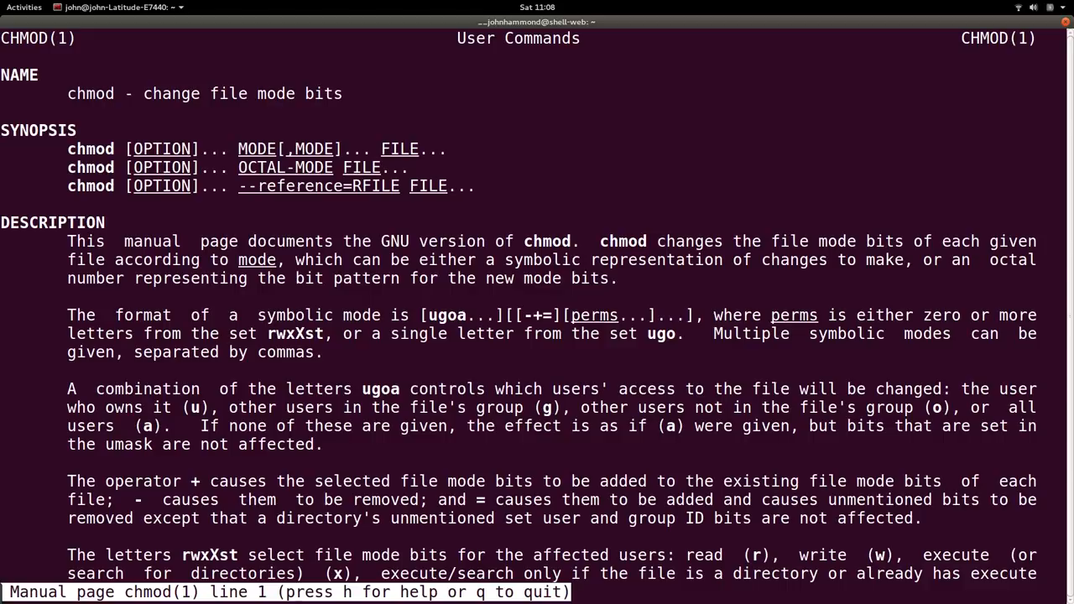
scroll(down, 3)
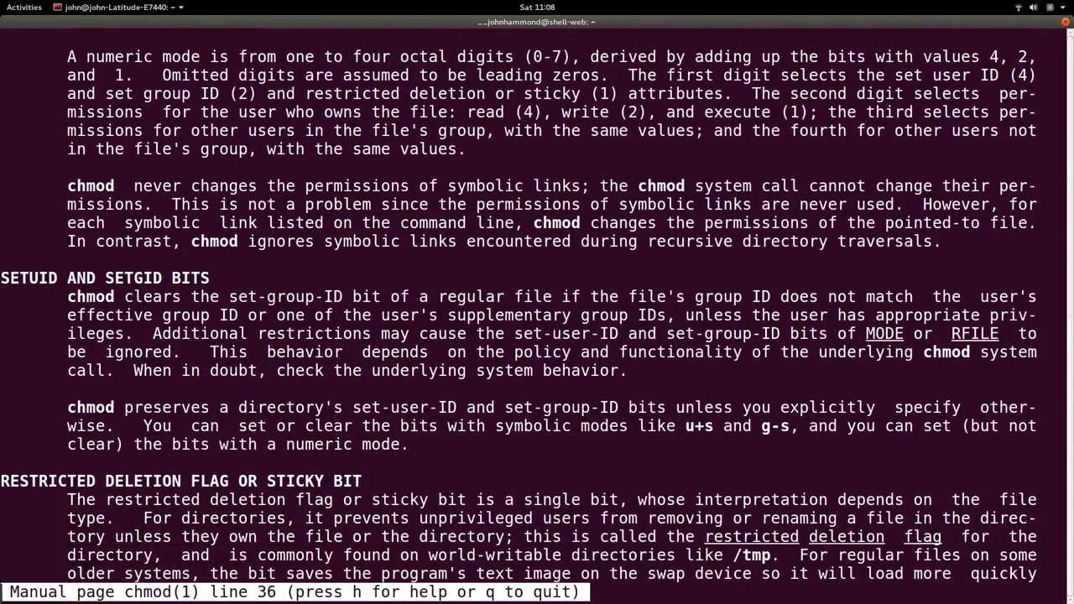
scroll(down, 3)
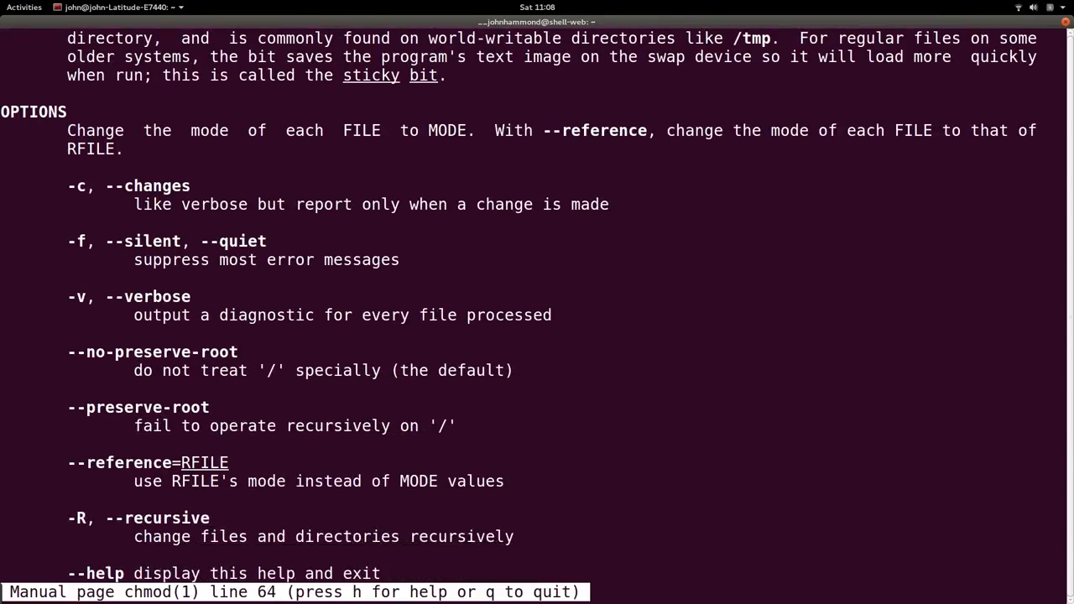
scroll(down, 3)
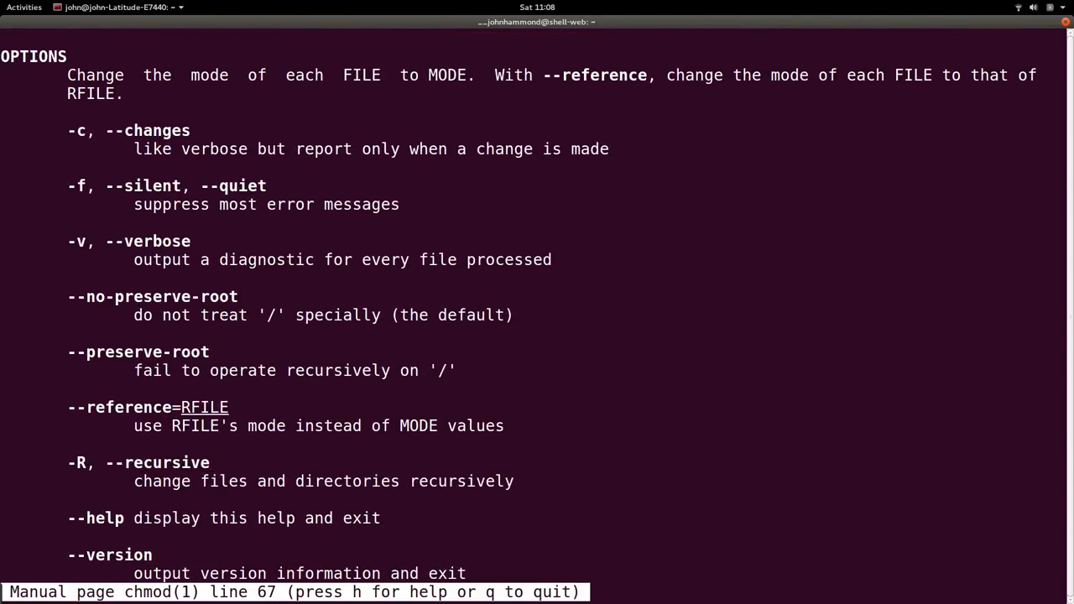
scroll(down, 3)
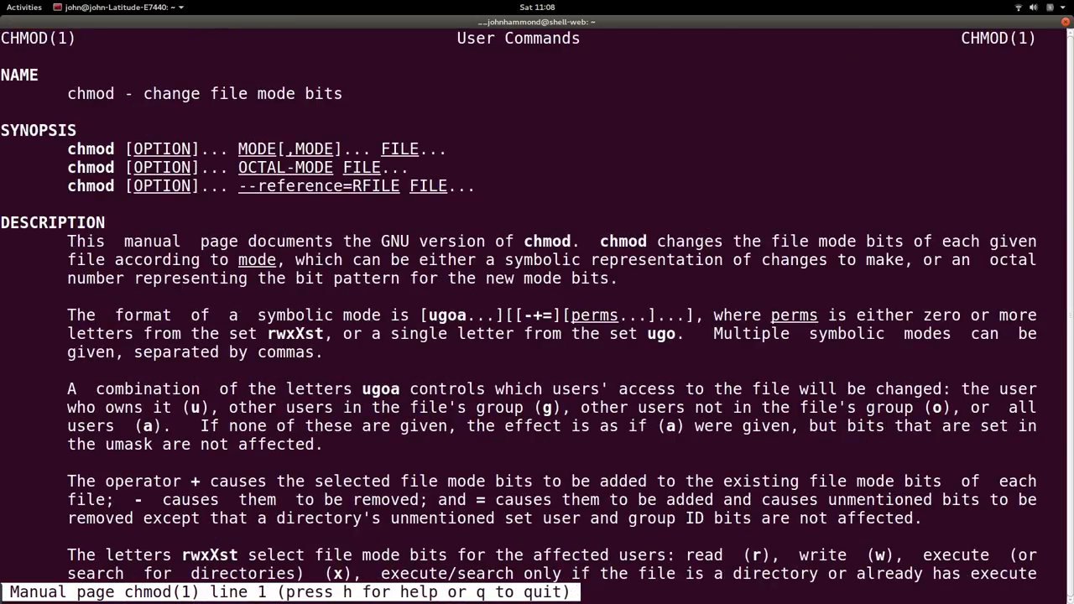
scroll(down, 3)
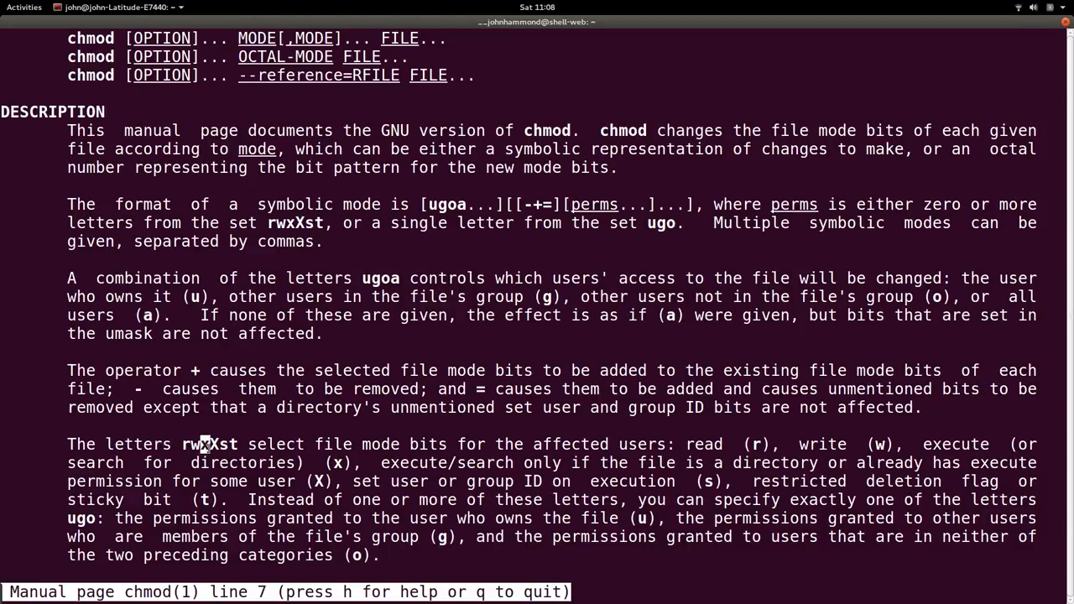
double_click(955, 443)
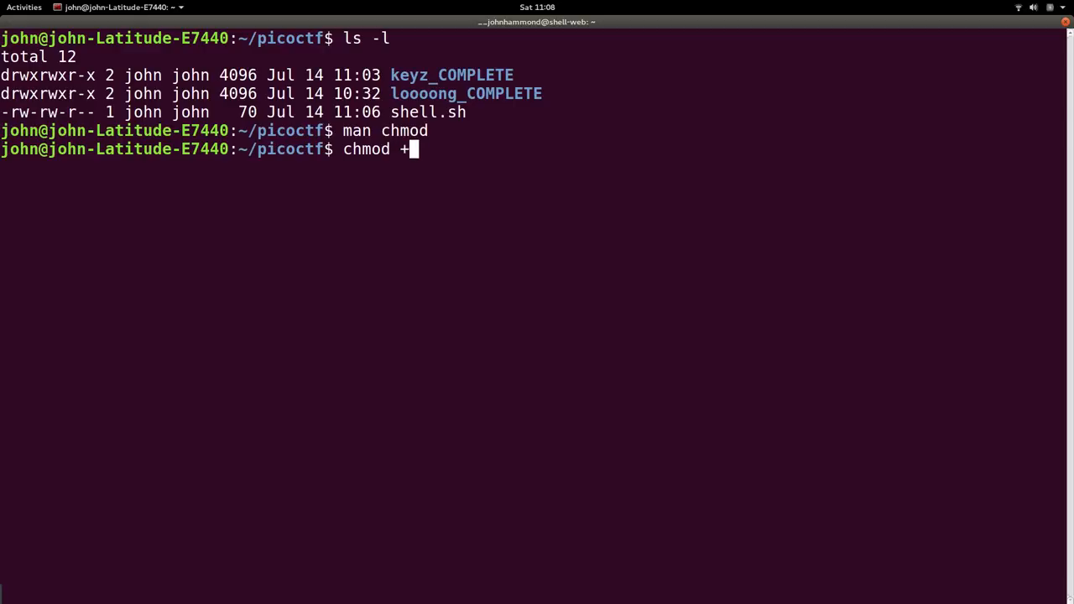
Step: Run chmod +x shell.sh and confirm -rwxrwxr-x with ls -l
text(x shell.sh)
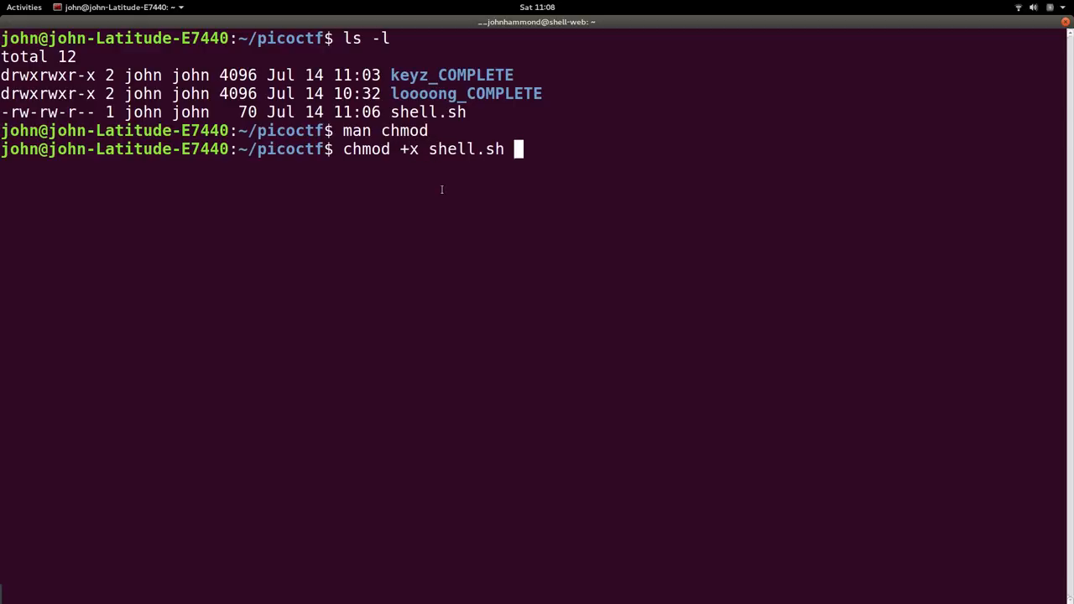
double_click(466, 147)
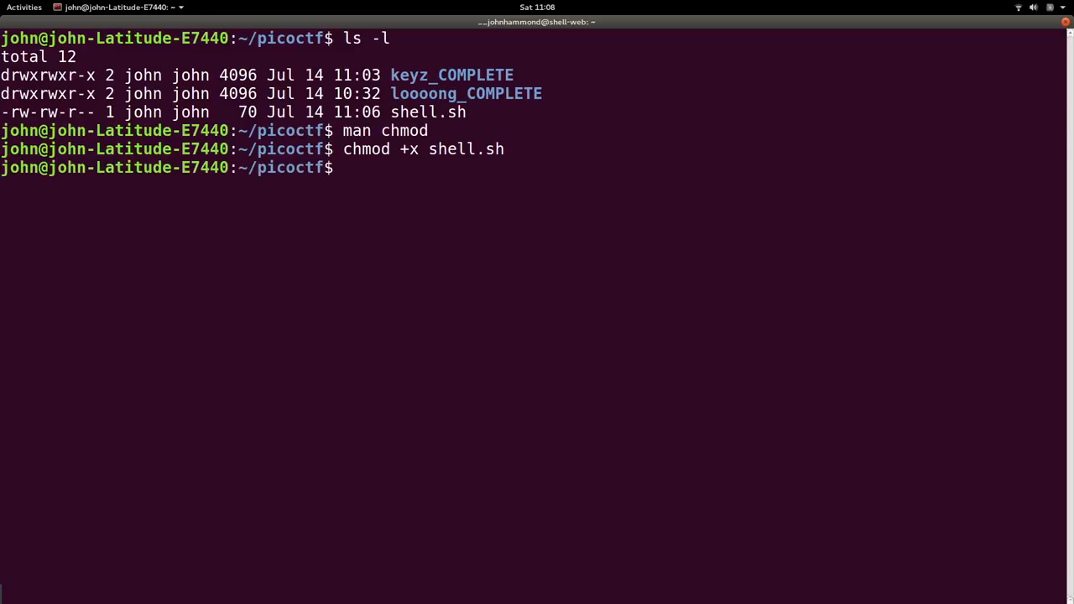
text(ls -l)
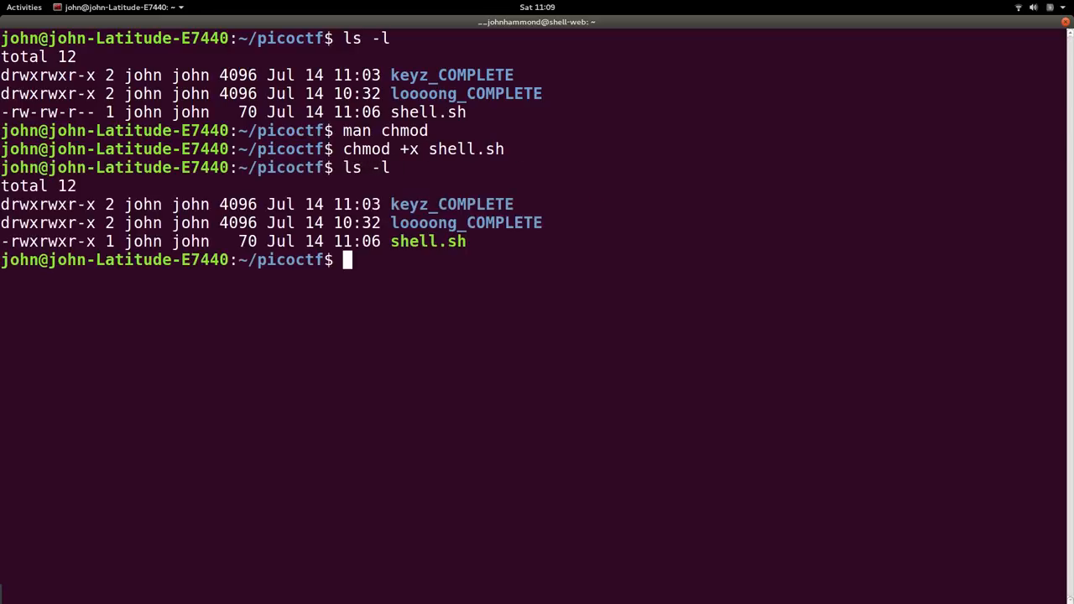
double_click(25, 242)
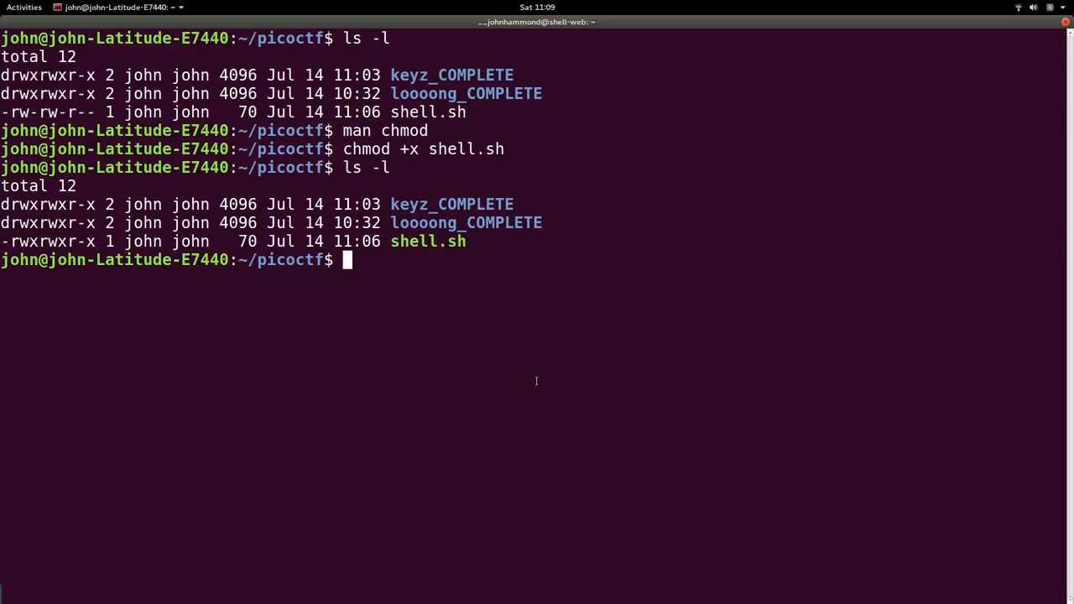
Step: Launch the now-executable ./shell.sh script
text(./s)
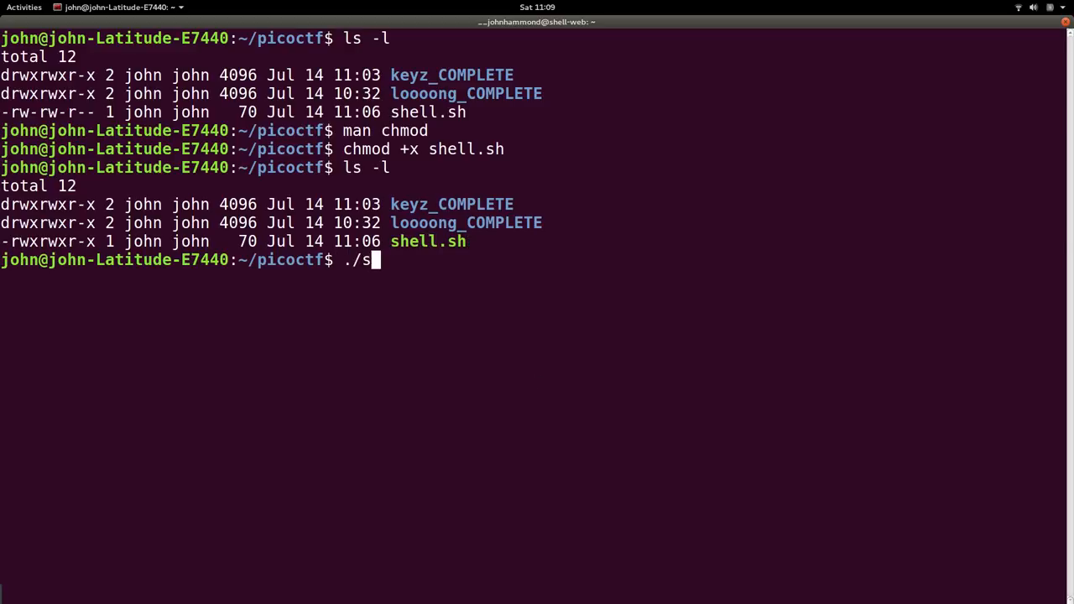
text(hell.sh)
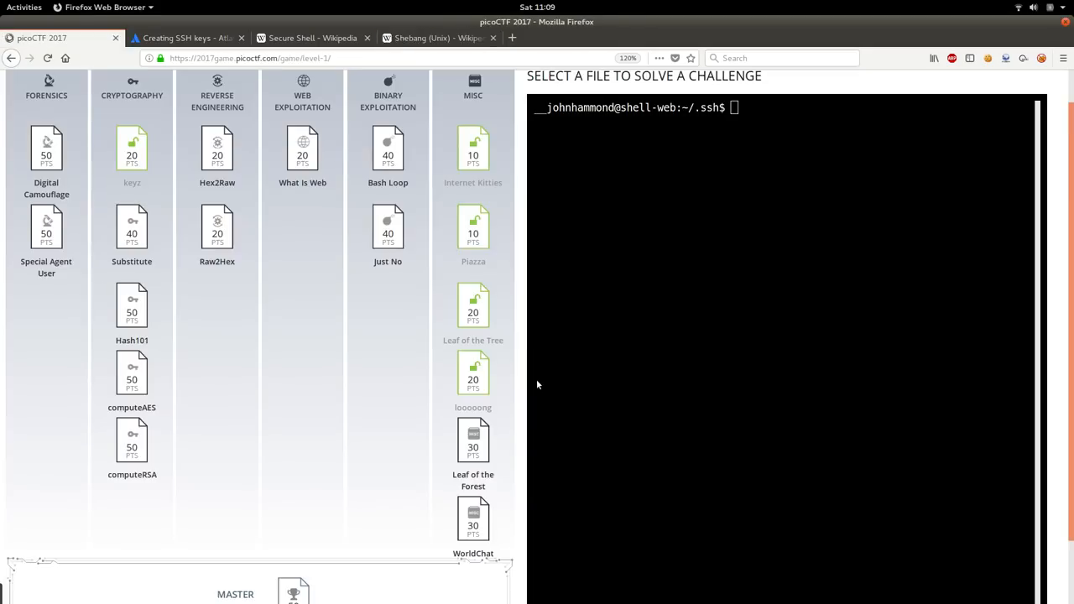
Step: In the SSH session, cd into /problems/ba3662836dafb25fdcb412b505b7b677 and list its forest folder
click(473, 446)
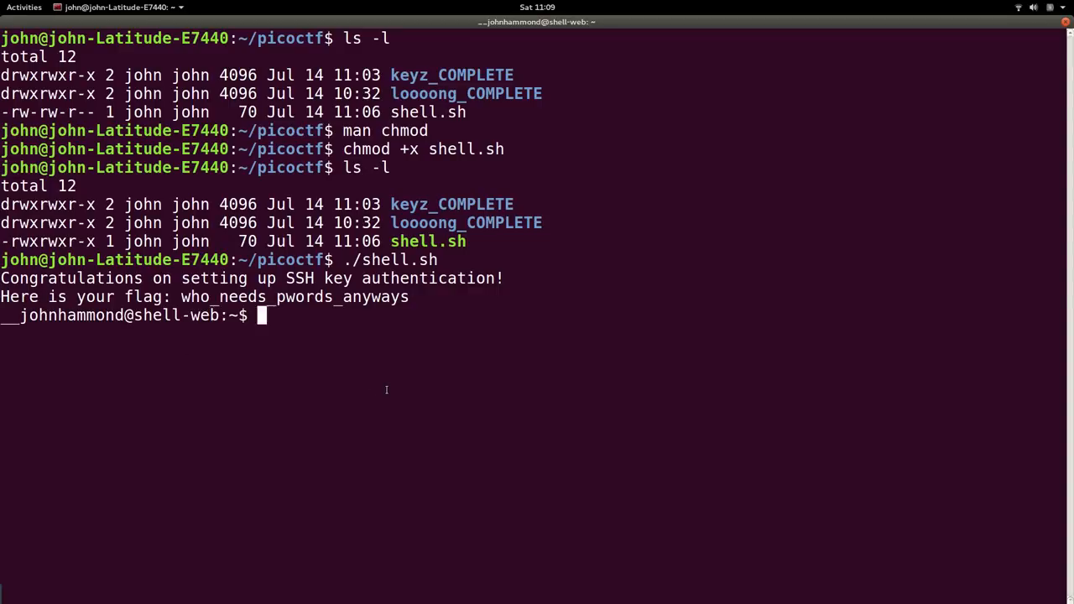
text(cd /problems/ba3662836dafb25fdcb412b505b7b677)
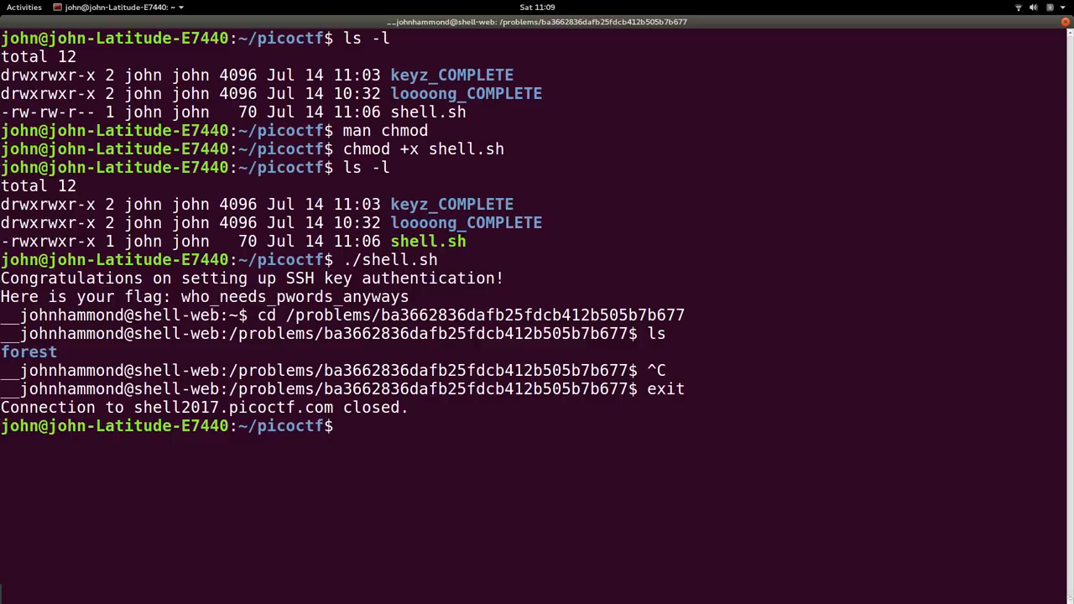
text(ls)
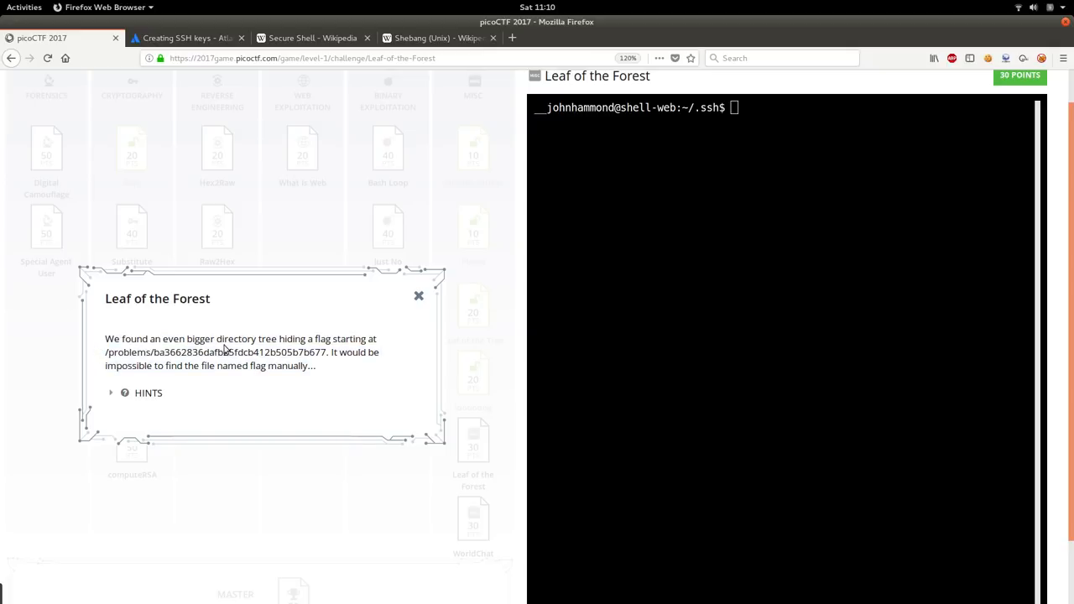
mouse_move(641, 371)
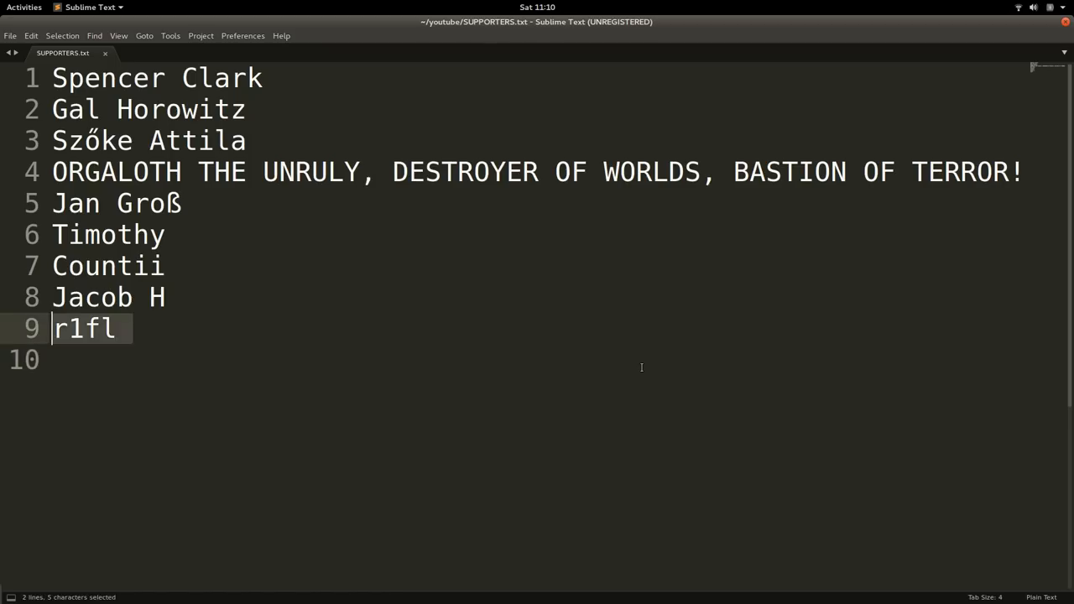
Step: Select every supporter name in SUPPORTERS.txt in Sublime Text
key(ctrl+a)
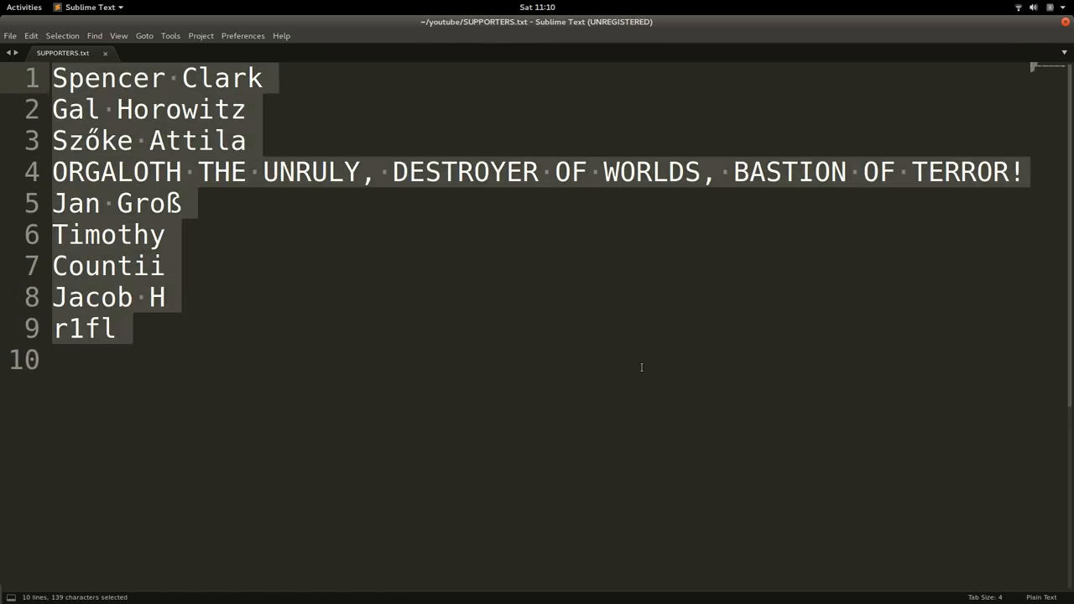